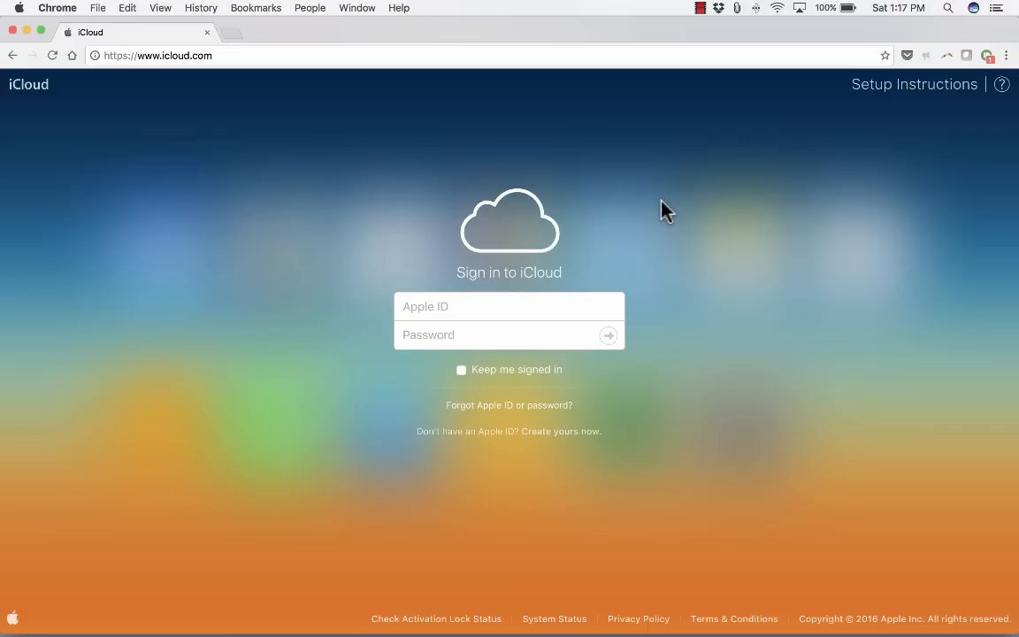
mouse_move(814, 148)
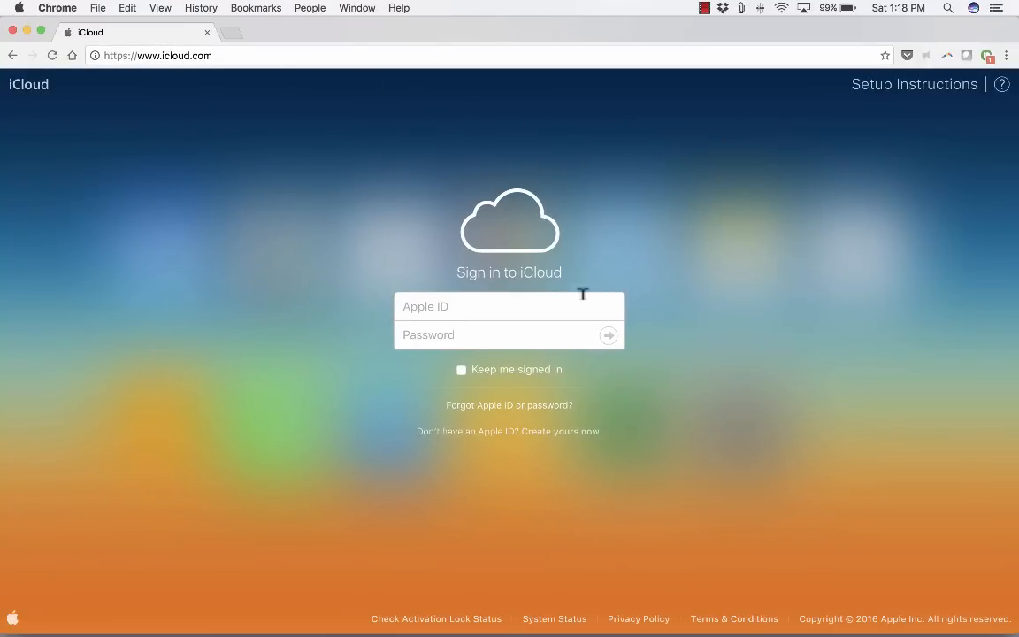
Click into the iCloud sign-in fields to start entering the Apple ID.
click(609, 335)
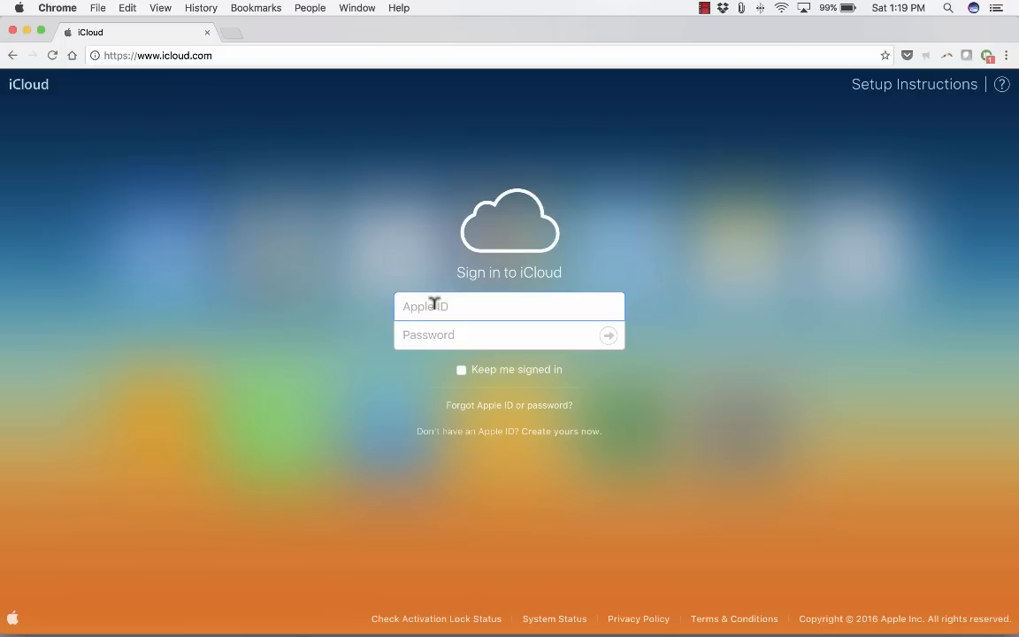
click(509, 306)
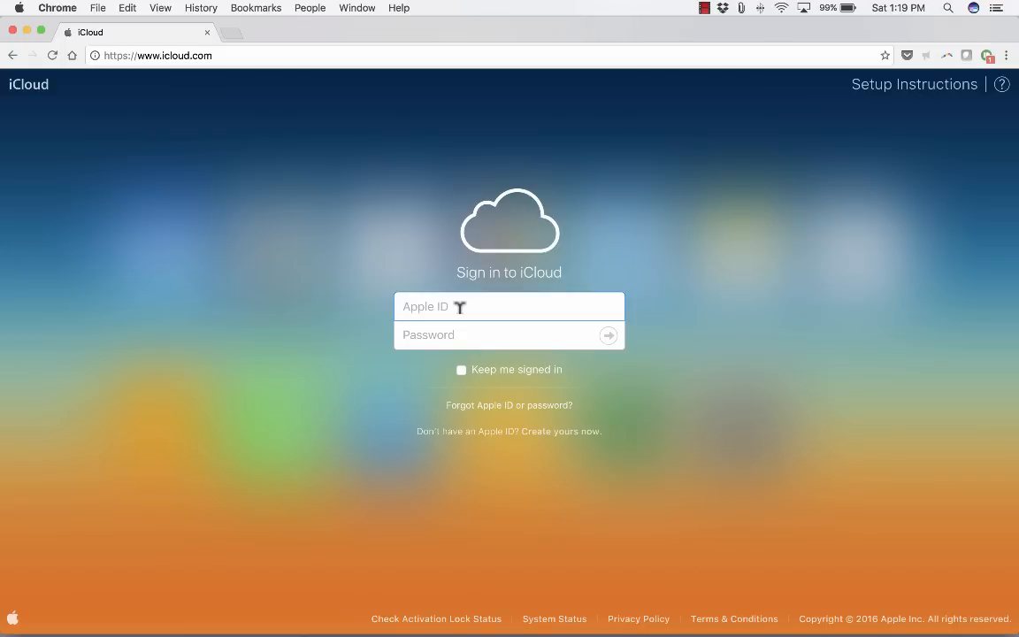
click(509, 306)
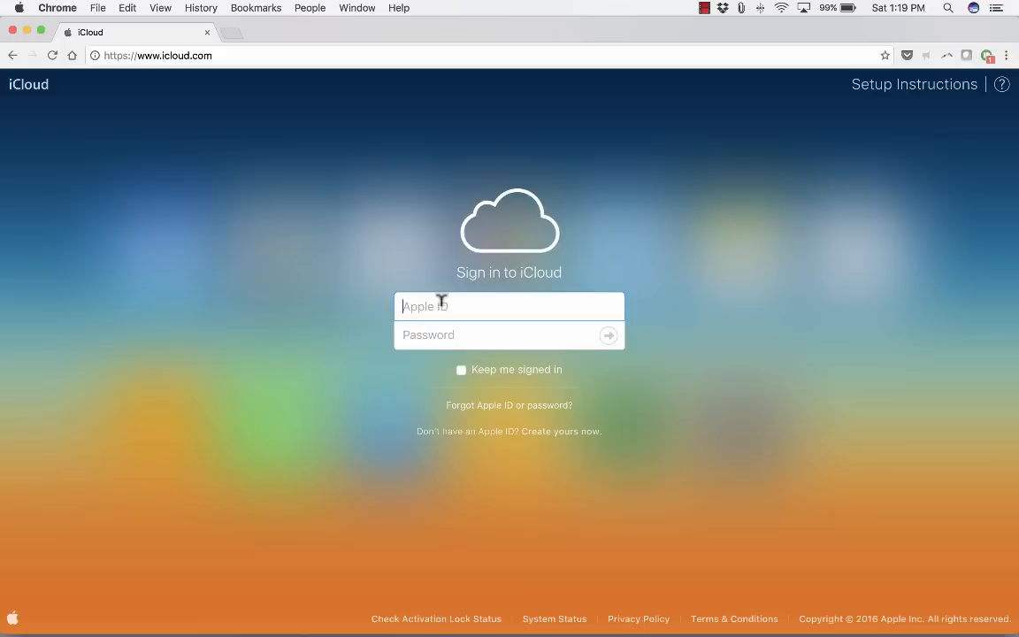
click(609, 335)
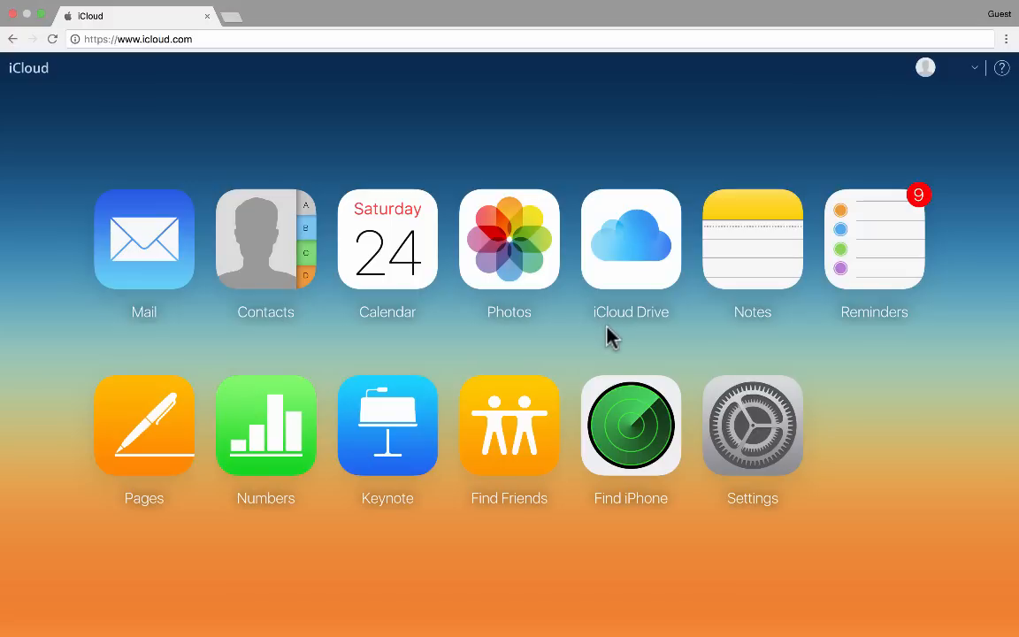
mouse_move(239, 326)
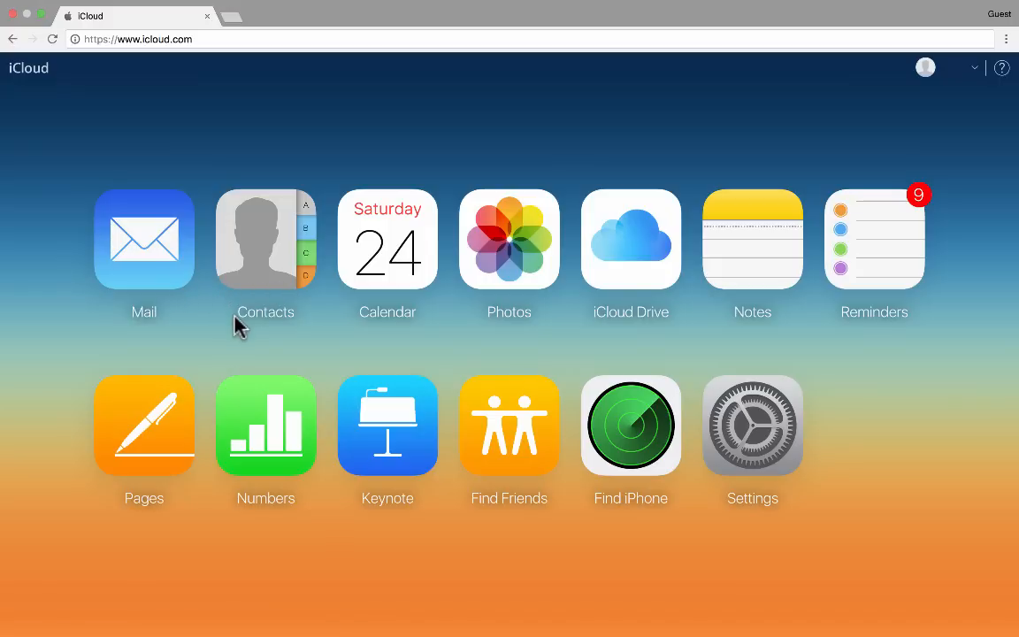
mouse_move(283, 411)
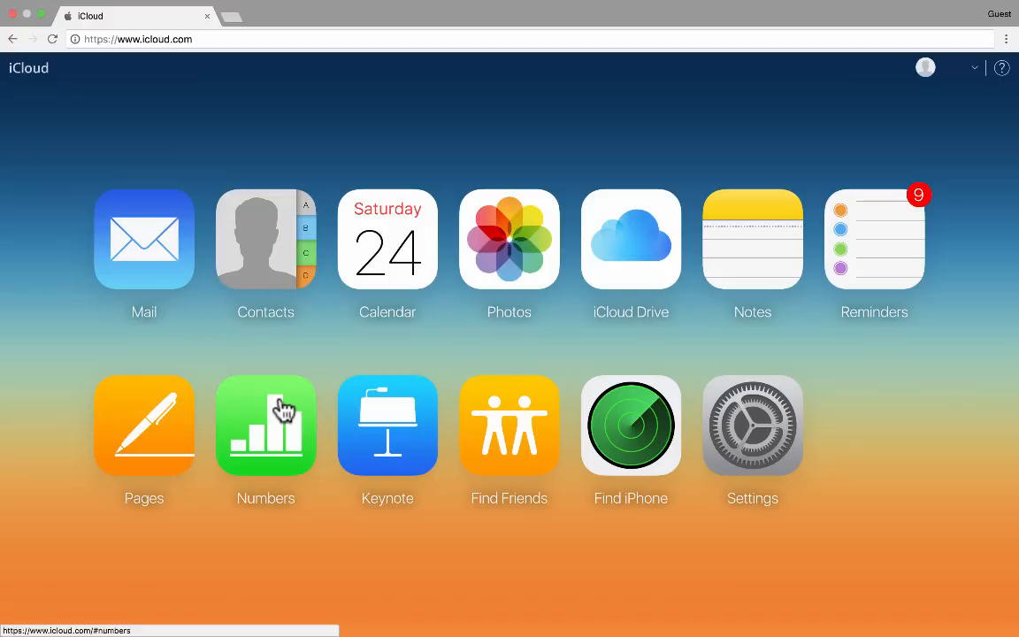
mouse_move(365, 469)
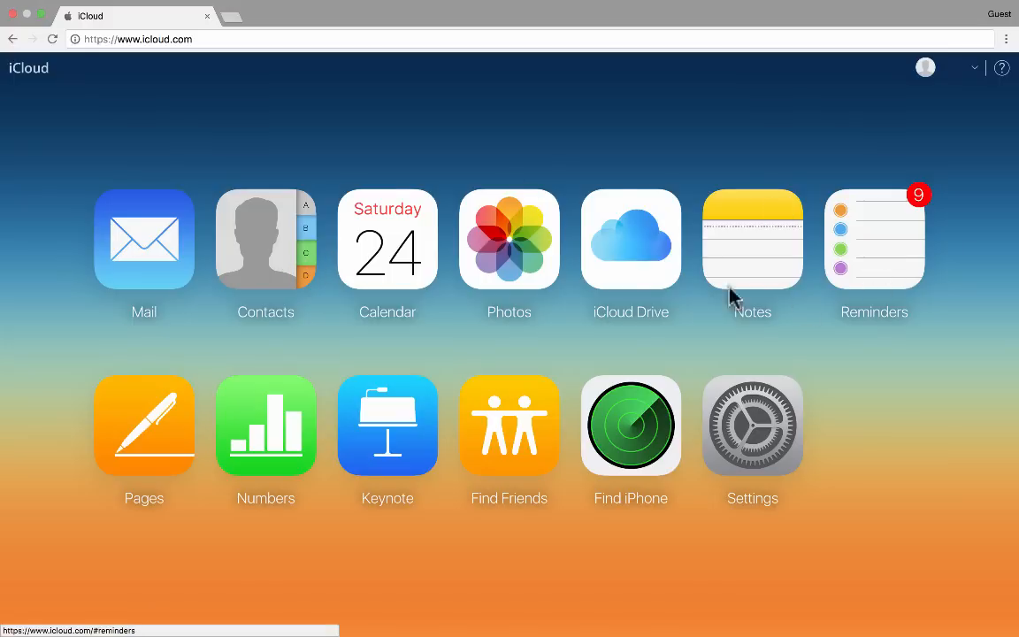
mouse_move(40, 93)
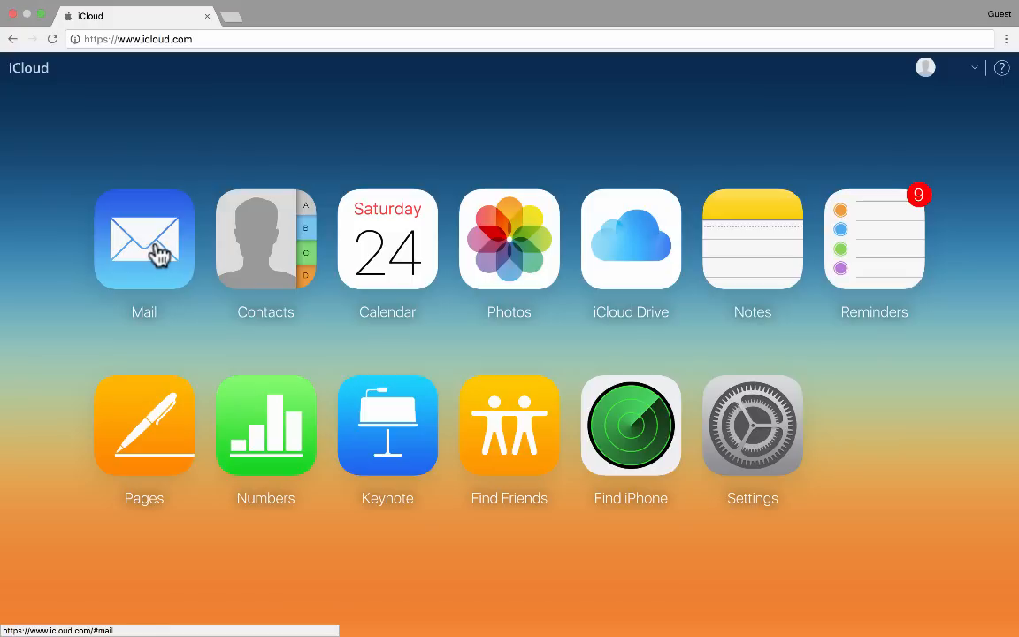
Open Mail, check the empty Trash mailbox, then return to the Inbox.
click(143, 239)
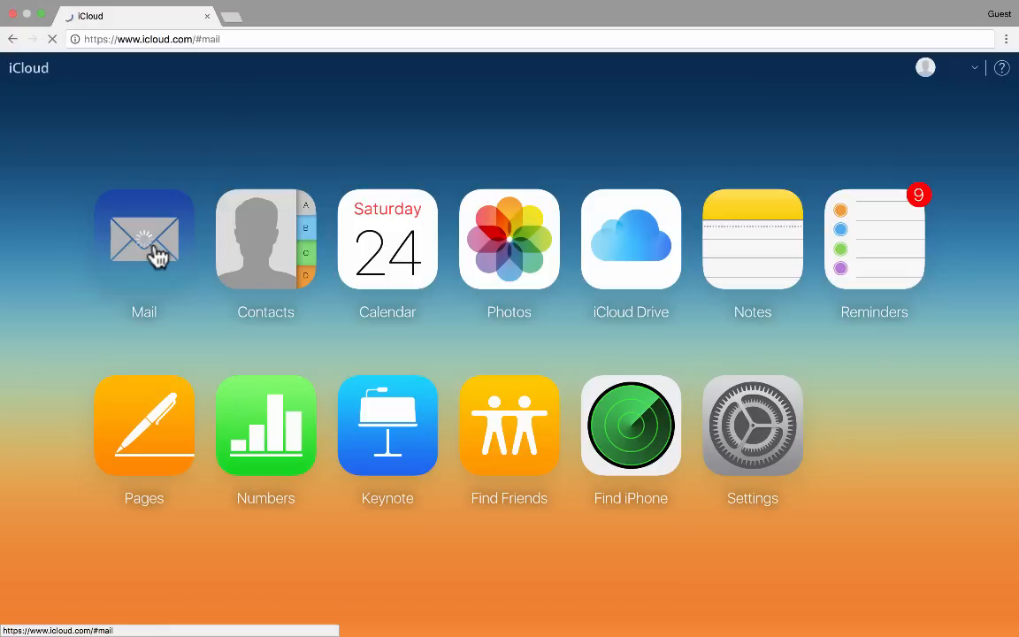
click(143, 239)
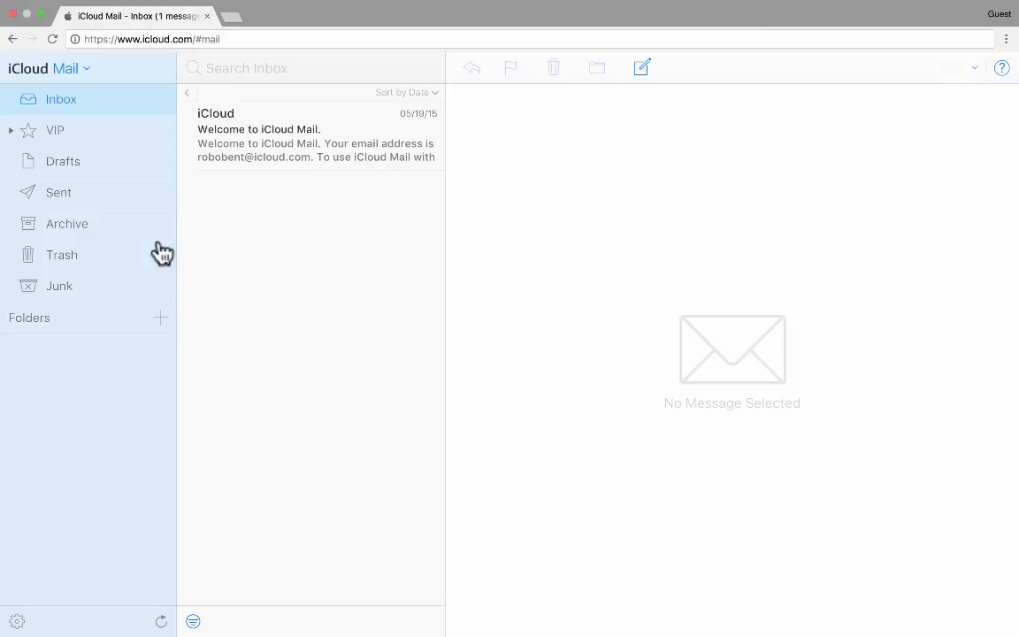
mouse_move(176, 240)
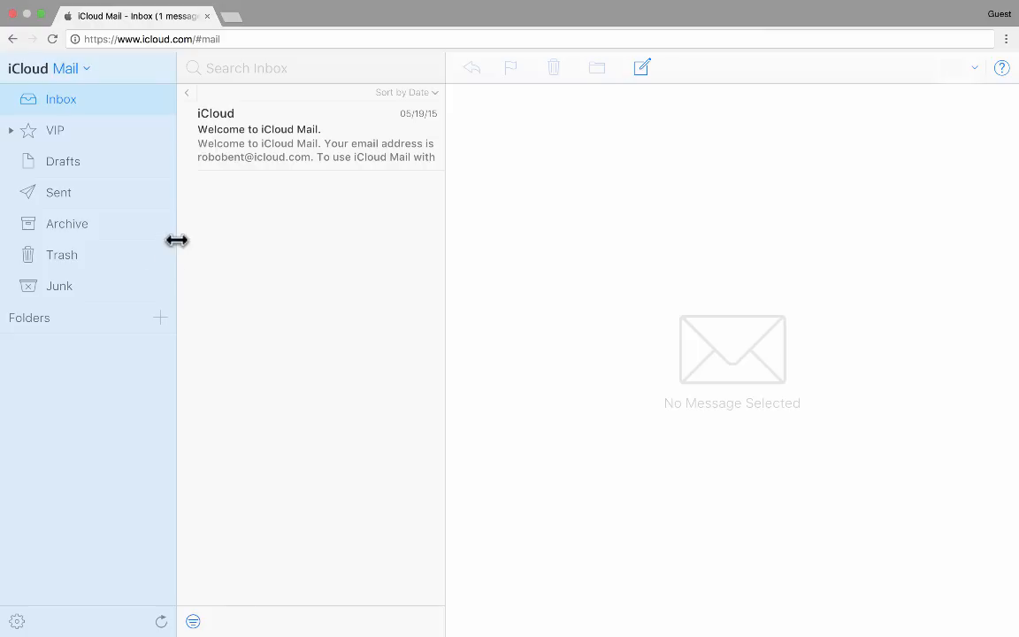
mouse_move(305, 306)
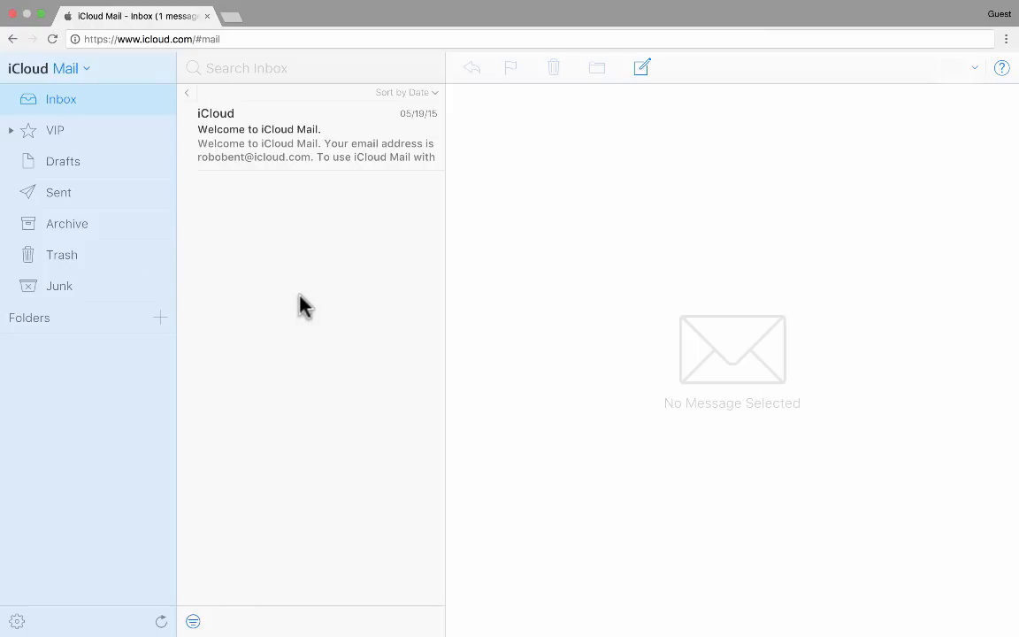
mouse_move(310, 317)
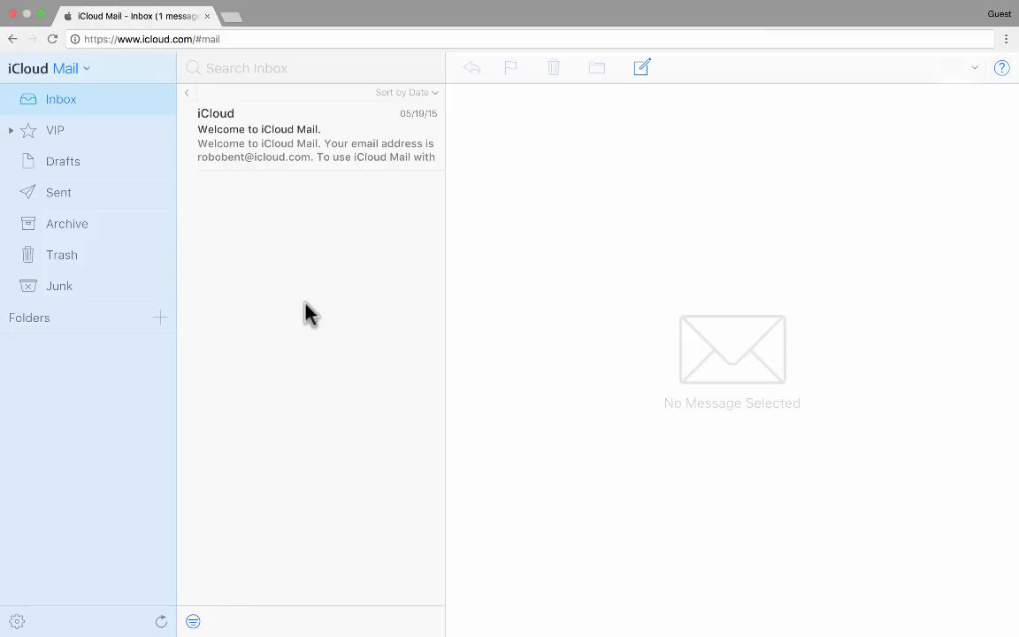
mouse_move(297, 262)
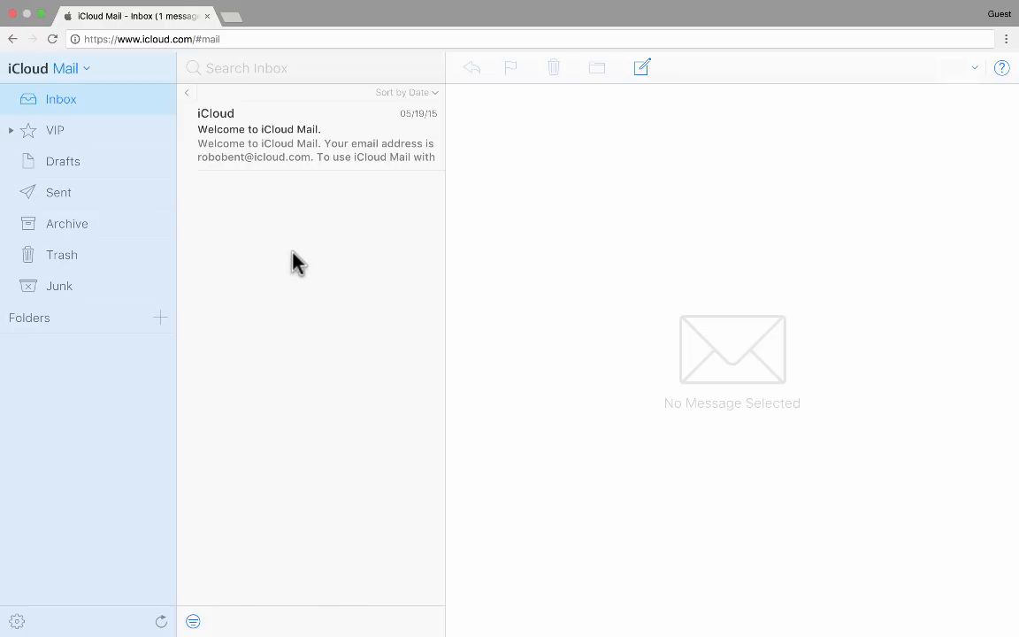
mouse_move(59, 176)
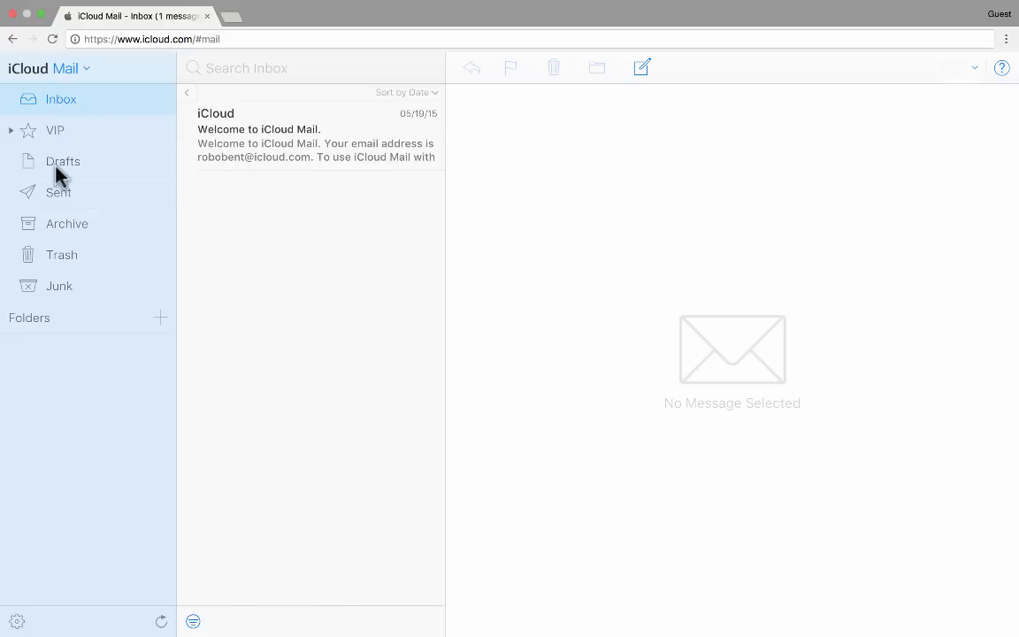
mouse_move(84, 205)
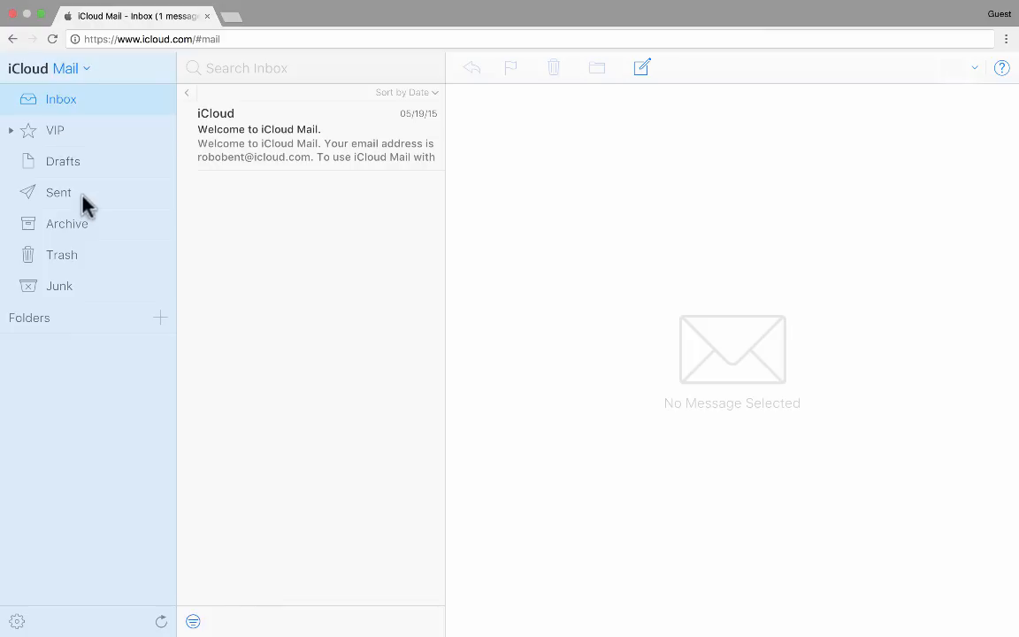
click(61, 255)
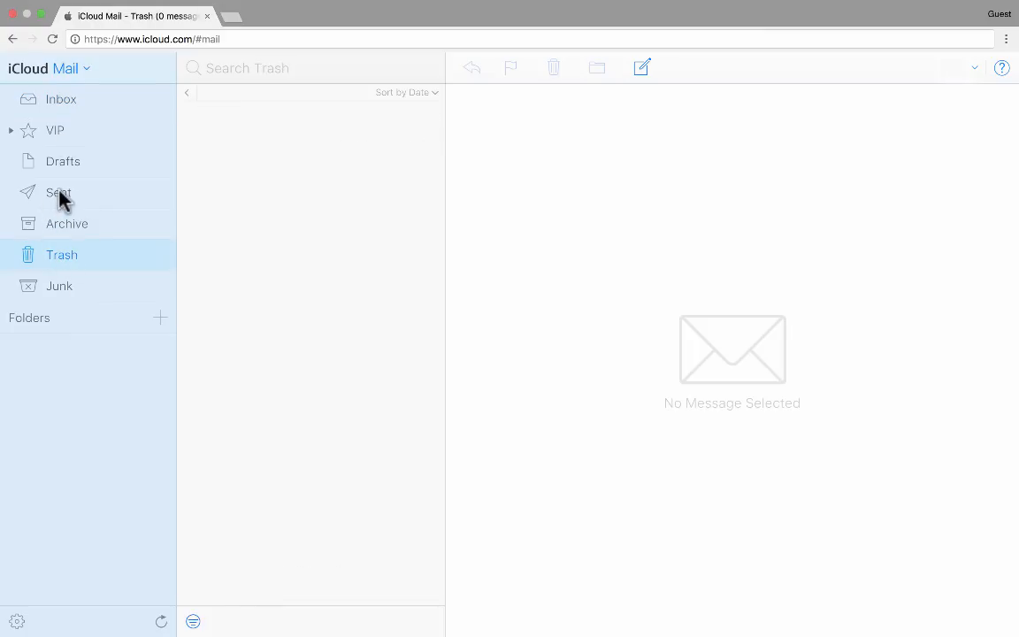
click(61, 98)
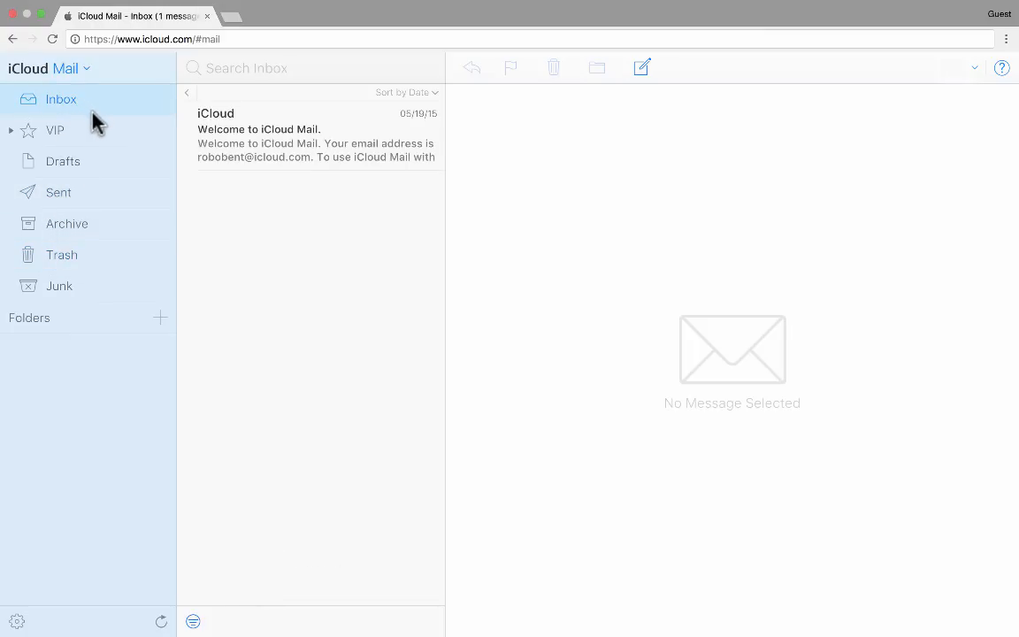
mouse_move(163, 321)
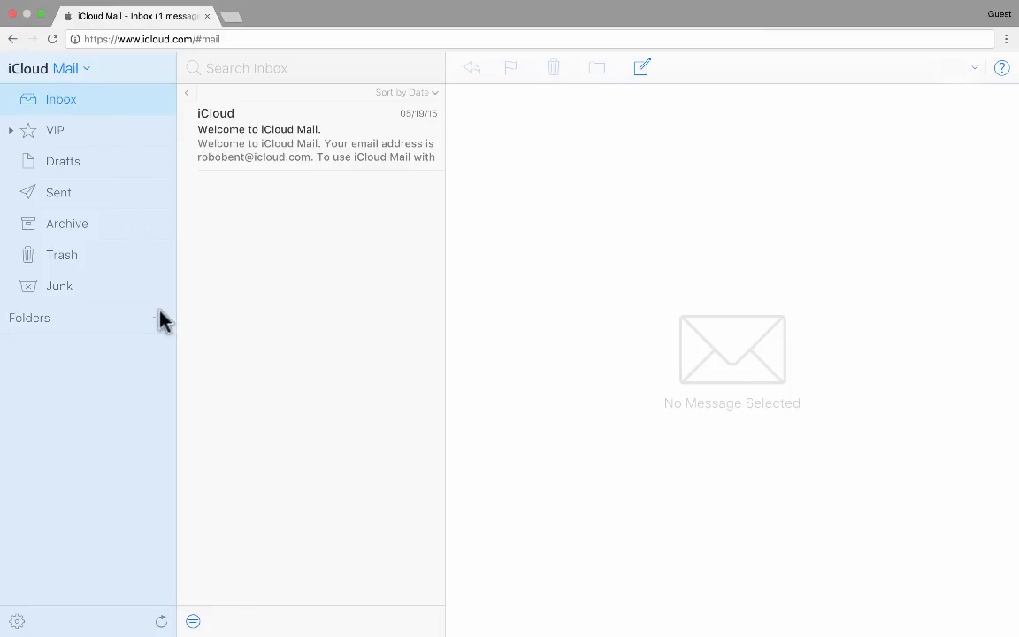
mouse_move(161, 318)
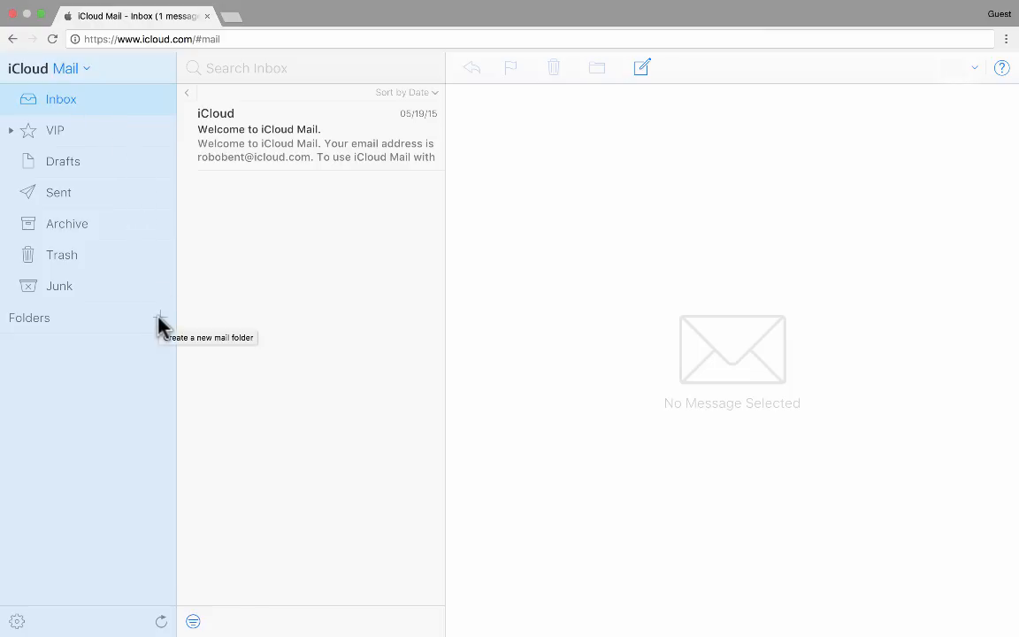
Add a mail folder named 'Family' under Folders.
text(Family)
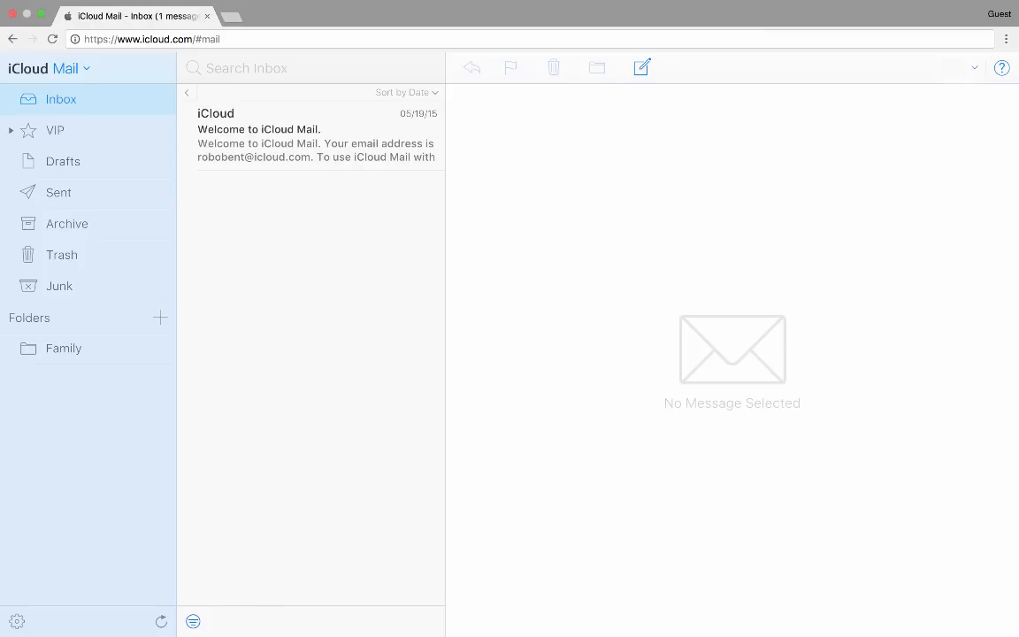
mouse_move(246, 150)
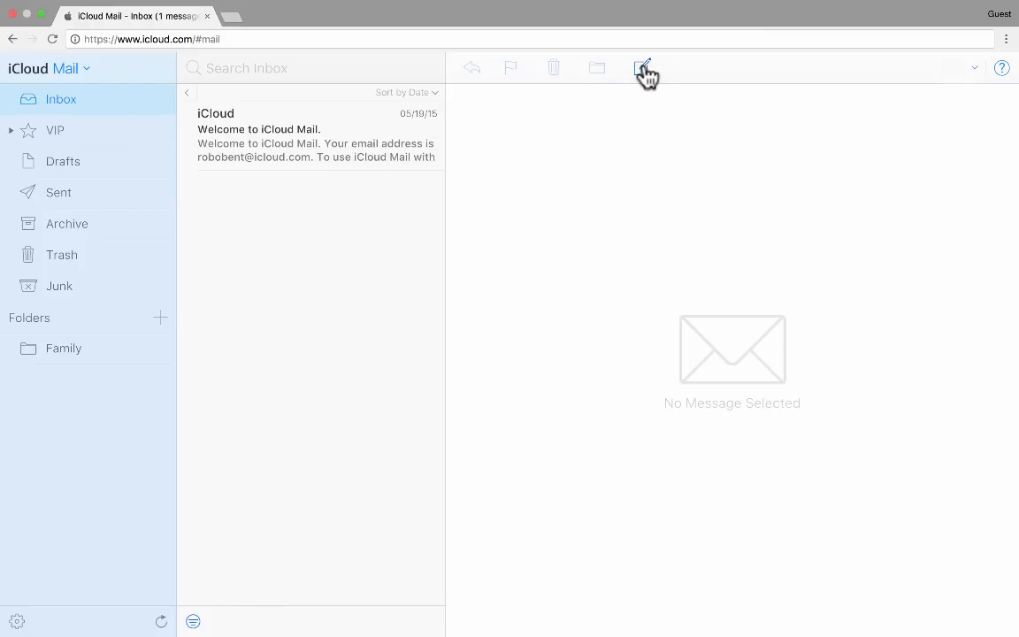
click(645, 68)
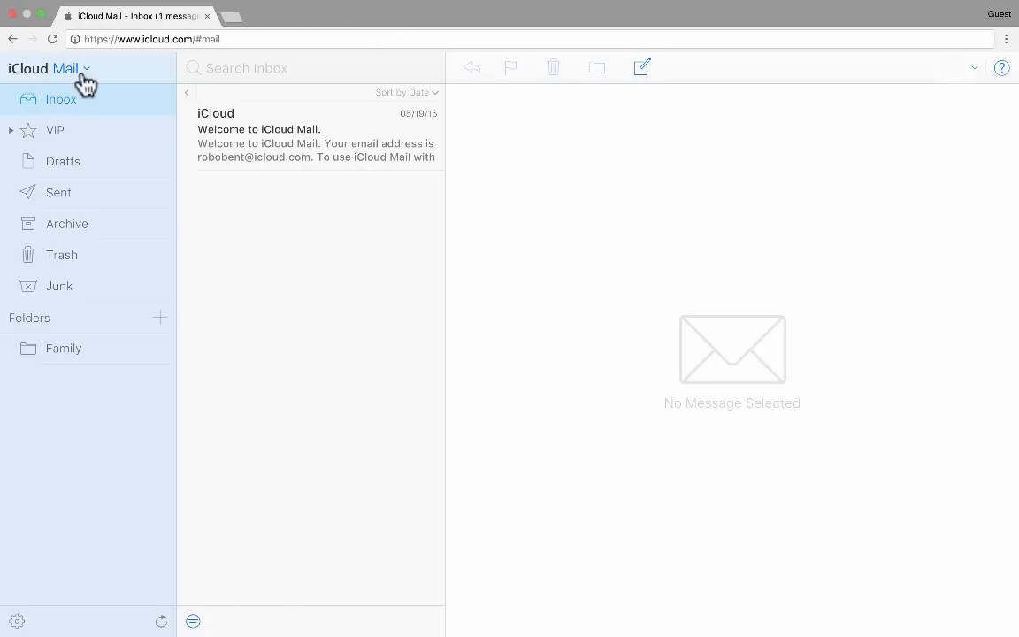
Pick Contacts from the iCloud Mail title's app list.
click(86, 69)
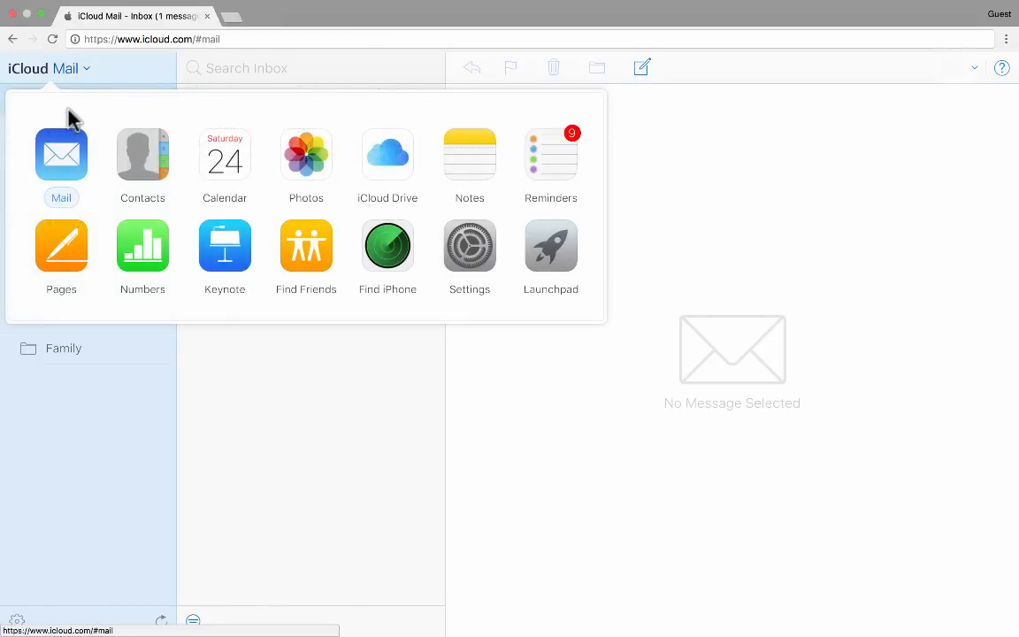
mouse_move(44, 79)
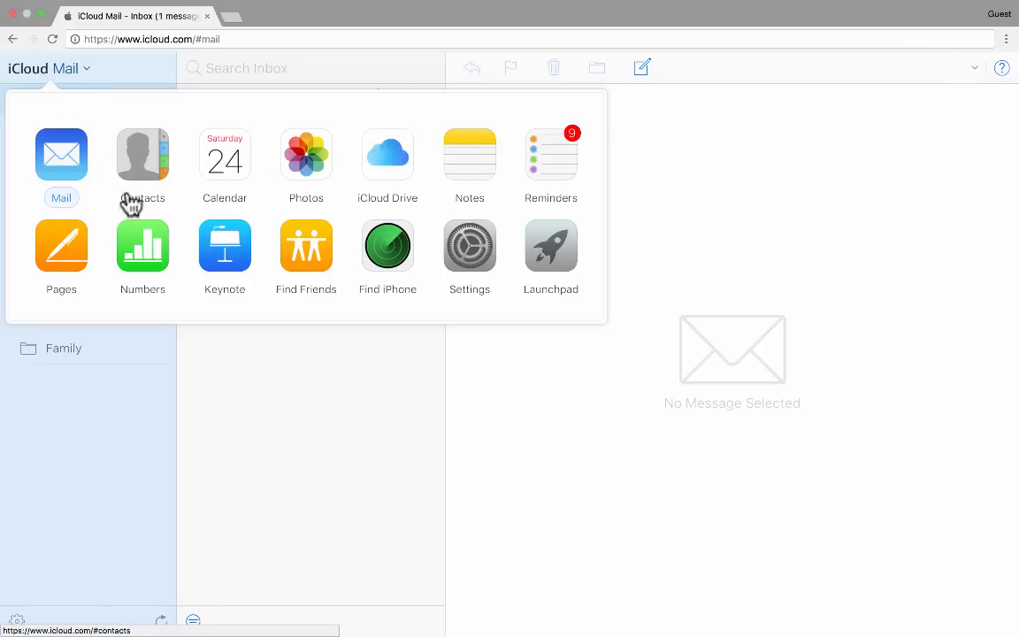
click(142, 154)
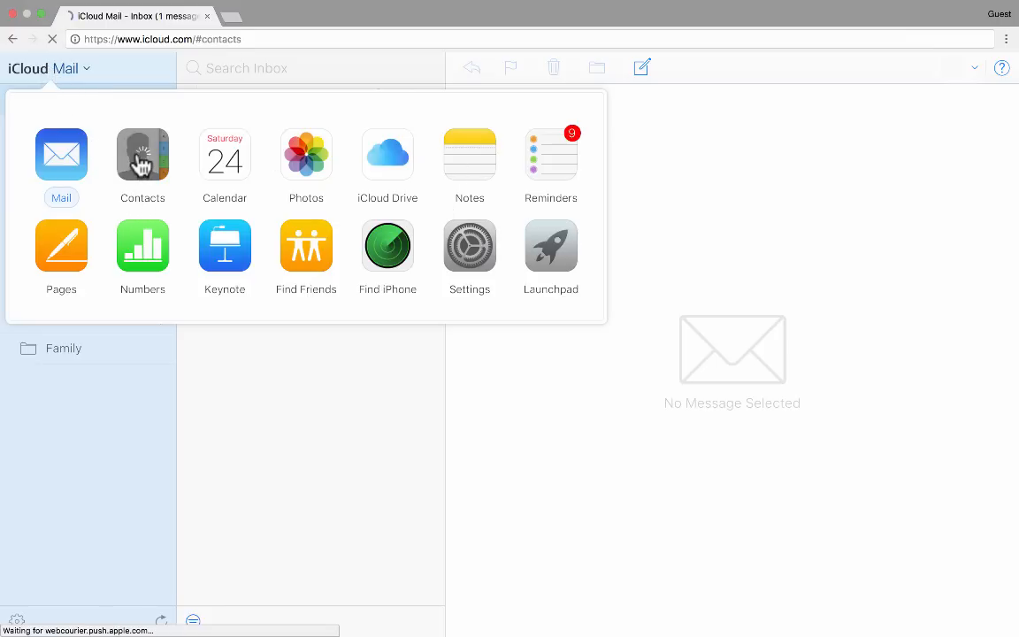
Select Apple Inc. in All Contacts to show its card.
click(142, 150)
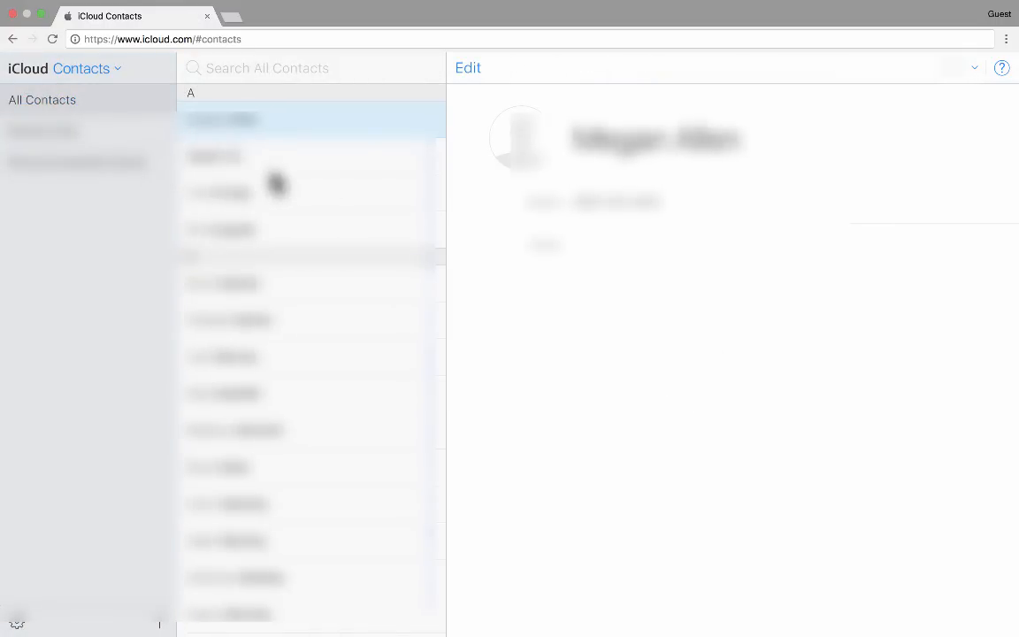
mouse_move(277, 209)
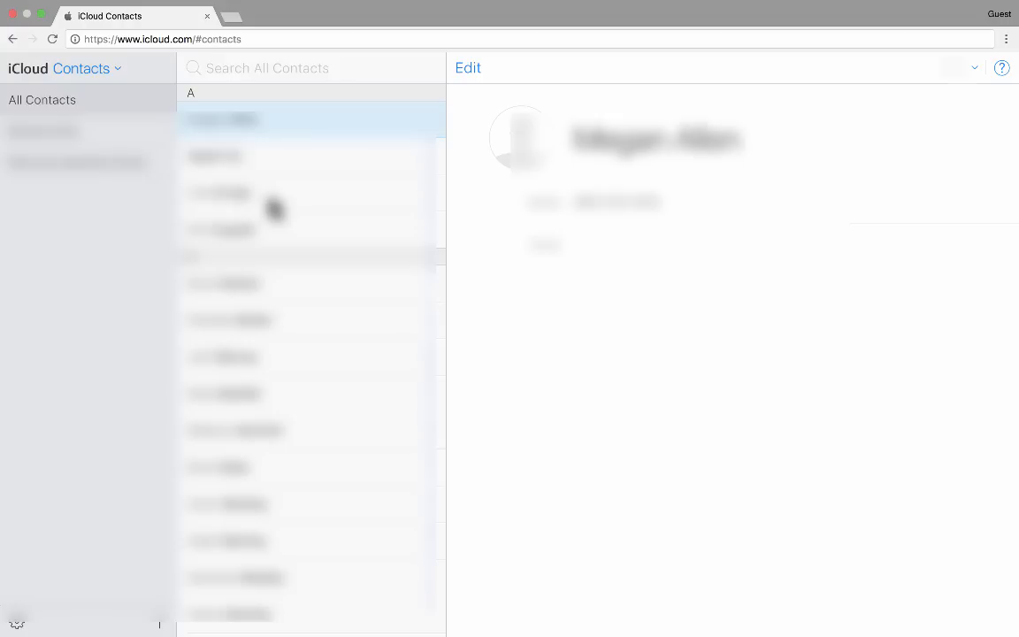
mouse_move(272, 180)
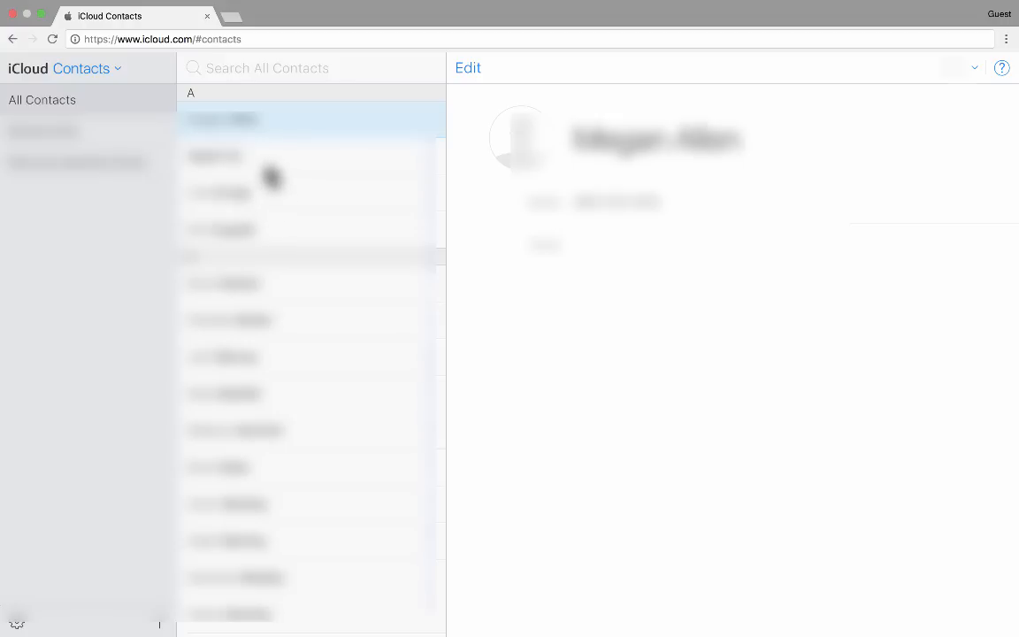
mouse_move(264, 163)
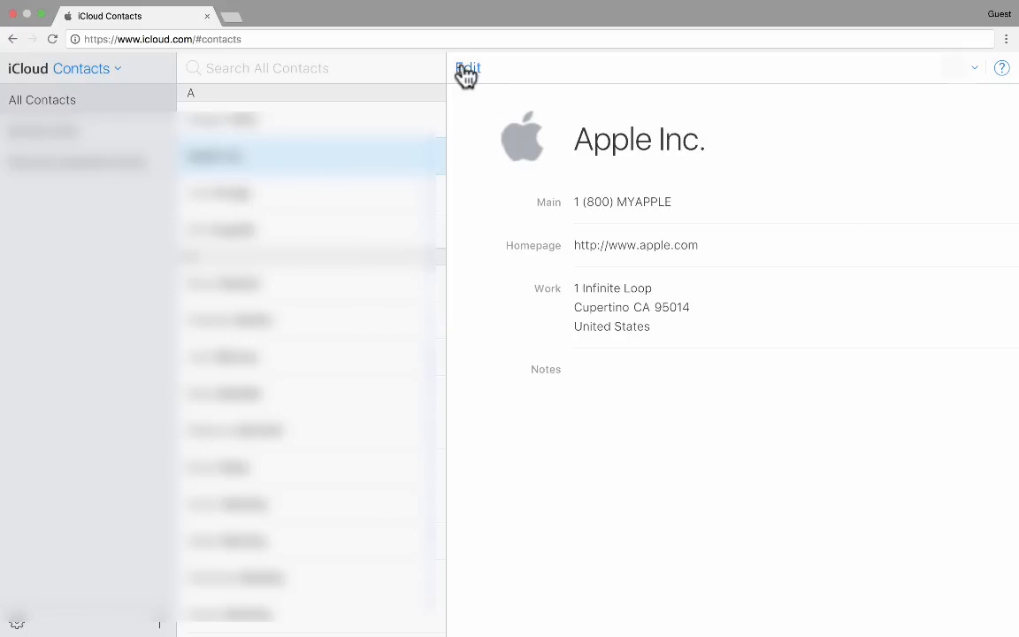
Put the Apple Inc. contact card into edit mode.
click(467, 69)
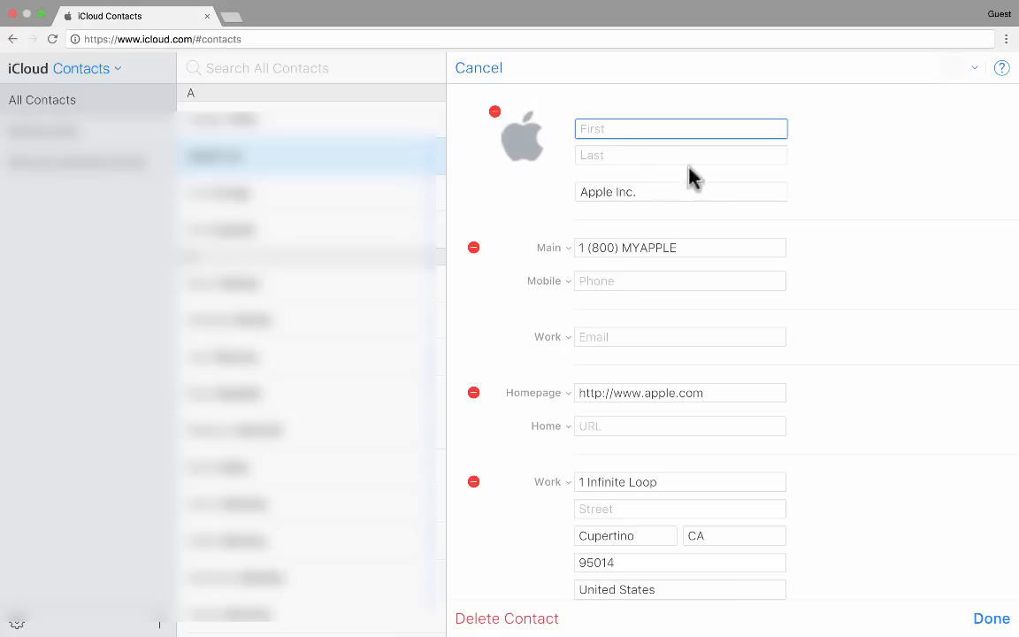
mouse_move(715, 246)
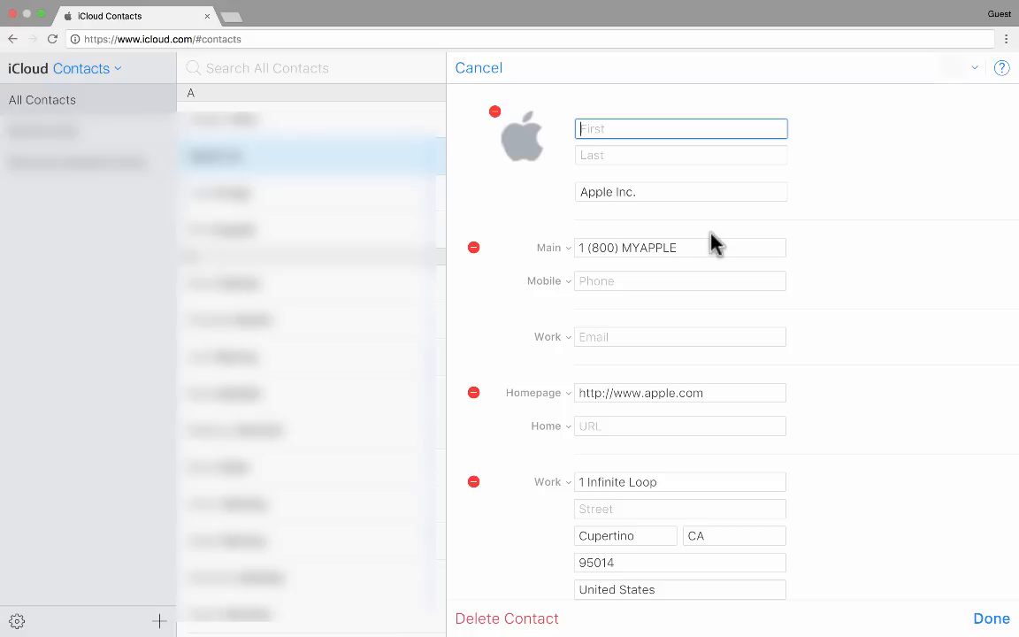
mouse_move(830, 228)
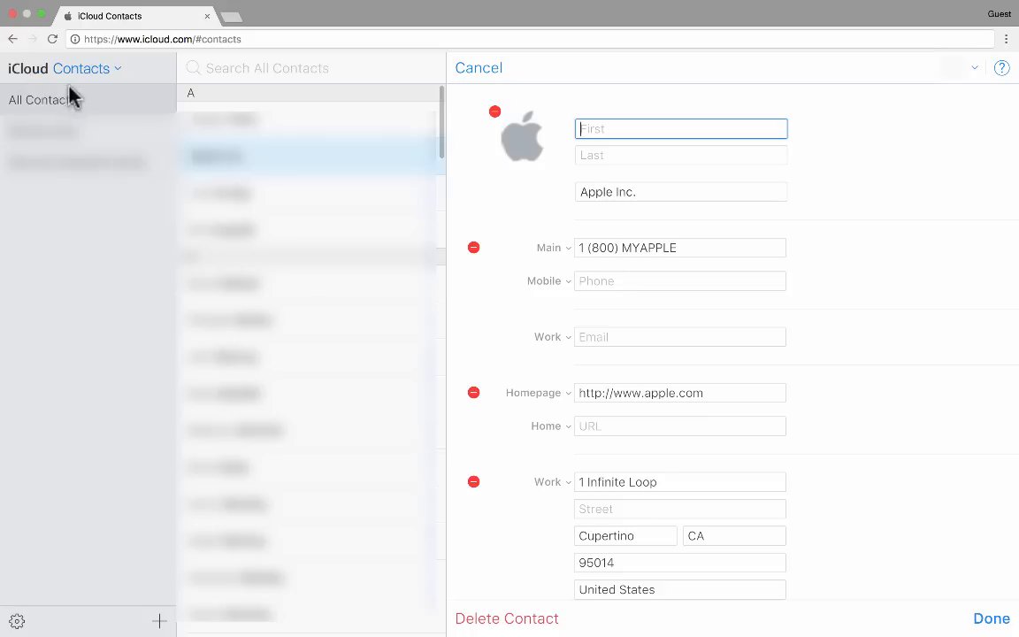
mouse_move(172, 371)
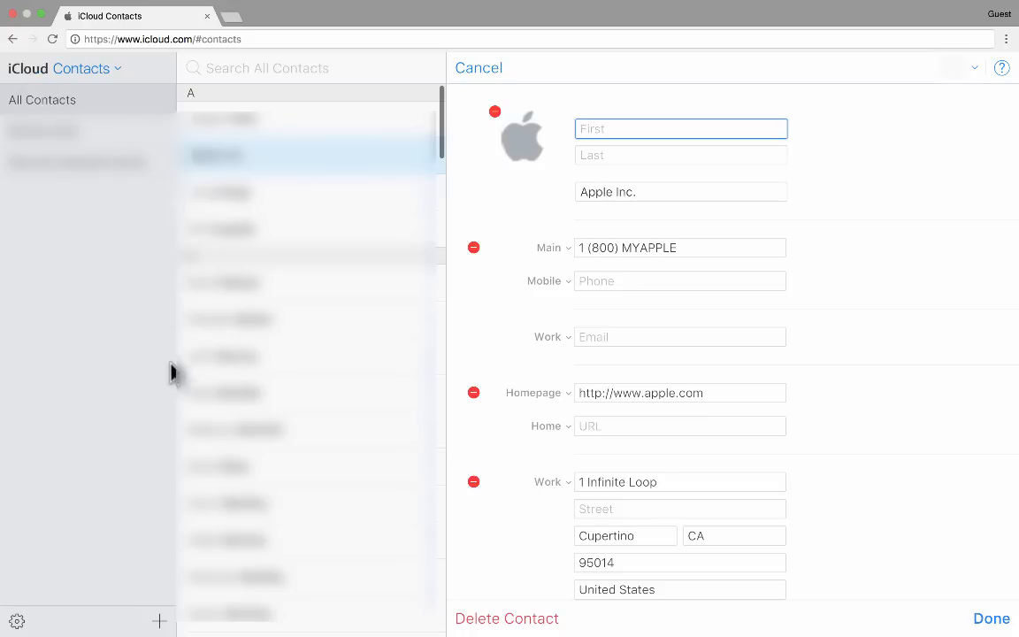
mouse_move(164, 557)
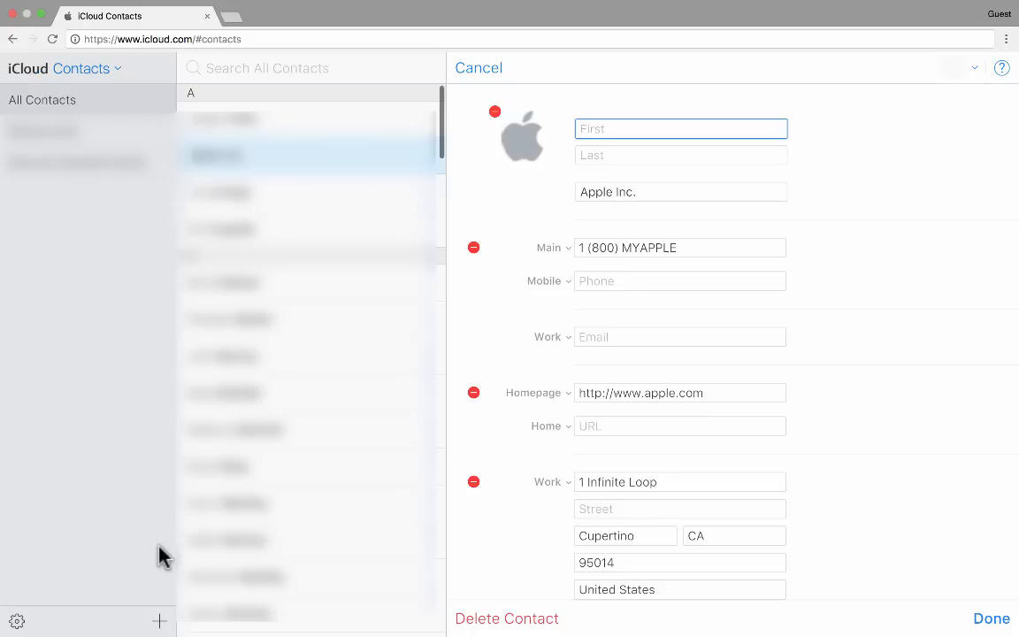
Choose New Contact from the sidebar's + menu.
click(159, 620)
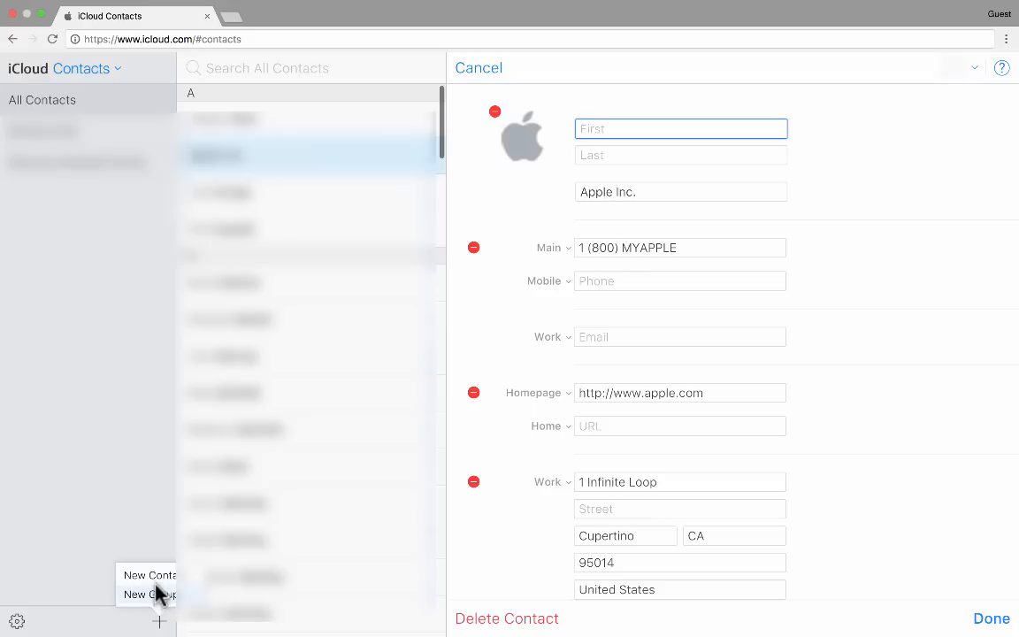
mouse_move(159, 606)
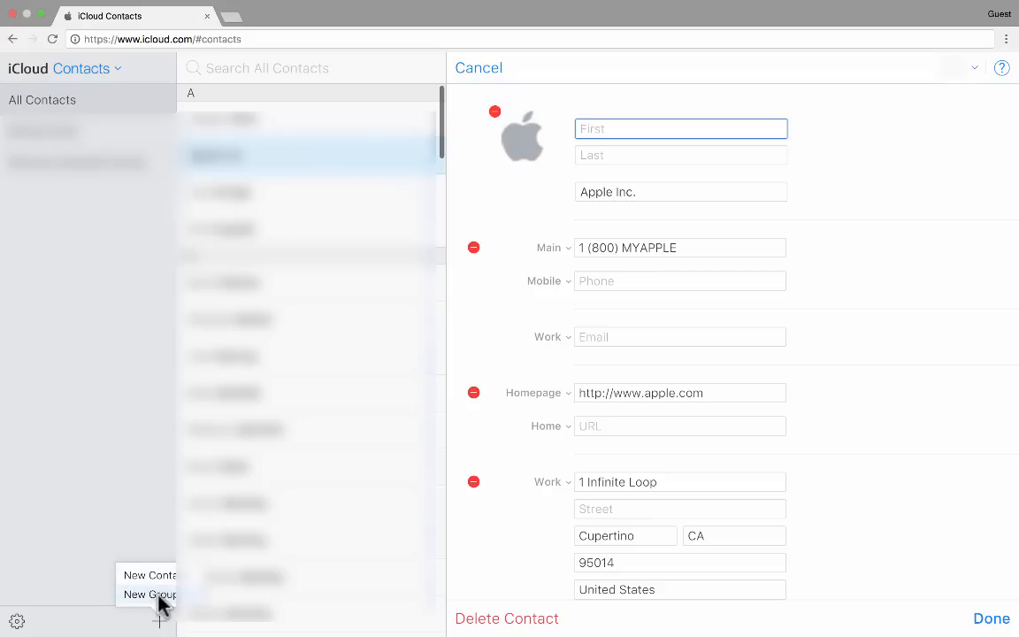
click(148, 575)
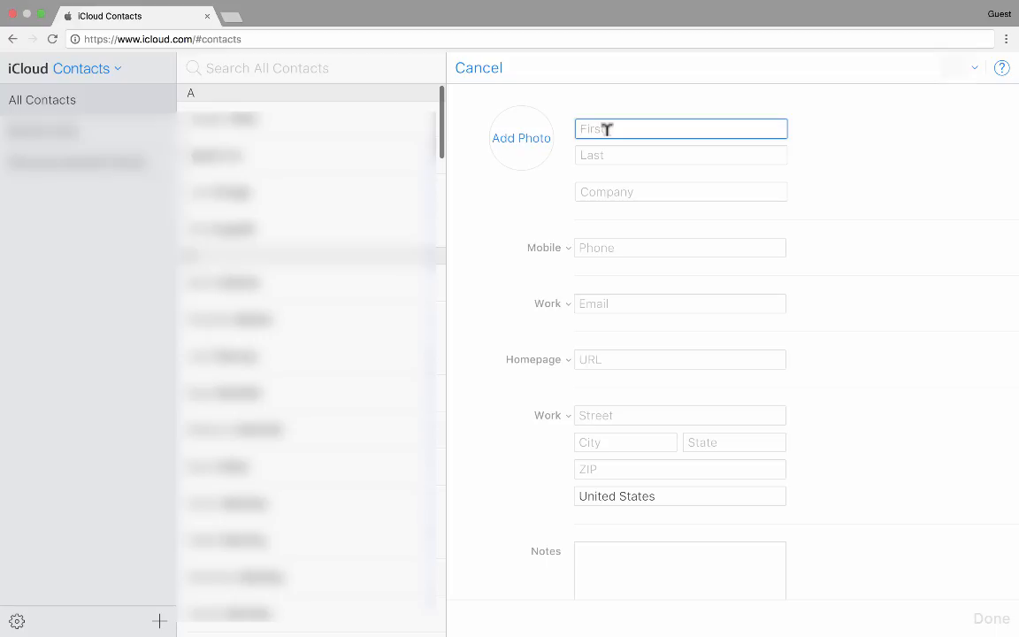
mouse_move(640, 180)
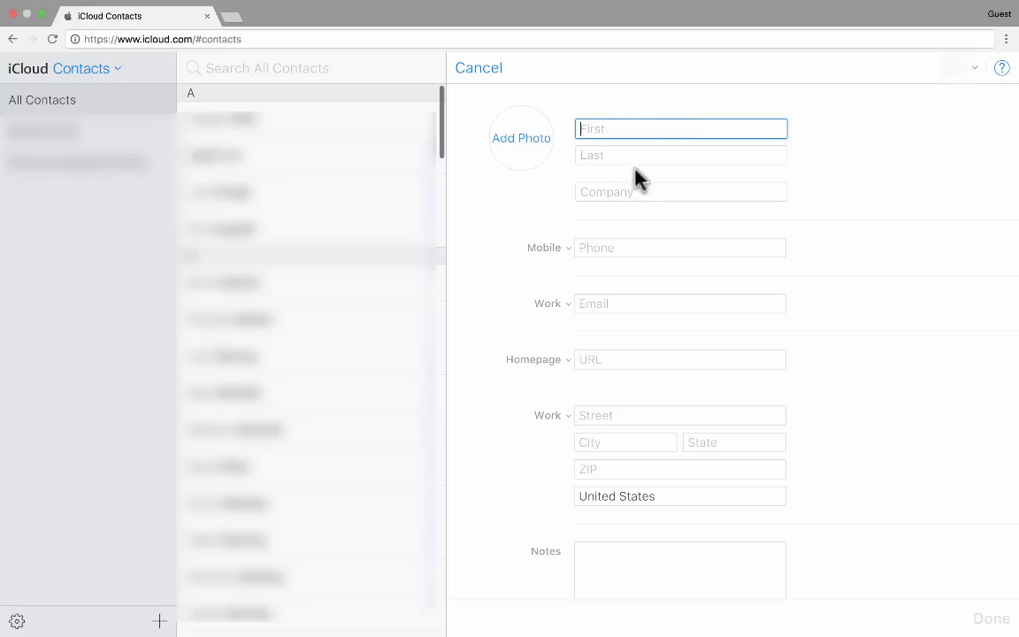
mouse_move(527, 146)
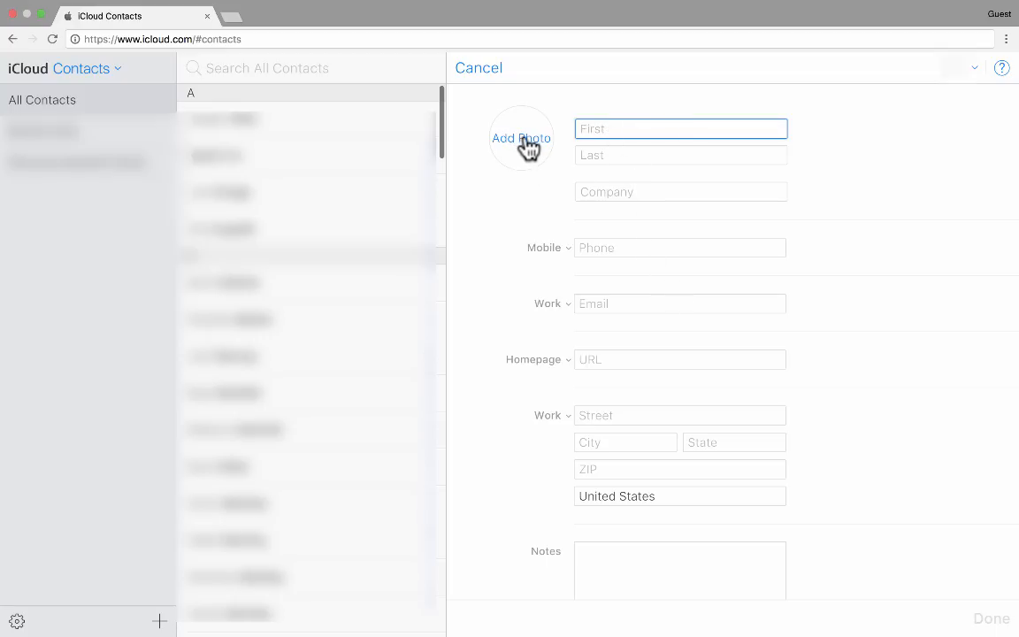
mouse_move(486, 80)
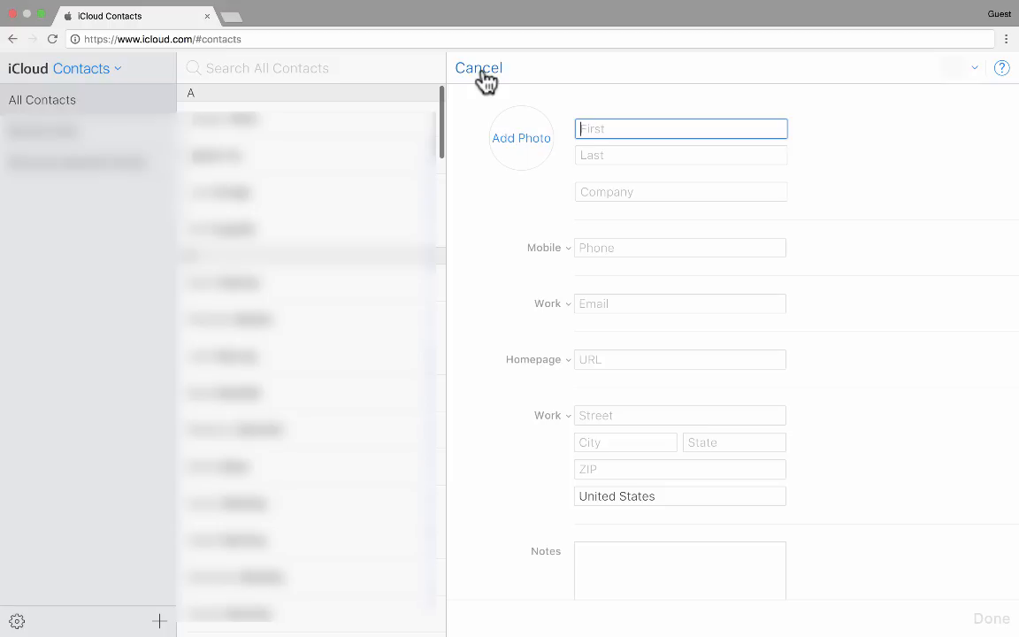
mouse_move(191, 57)
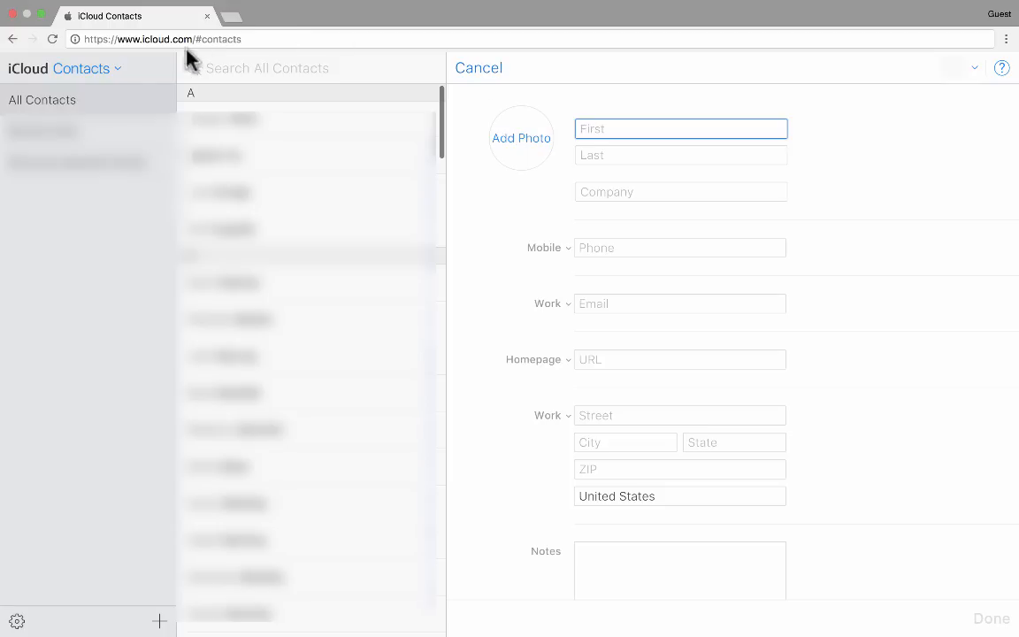
mouse_move(53, 80)
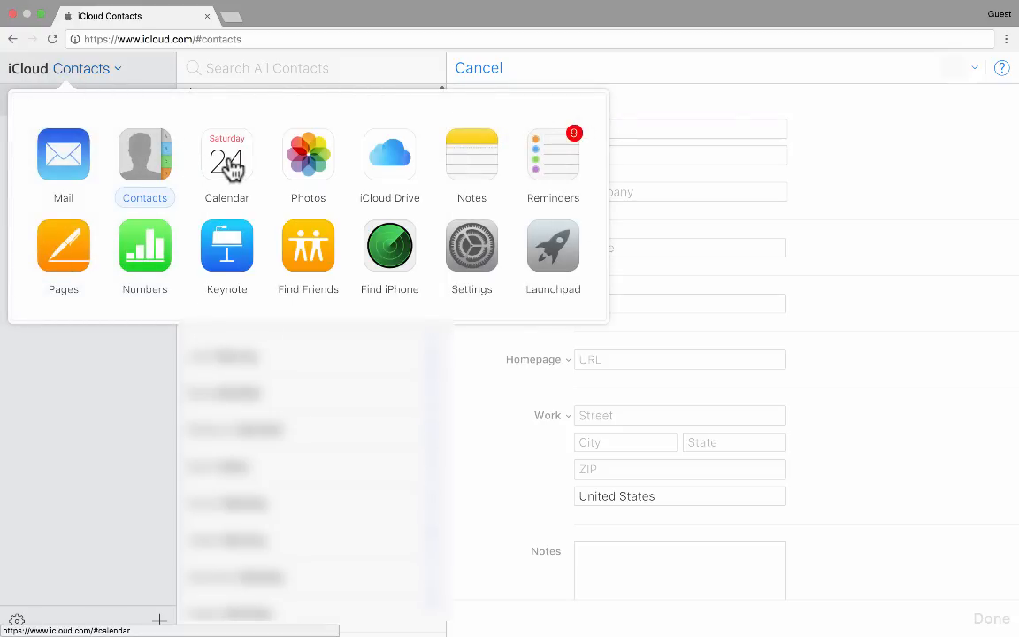
Switch to Calendar, browse to a later week, then return to December 25–31.
click(226, 155)
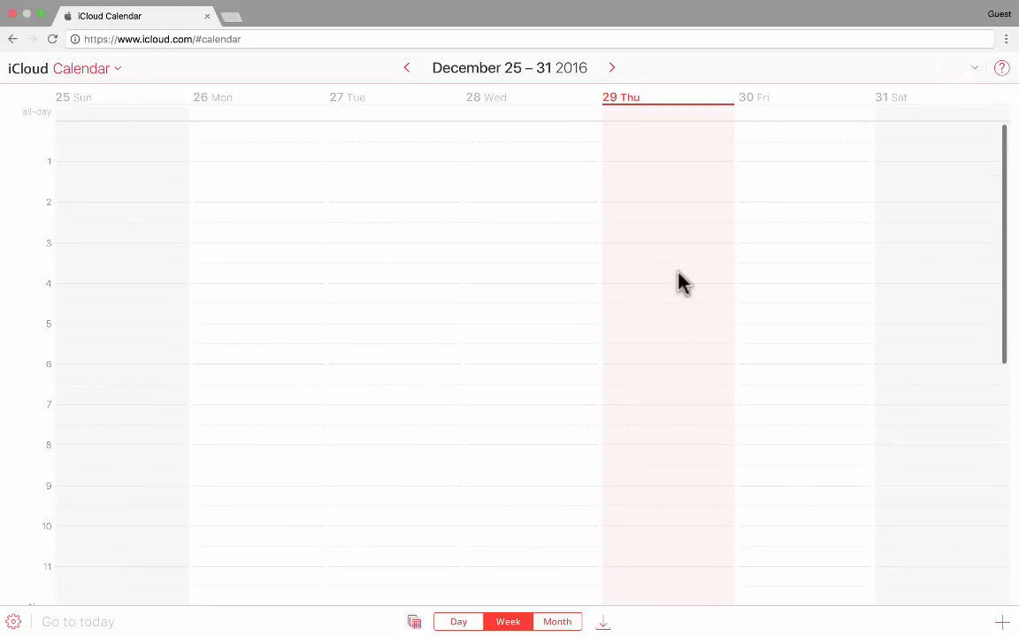
mouse_move(615, 71)
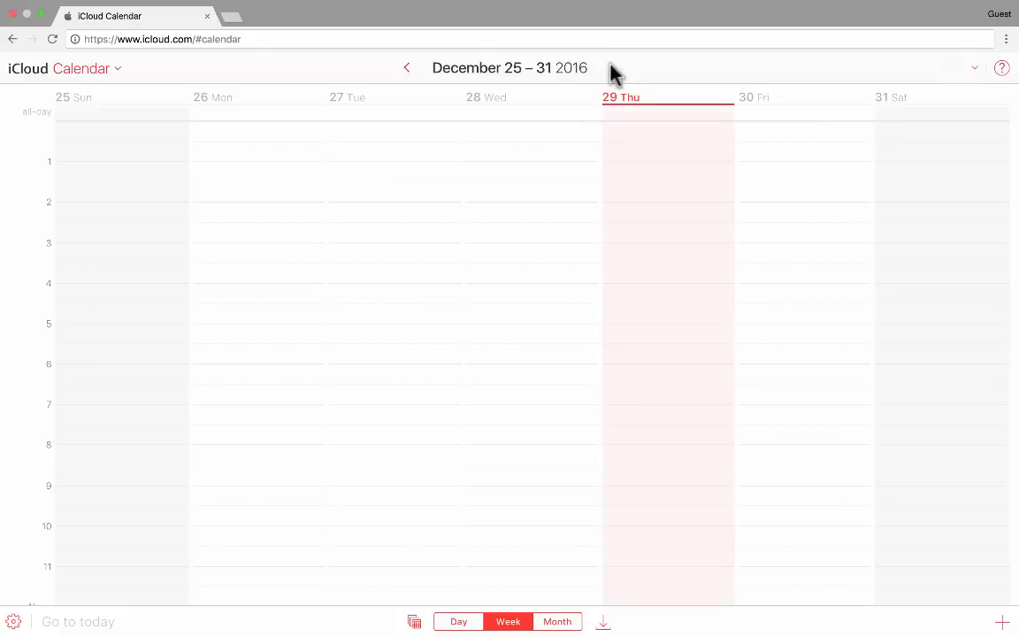
click(599, 68)
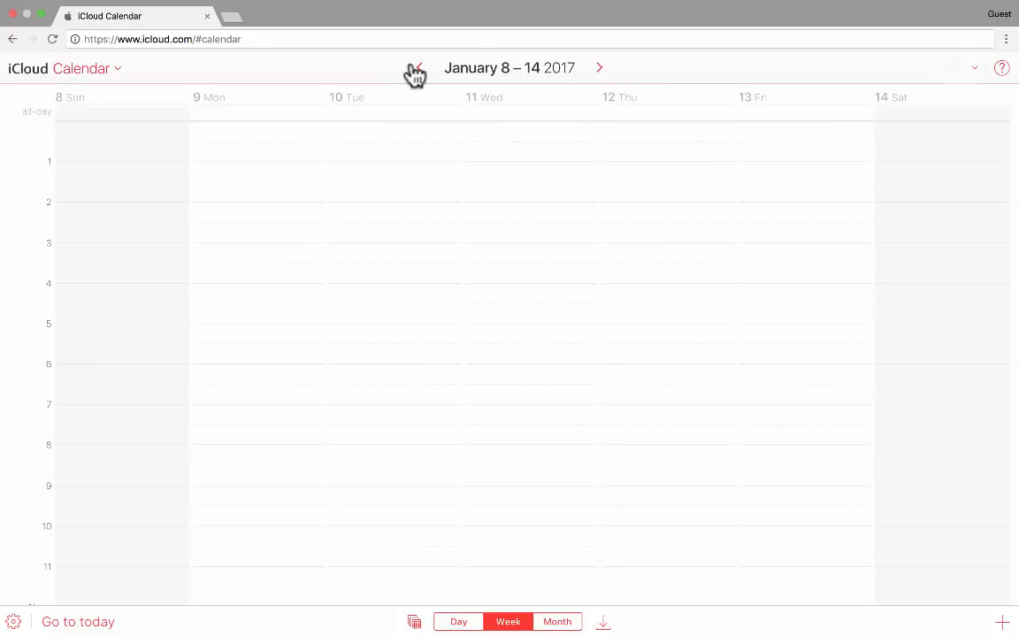
click(406, 68)
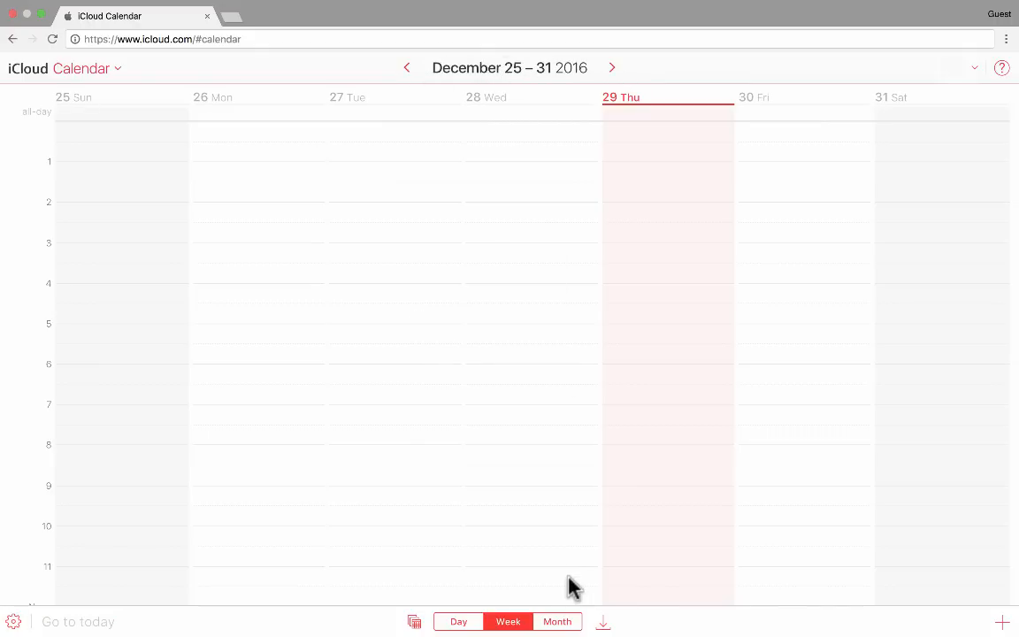
Try Day view for December 29 and Month view, then return to Week view.
click(458, 621)
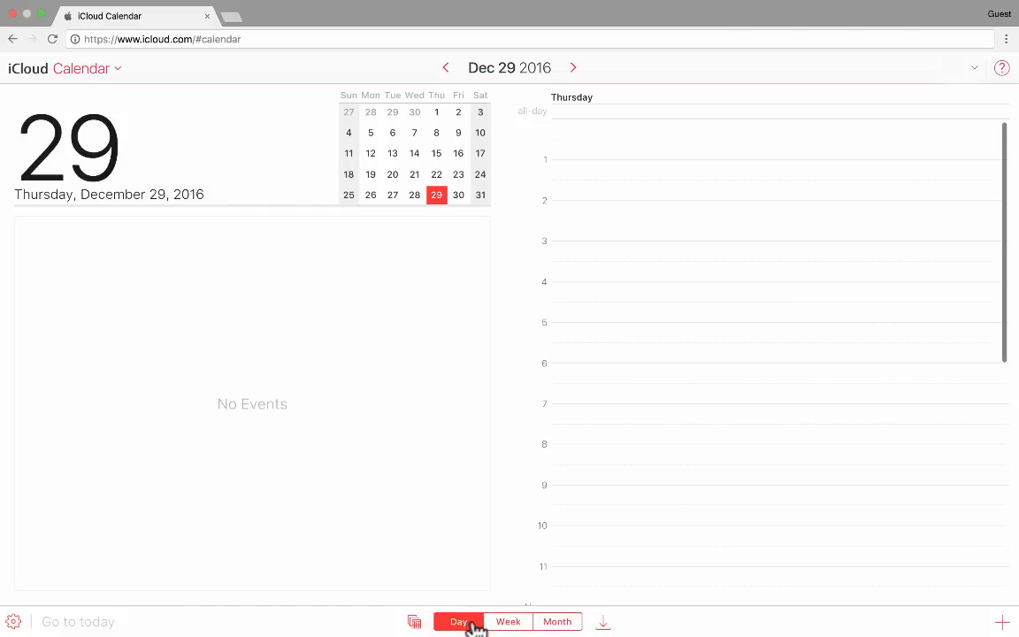
click(558, 621)
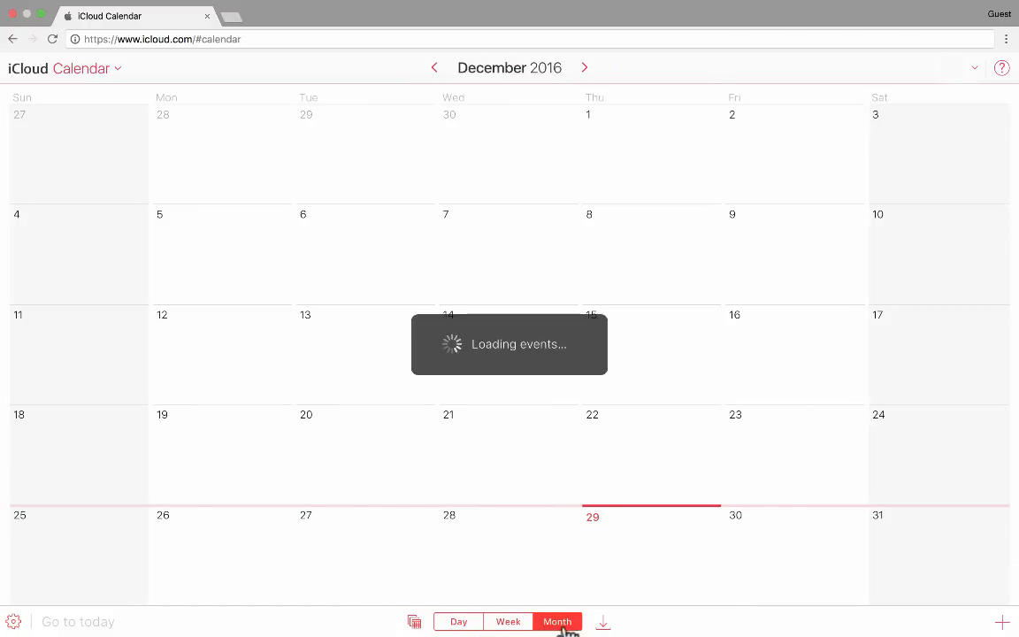
click(508, 621)
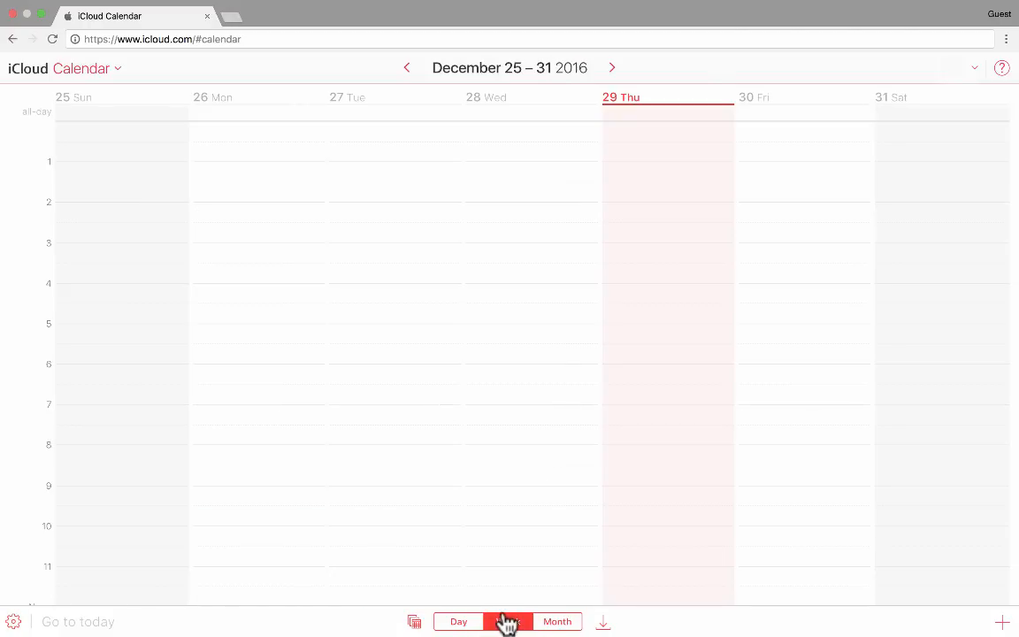
click(508, 621)
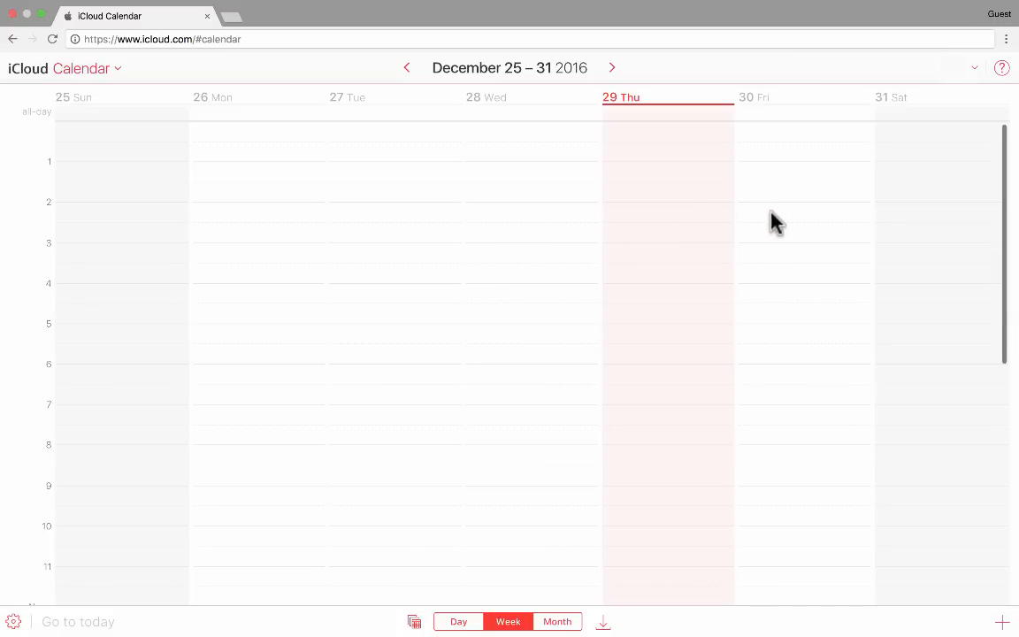
Create a Friday 2:00–4:45 AM event and name it 'Party'.
drag(776, 220, 781, 314)
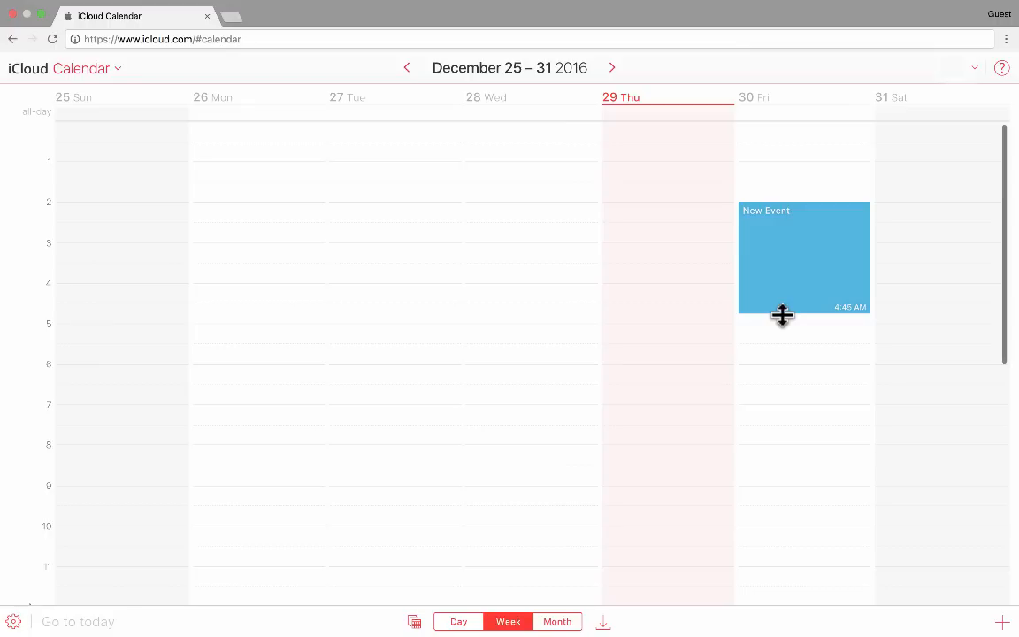
click(803, 257)
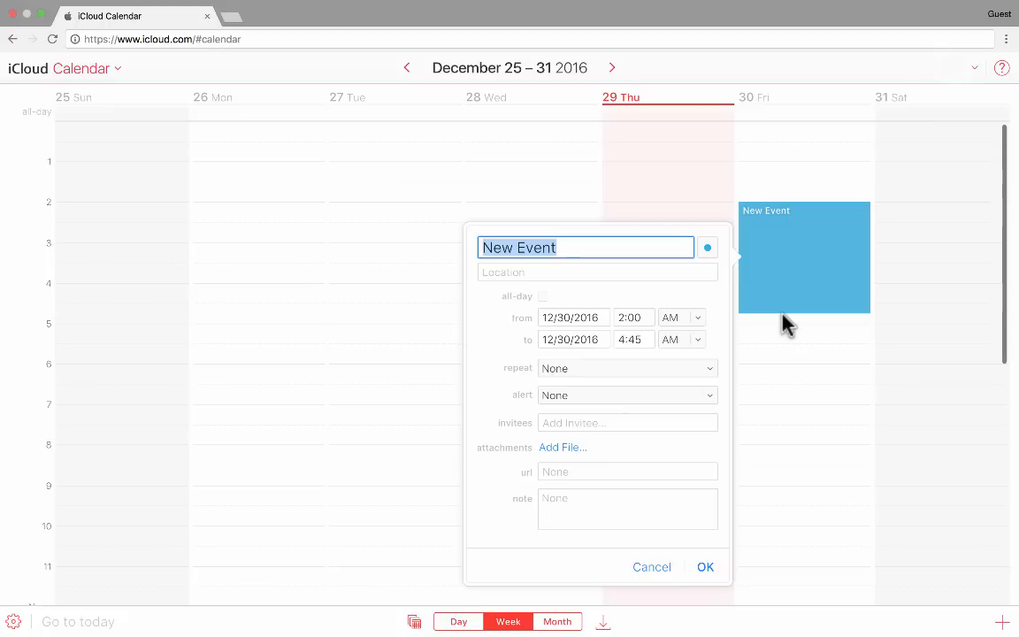
text(Party)
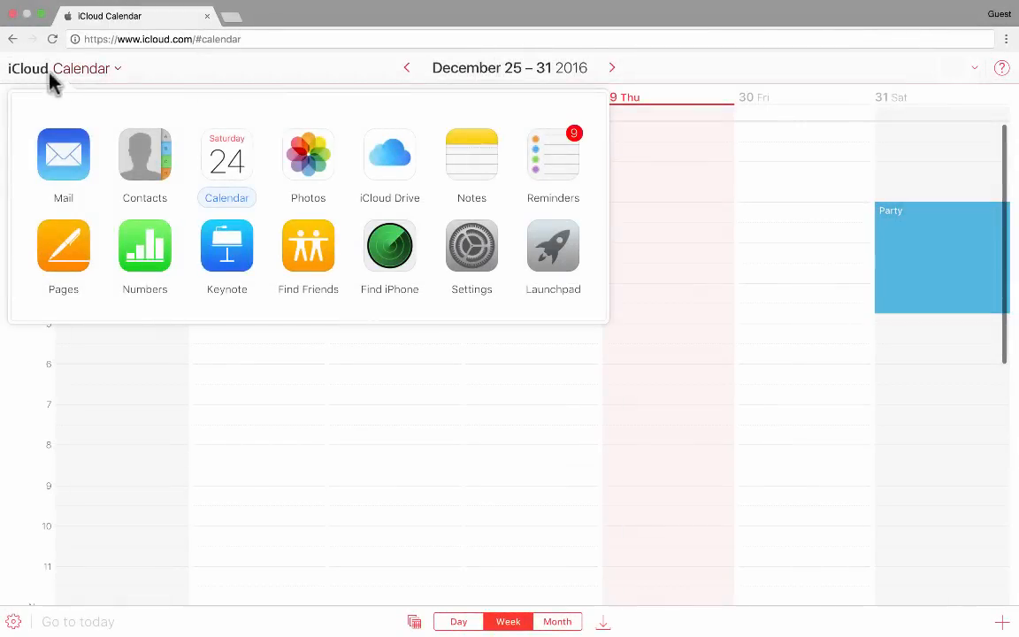
mouse_move(308, 159)
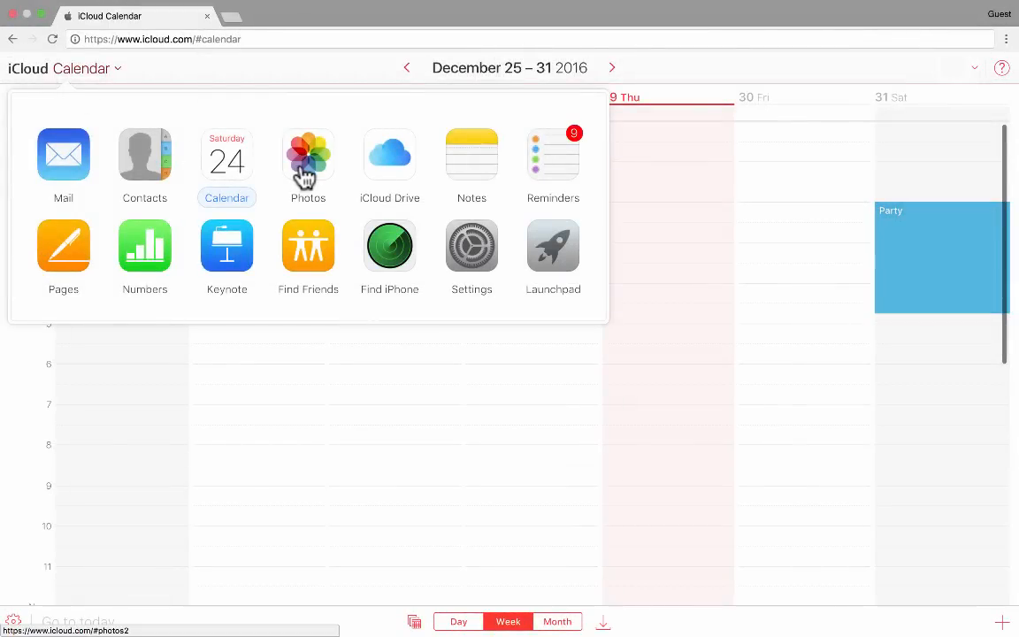
Launch Photos to show its Welcome to Photos page.
click(308, 153)
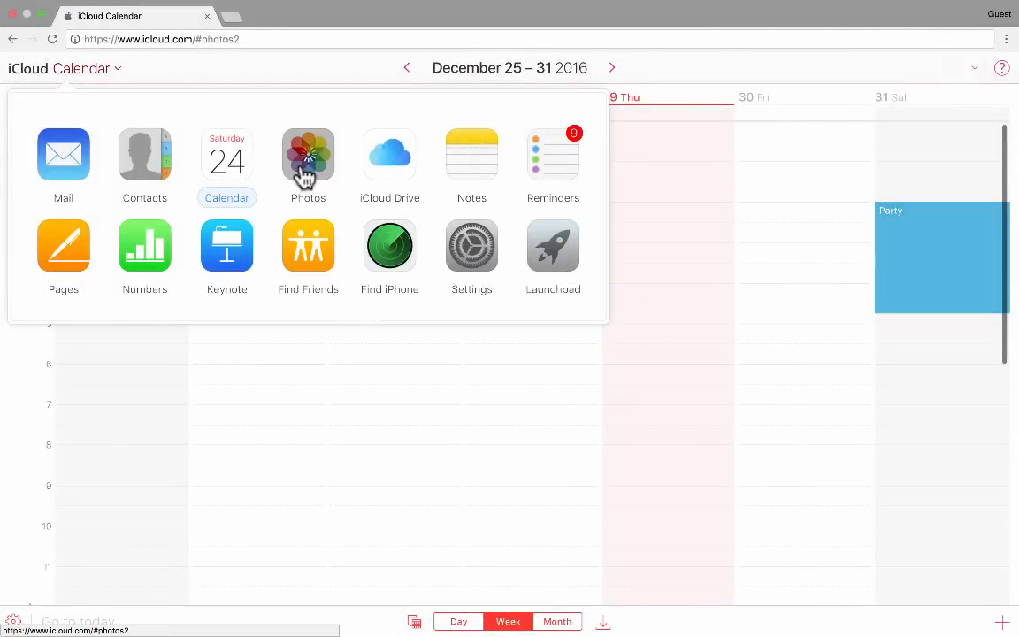
click(308, 155)
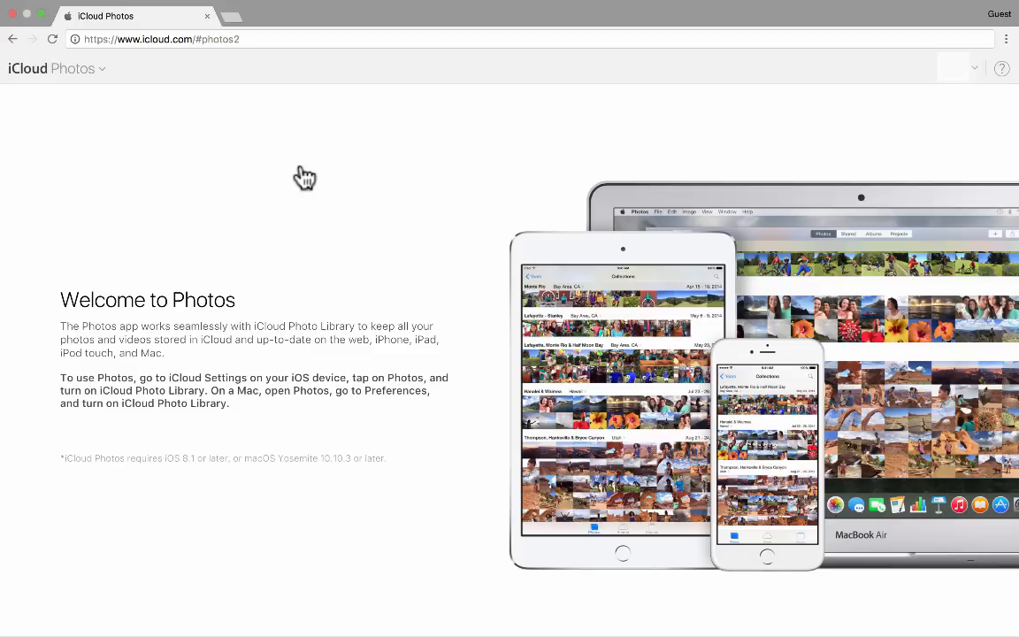
mouse_move(335, 306)
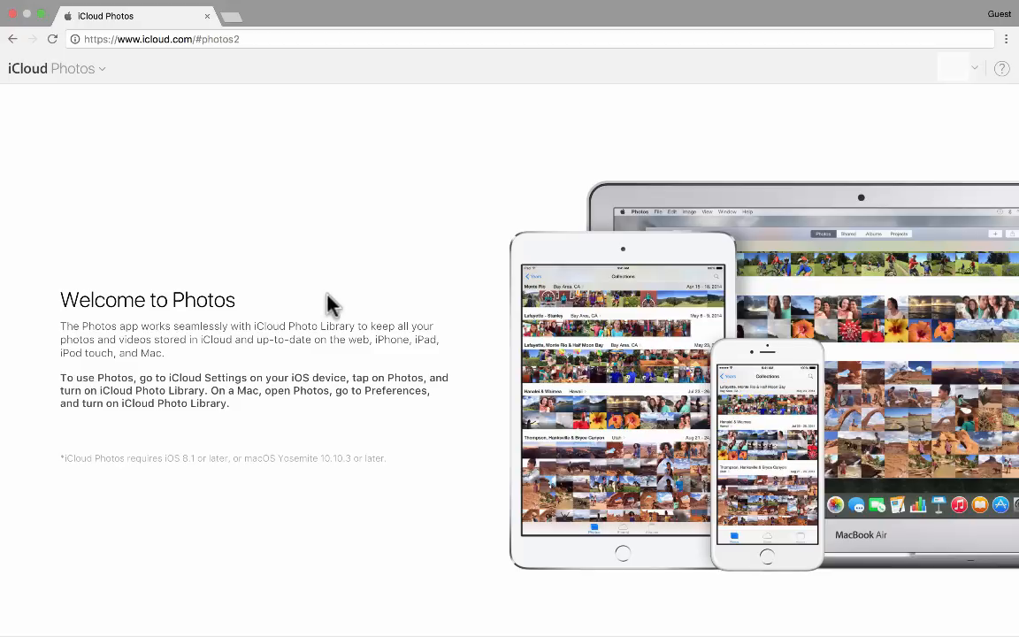
mouse_move(311, 329)
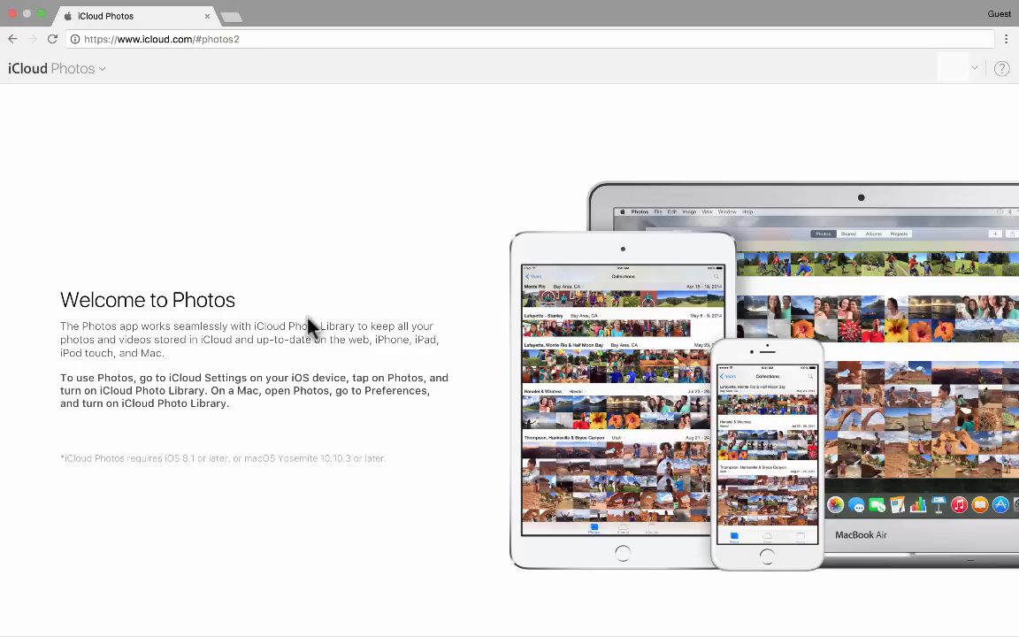
mouse_move(491, 310)
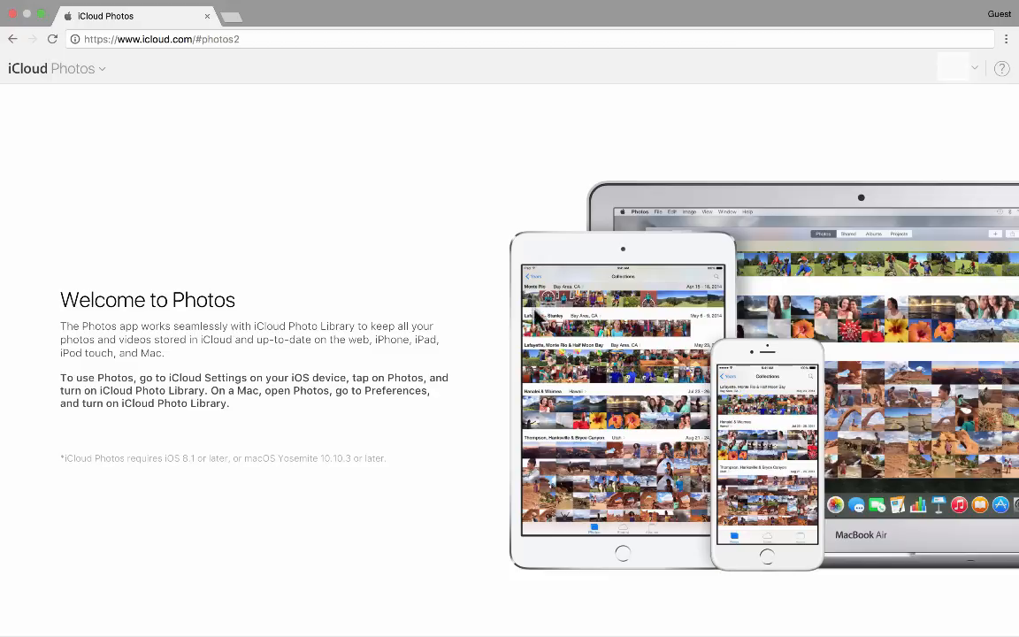
mouse_move(86, 294)
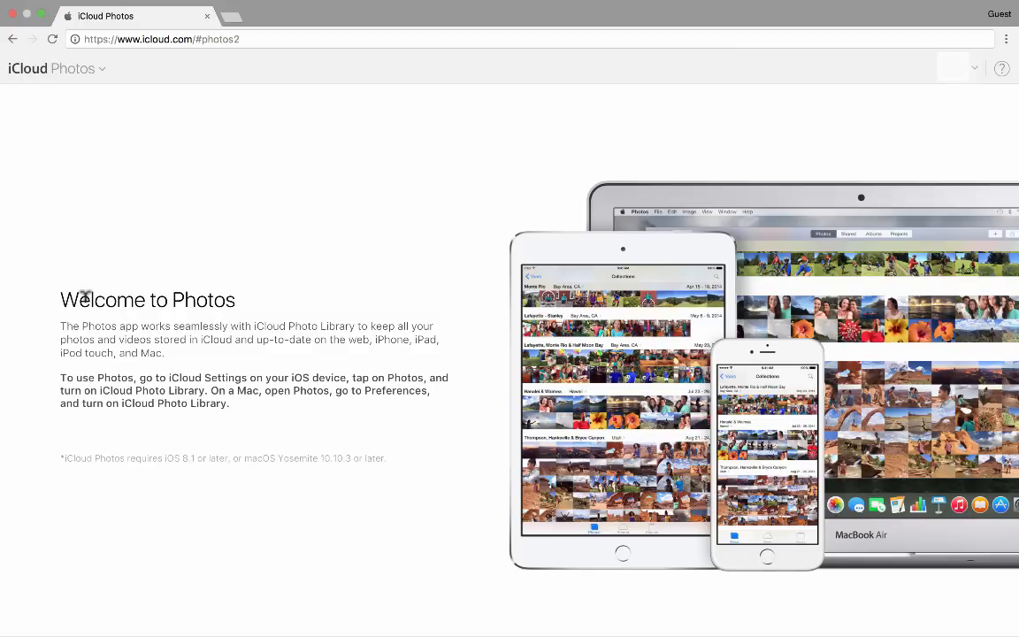
mouse_move(127, 139)
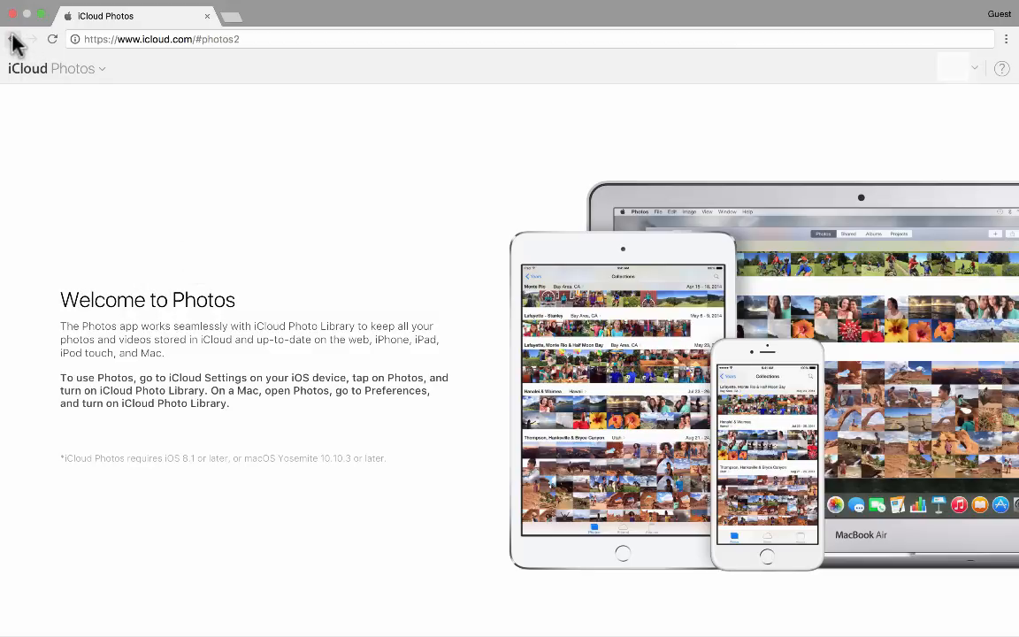
mouse_move(16, 43)
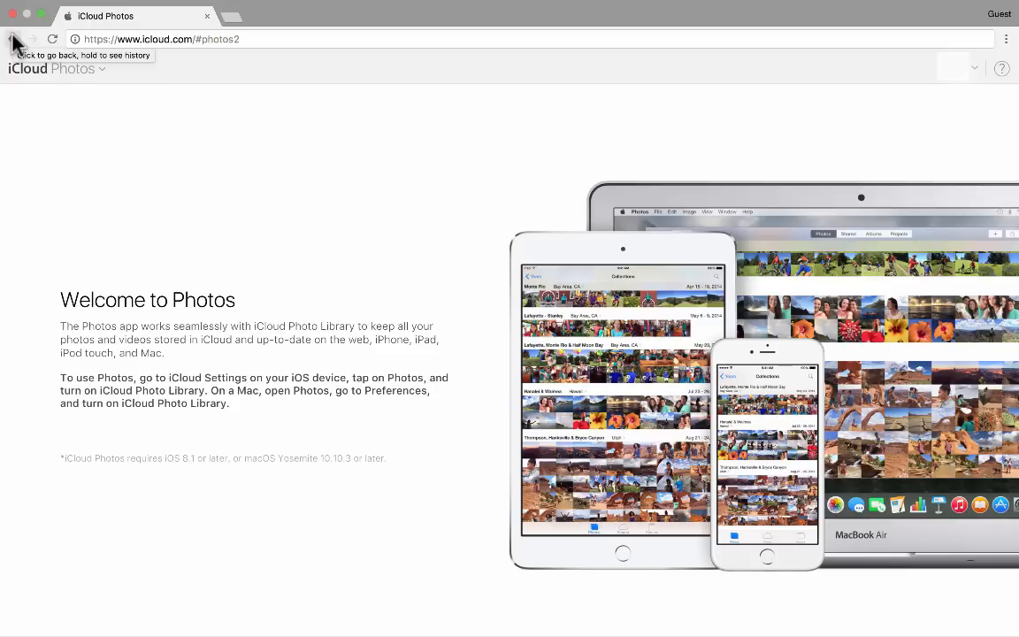
Navigate back from Photos, forward again, then back to the iCloud app icons.
click(12, 39)
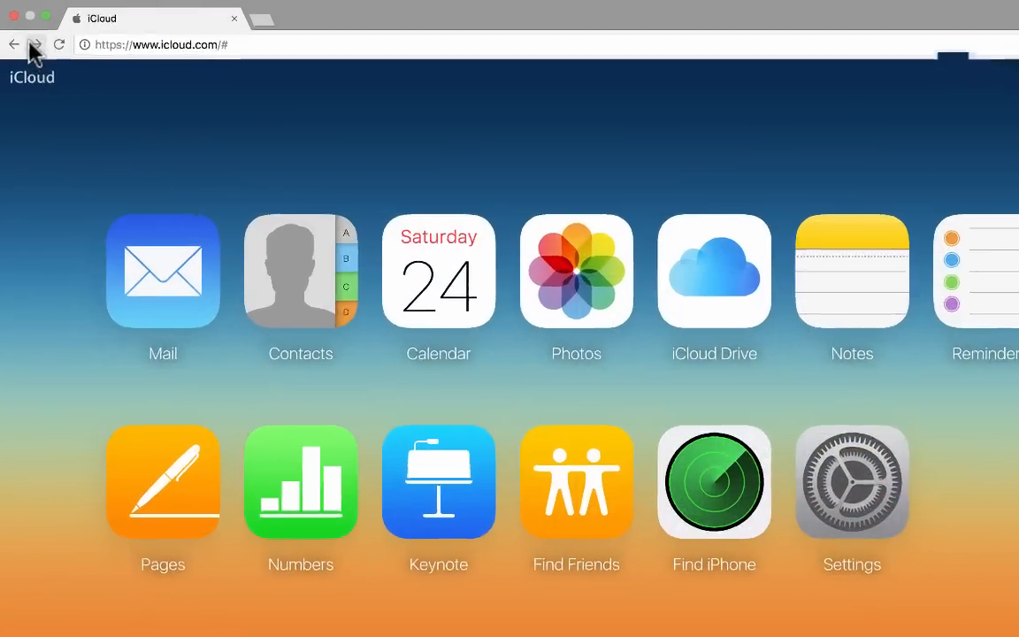
click(576, 271)
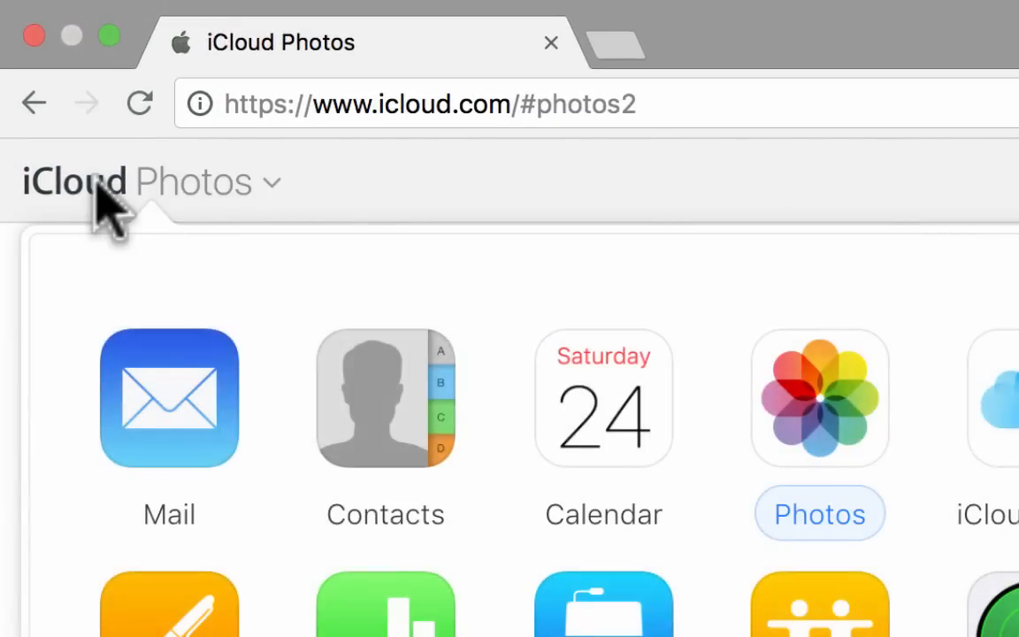
mouse_move(172, 252)
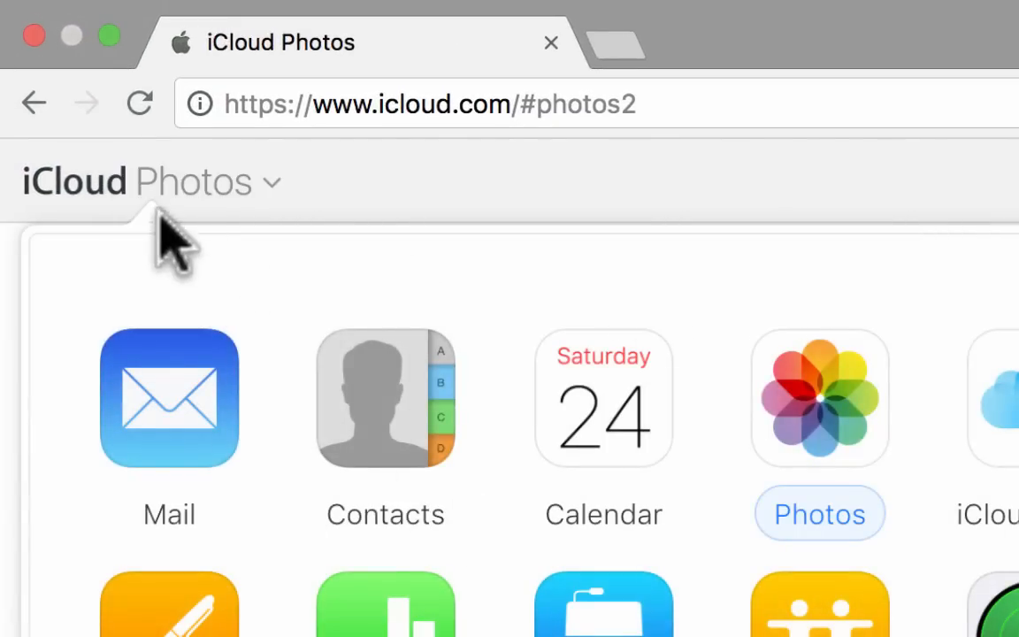
click(33, 101)
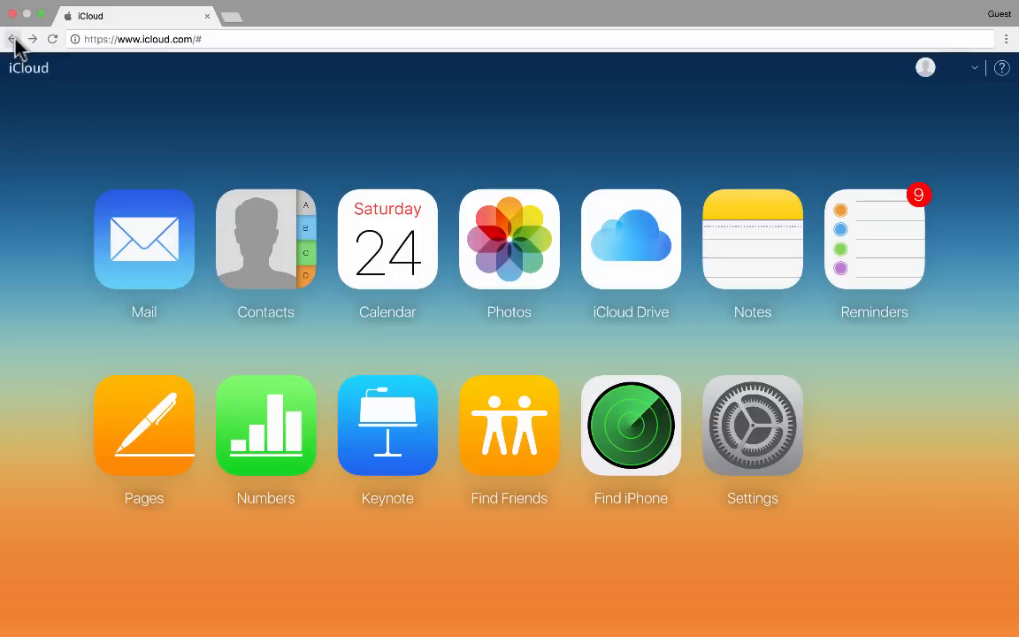
mouse_move(13, 38)
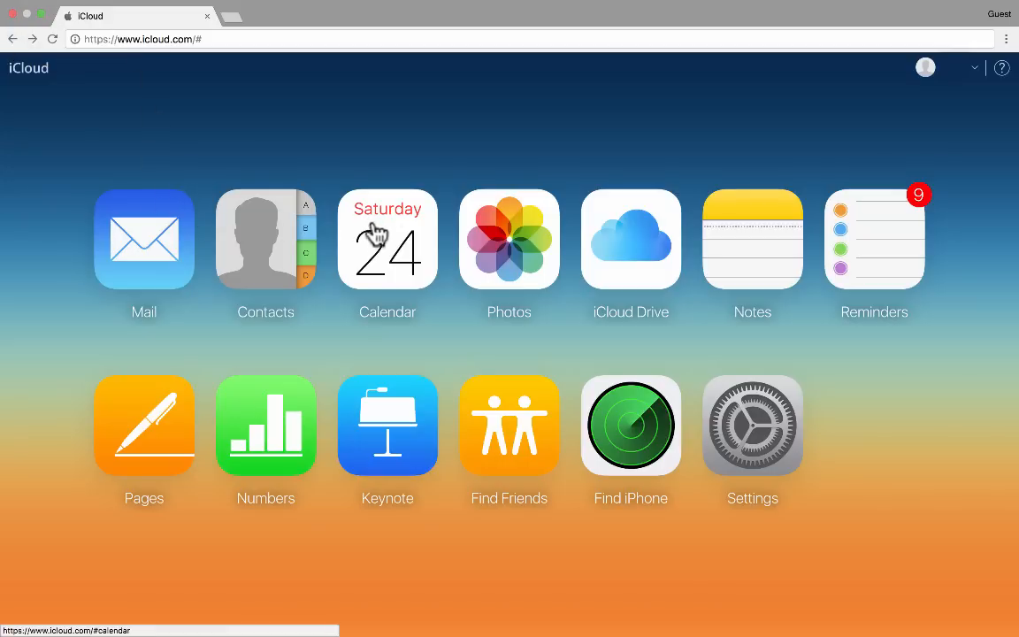
mouse_move(509, 239)
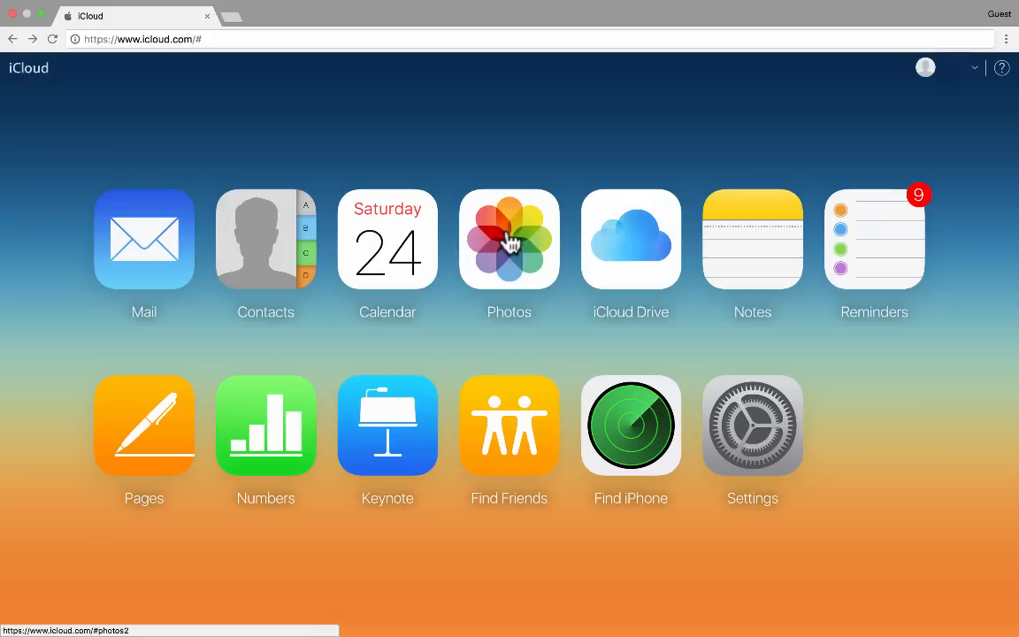
mouse_move(631, 239)
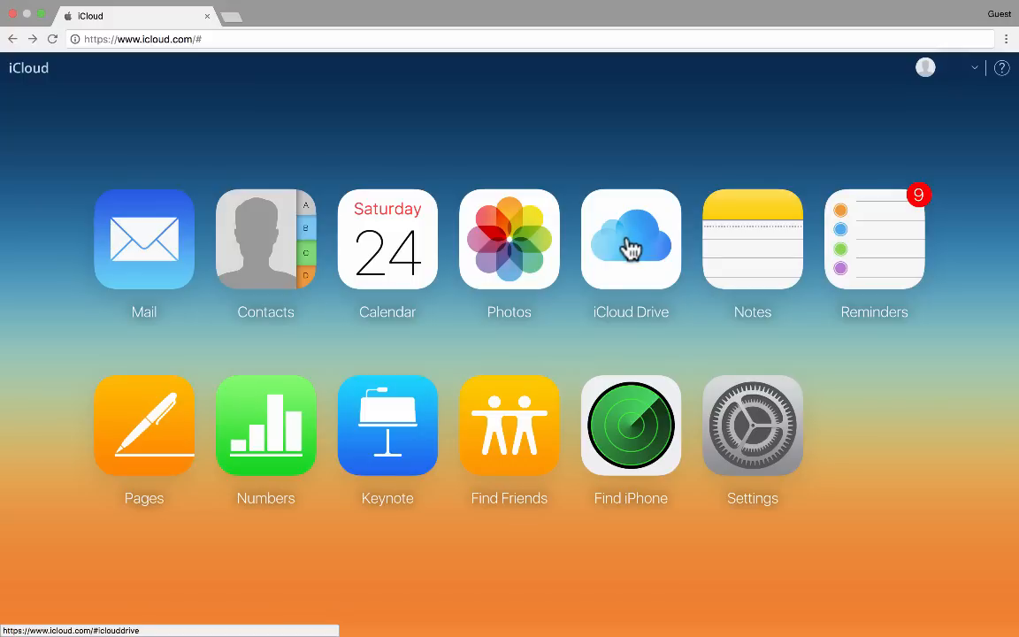
Open iCloud Drive and its Keynote folder to view the six presentations.
click(631, 238)
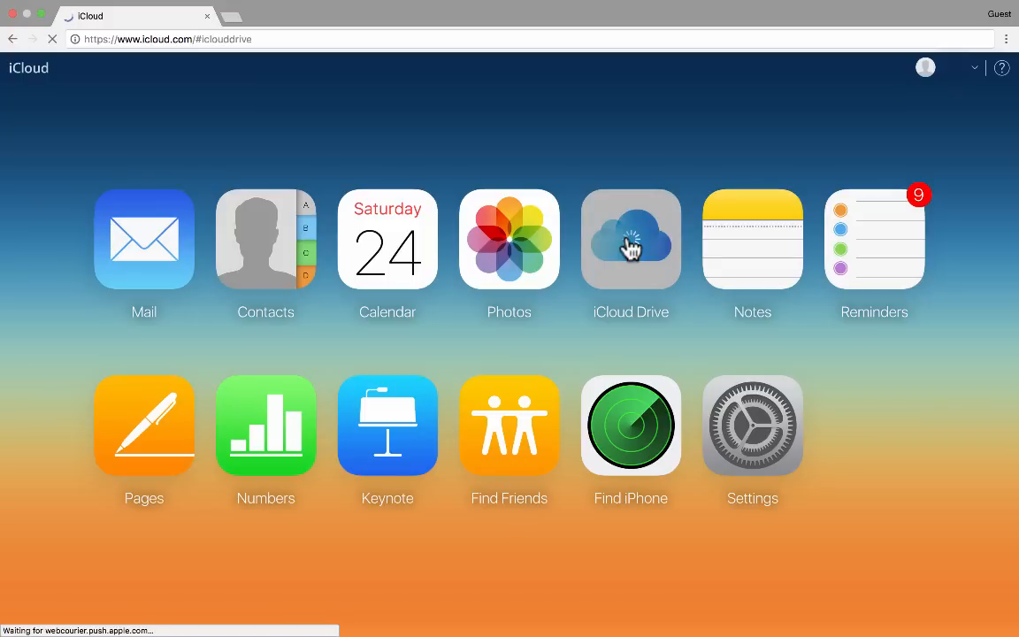
click(631, 239)
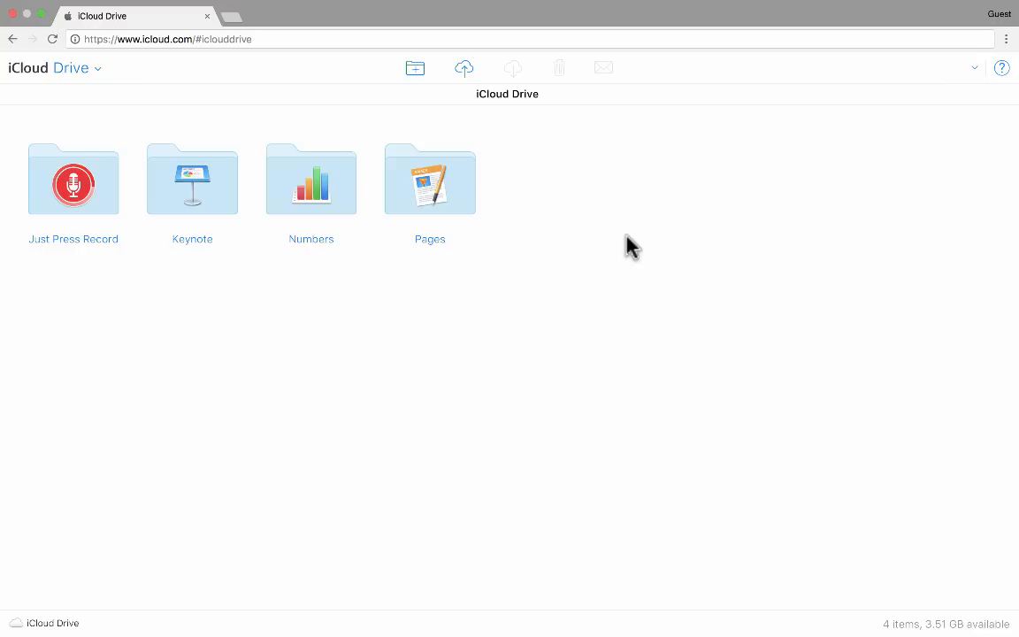
mouse_move(571, 251)
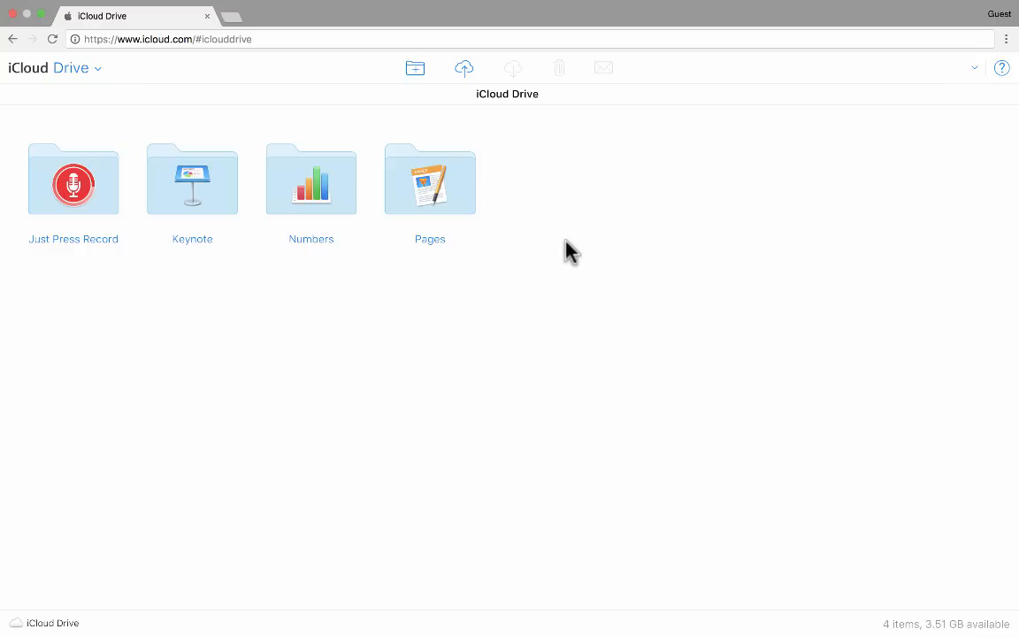
mouse_move(521, 240)
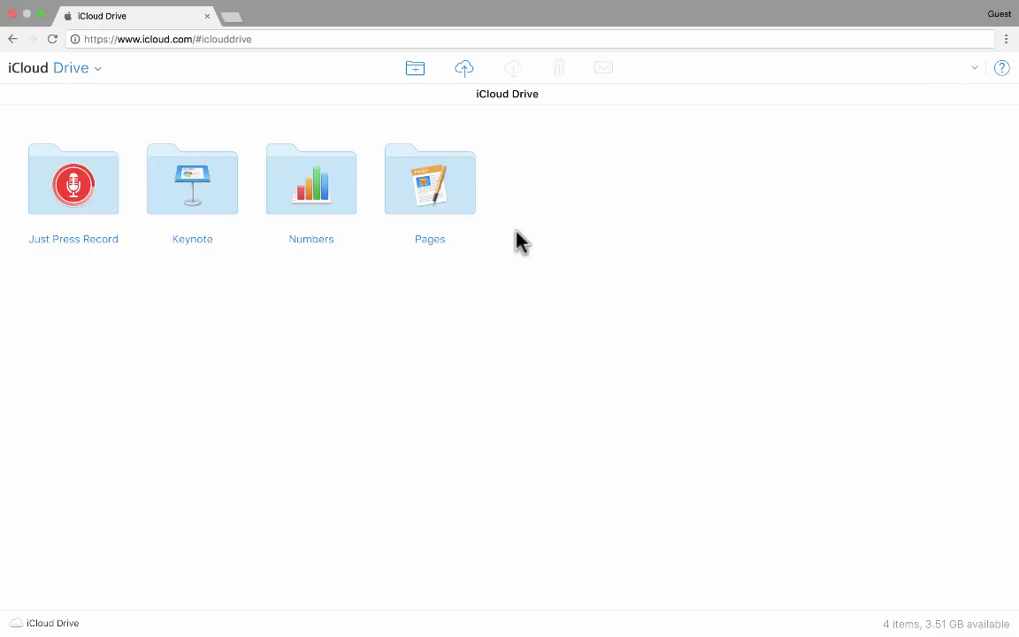
mouse_move(250, 215)
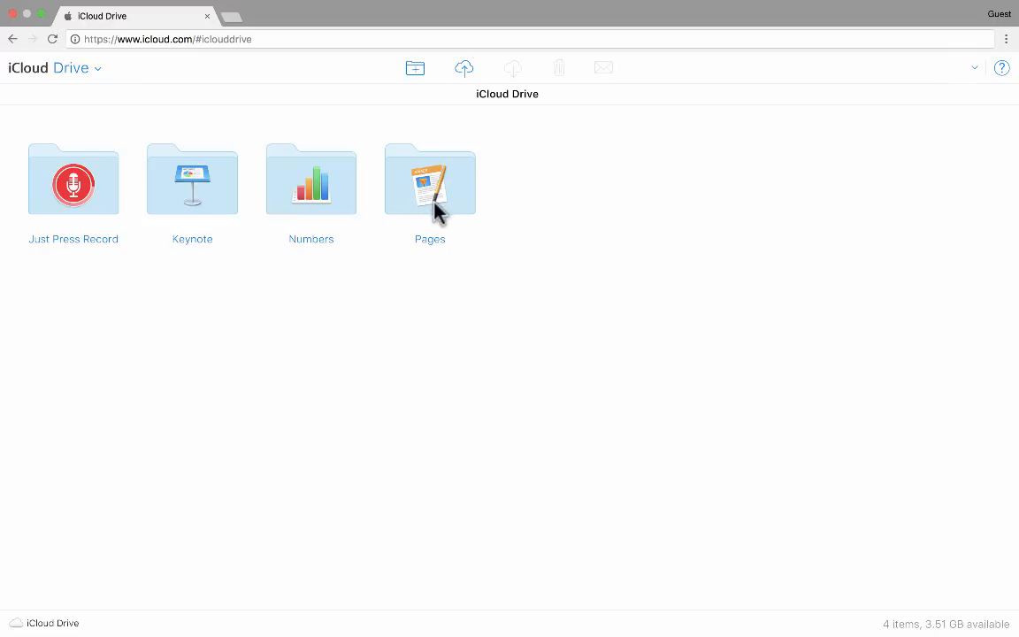
mouse_move(447, 216)
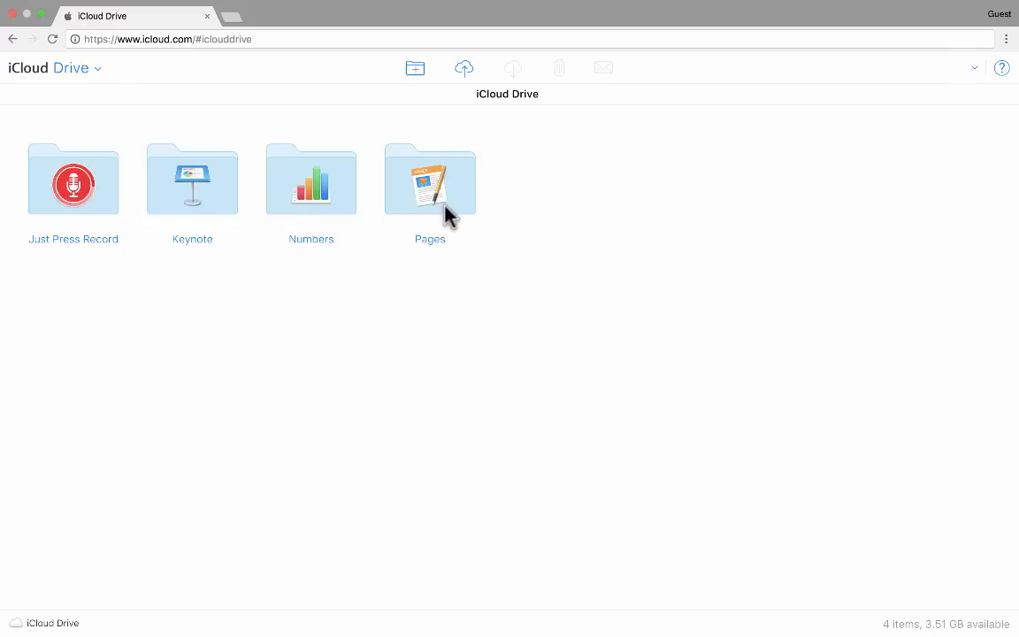
mouse_move(354, 201)
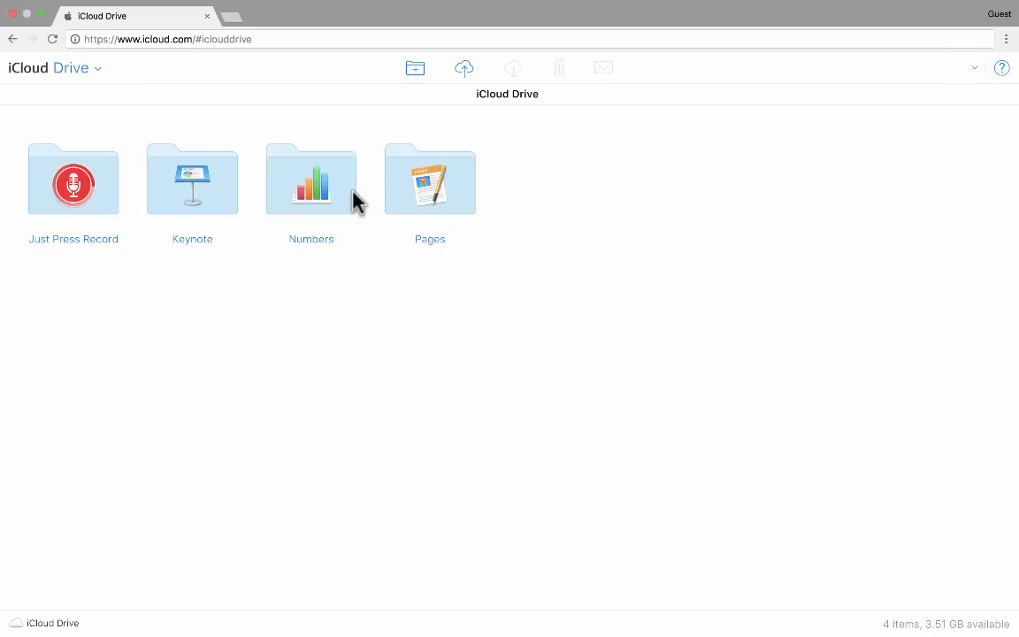
mouse_move(204, 202)
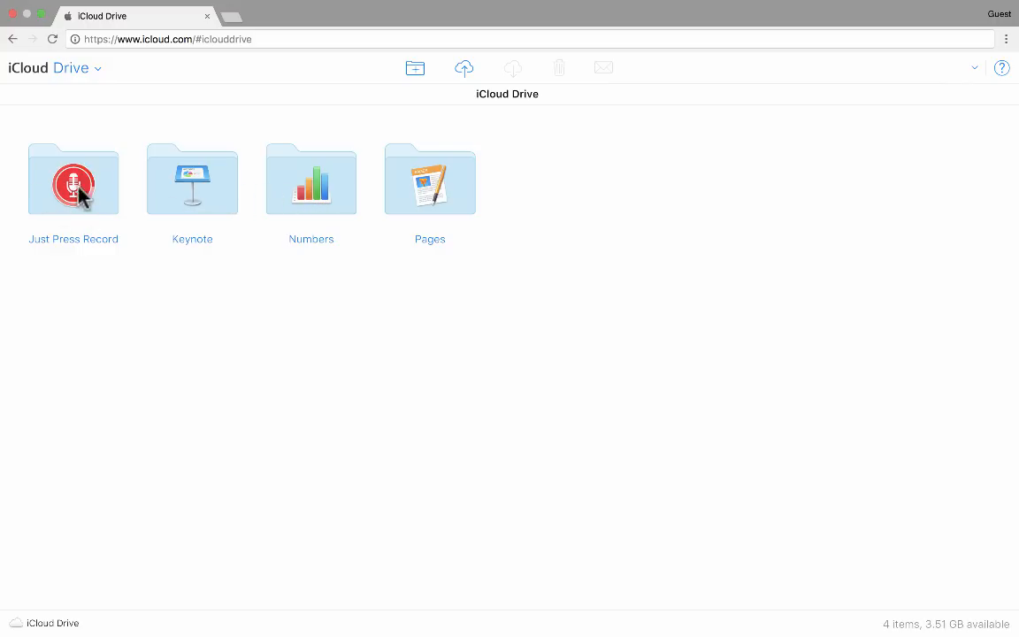
mouse_move(478, 258)
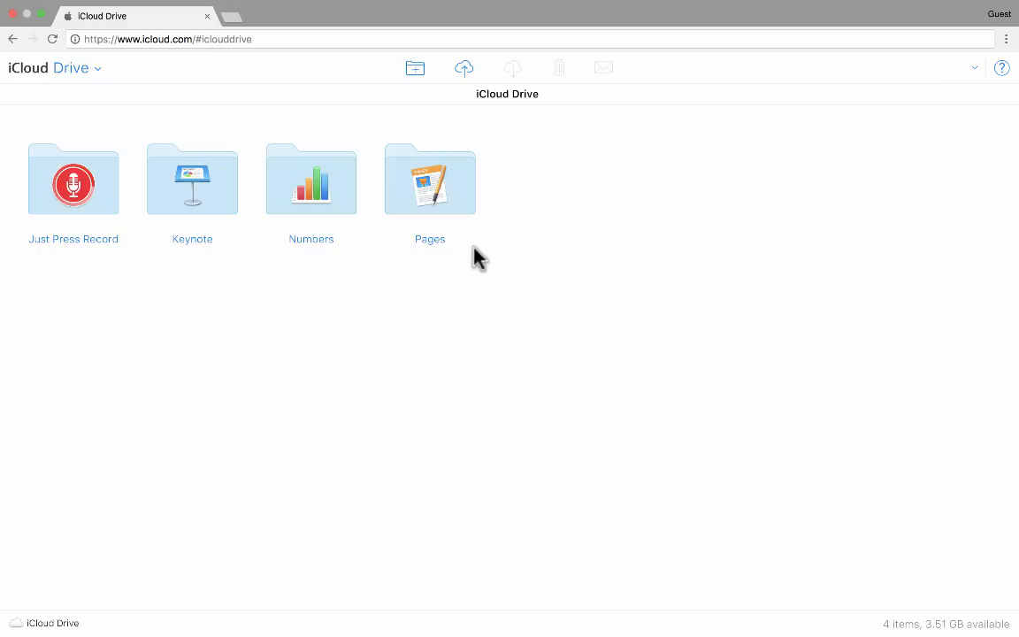
mouse_move(321, 203)
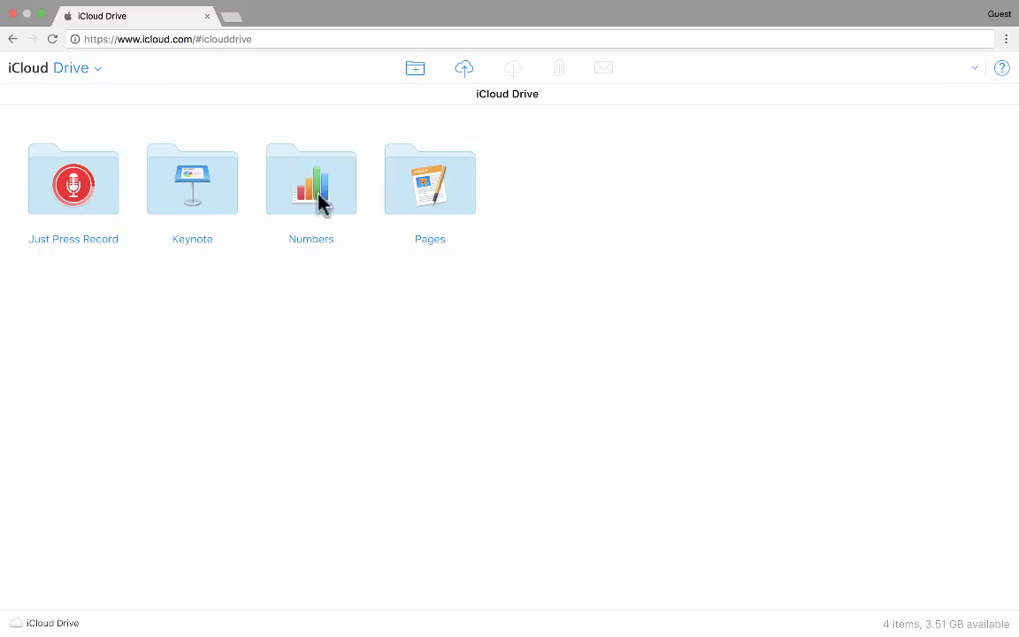
double_click(192, 179)
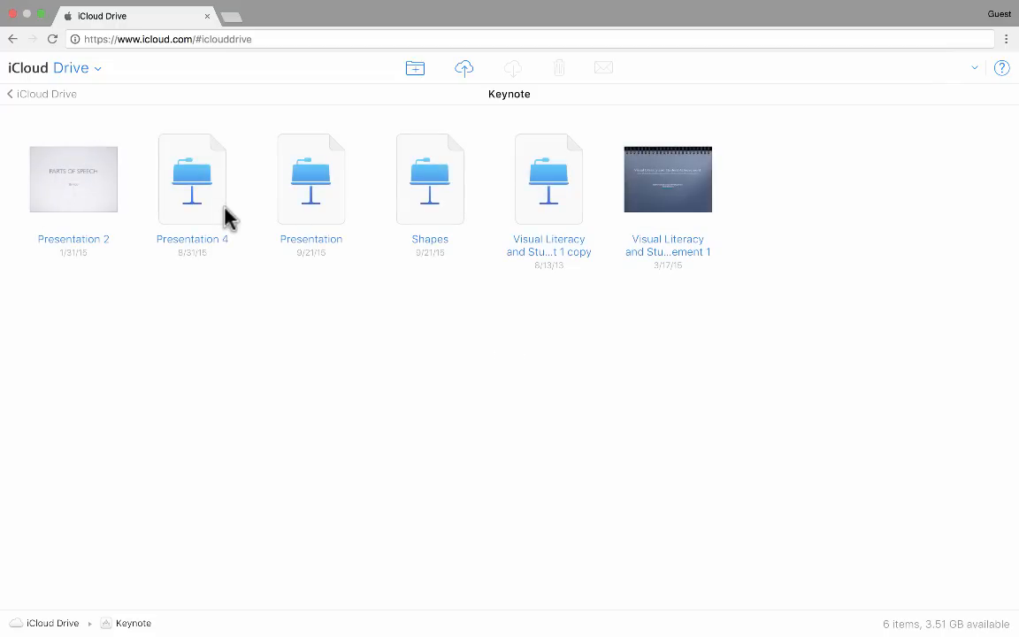
mouse_move(46, 97)
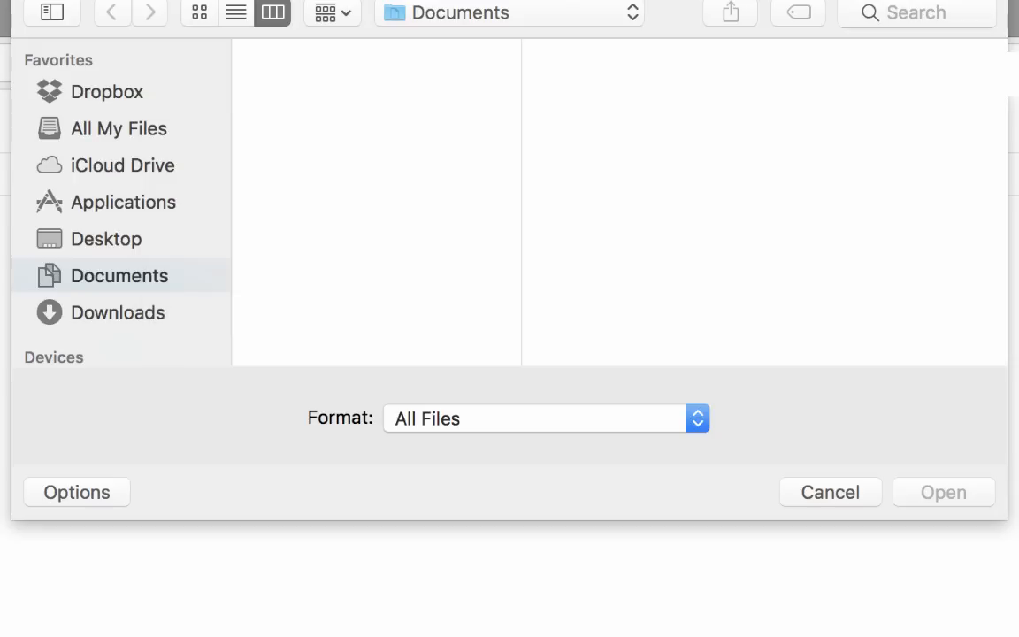
mouse_move(823, 411)
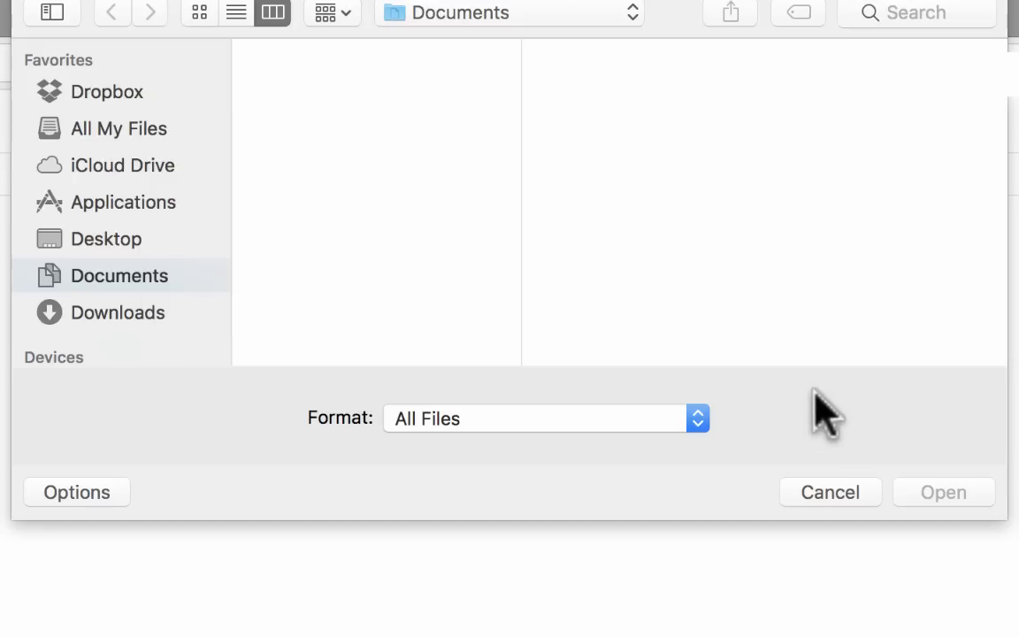
Cancel the upload file chooser in iCloud Drive without uploading anything.
click(119, 312)
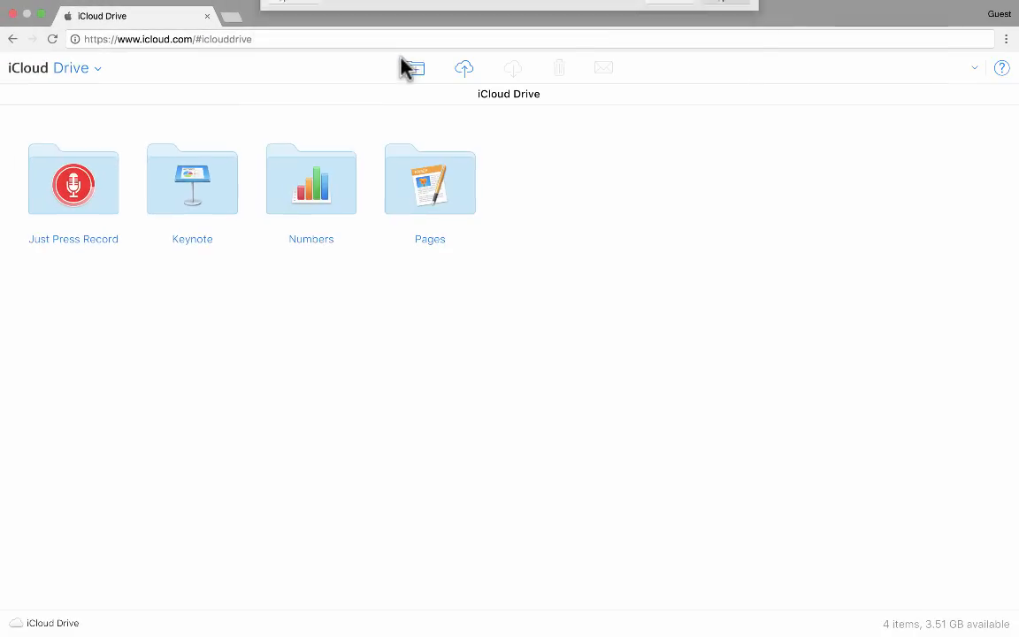
click(464, 67)
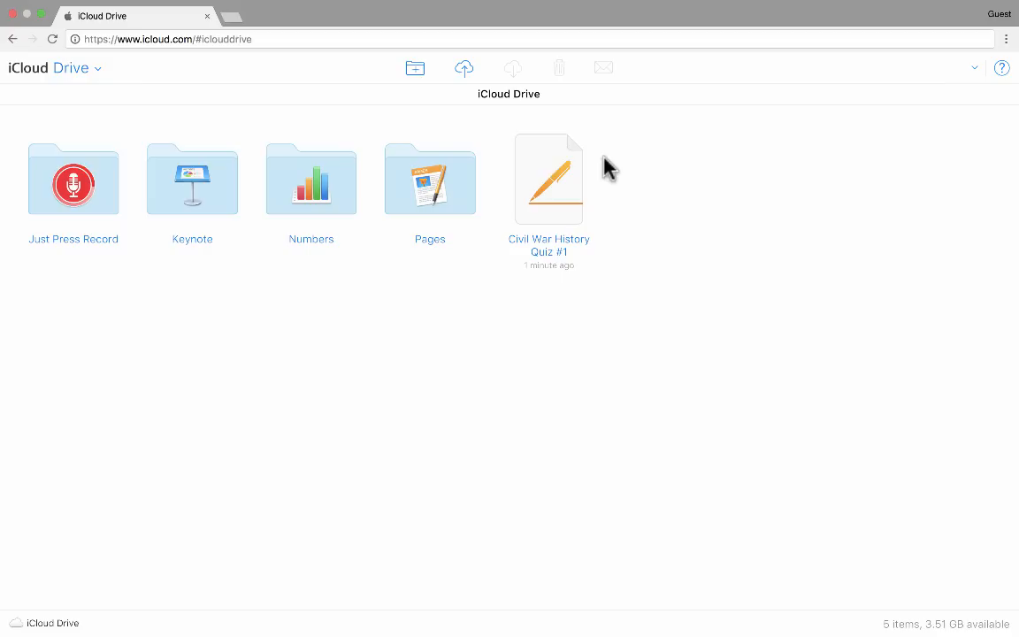
mouse_move(636, 253)
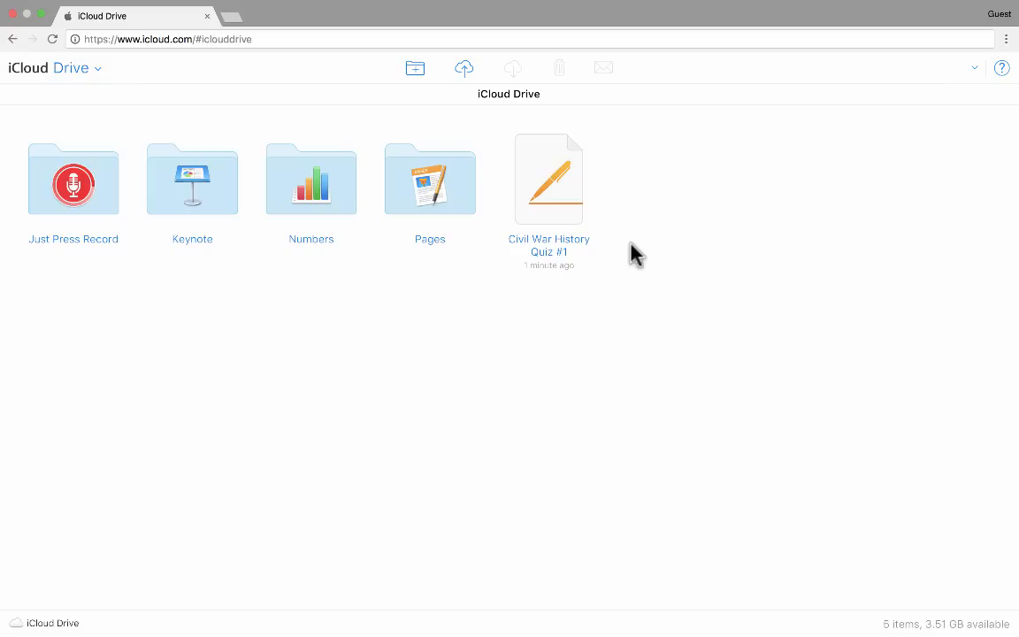
mouse_move(564, 219)
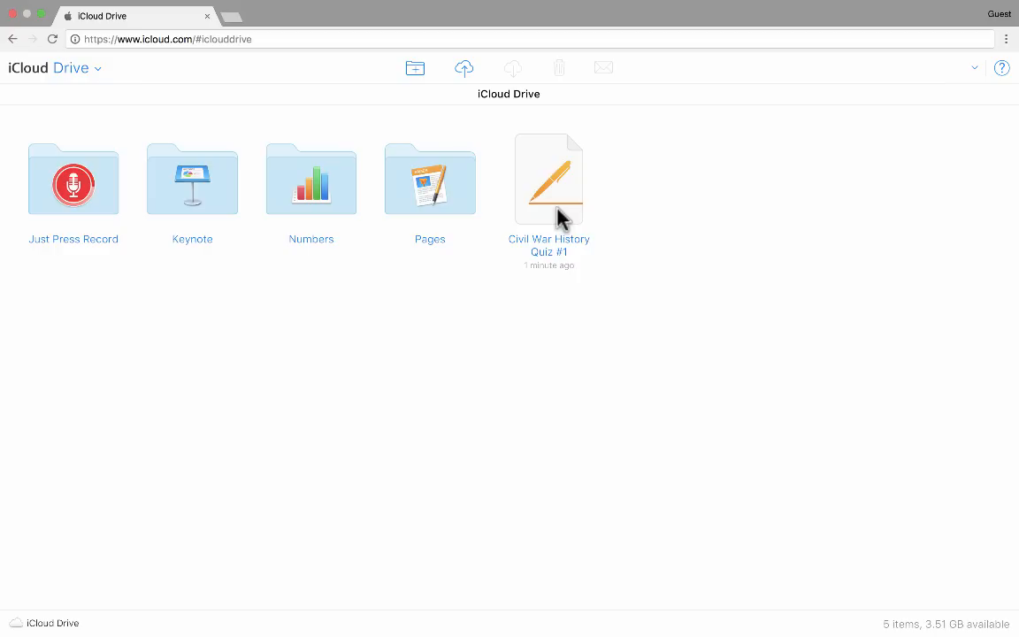
Select Civil War History Quiz #1 and drag it to duplicate the document.
click(548, 180)
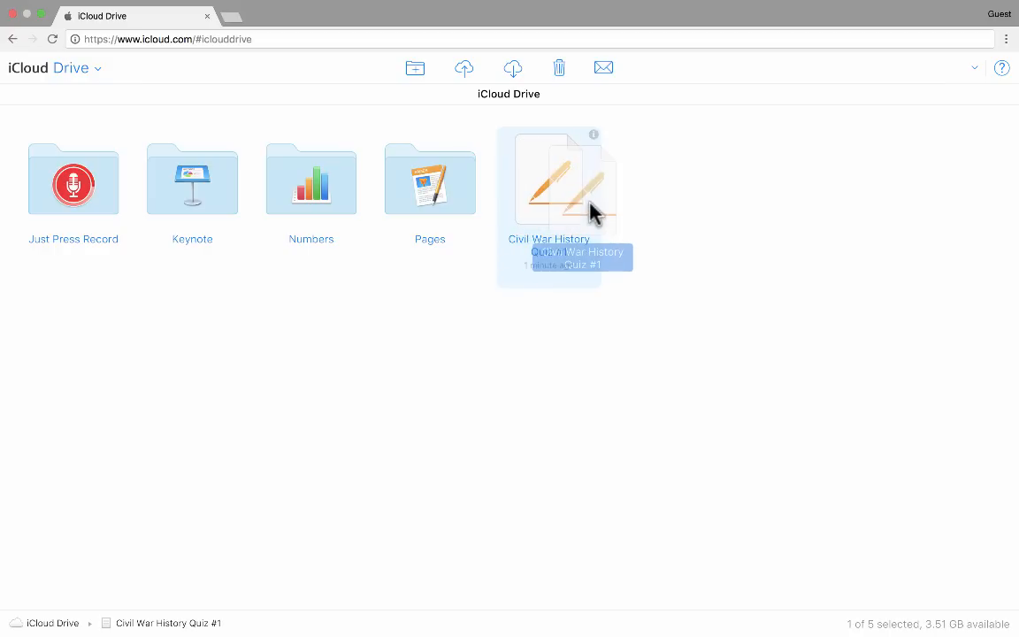
drag(563, 180, 430, 180)
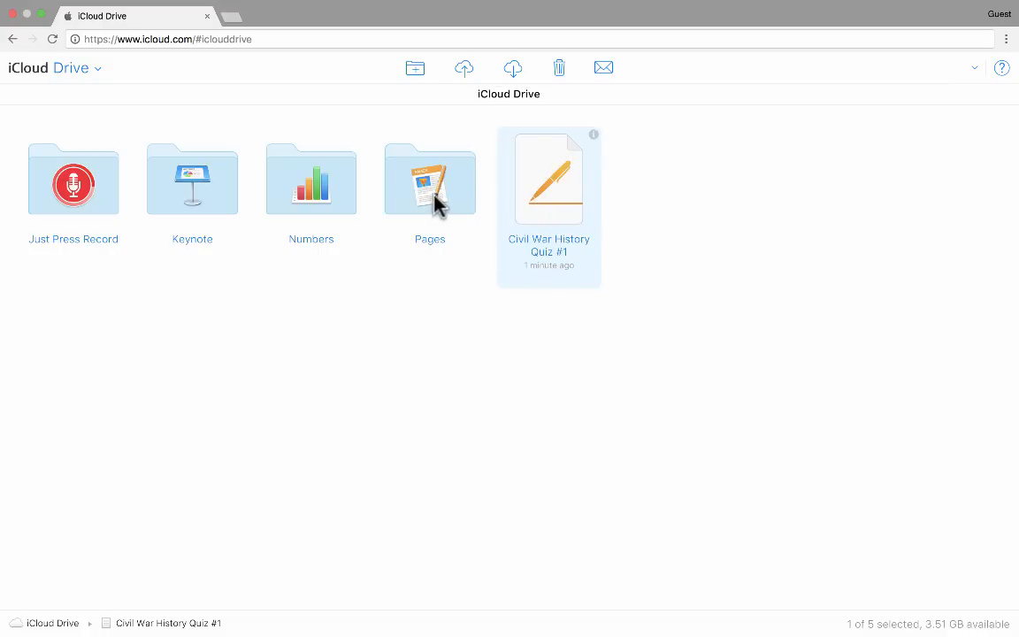
mouse_move(555, 192)
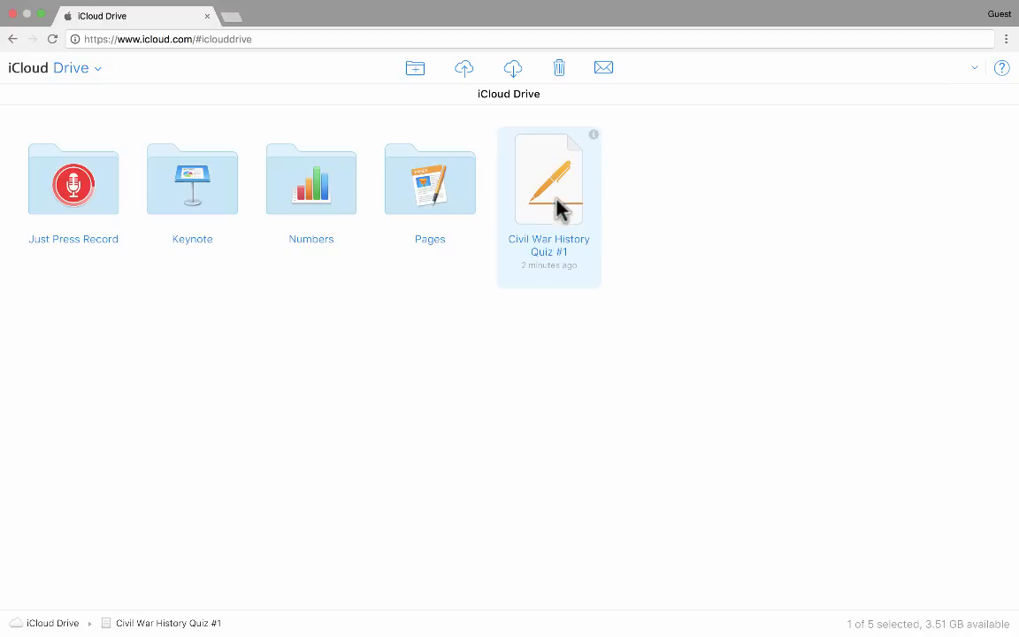
mouse_move(546, 36)
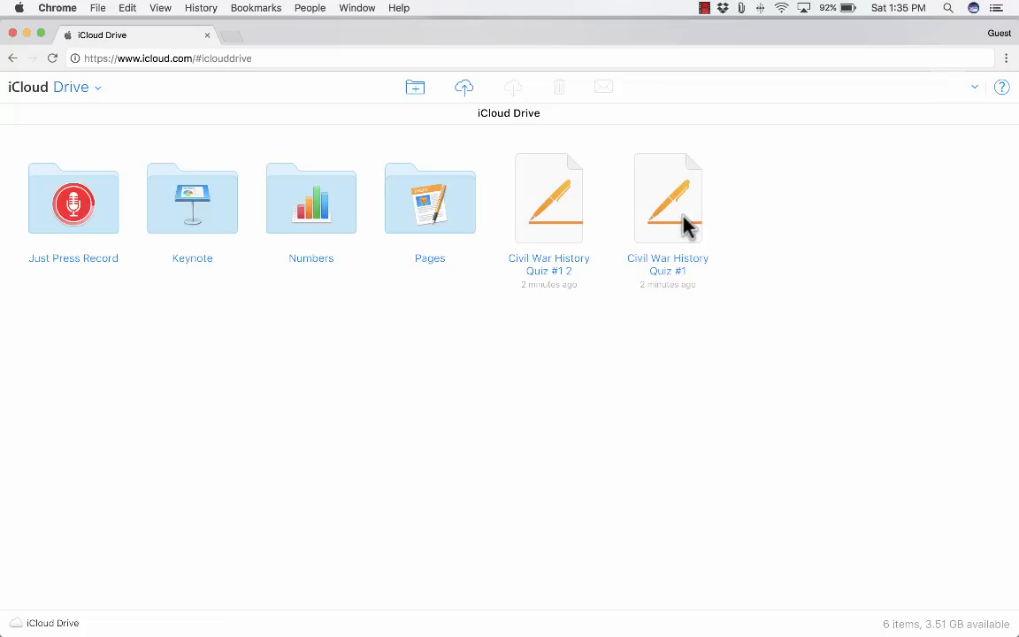
Open Civil War History Quiz #1 in Pages, then return to the iCloud Drive tab.
double_click(668, 197)
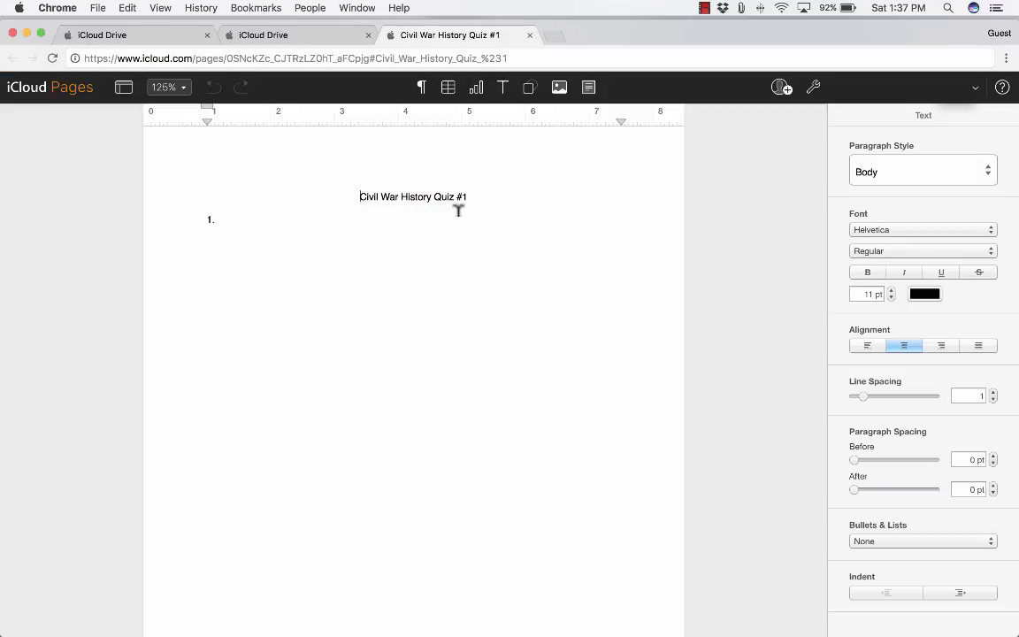
click(296, 34)
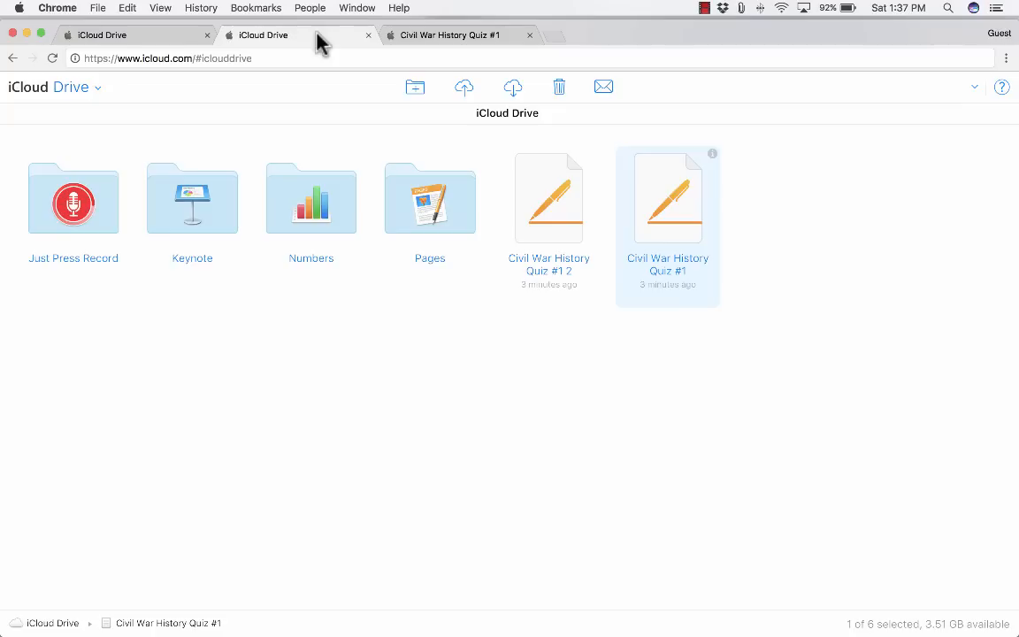
mouse_move(619, 239)
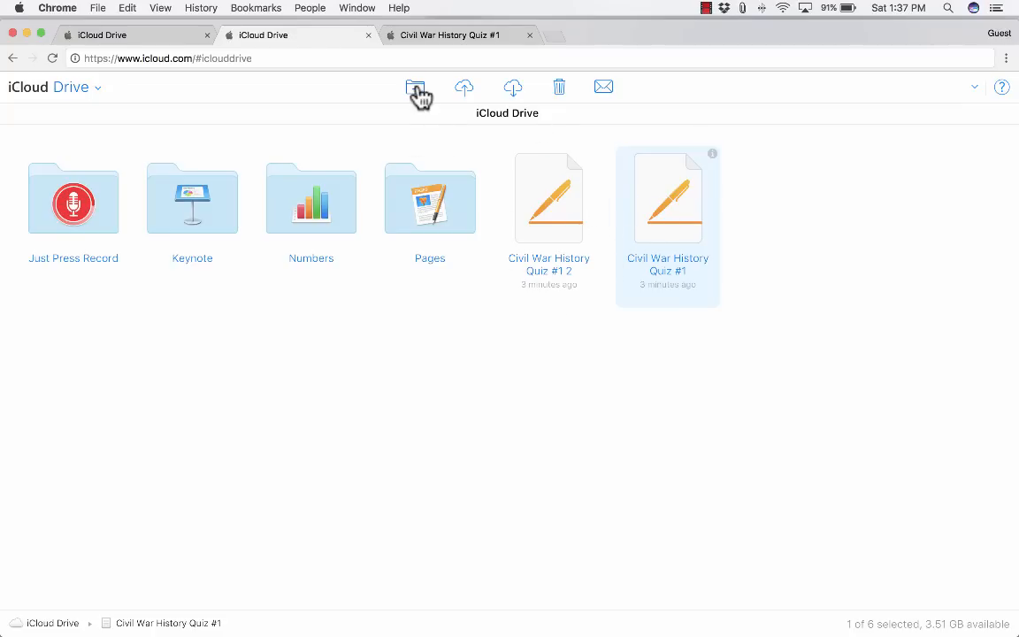
Create a new folder named History at the top level of iCloud Drive.
click(415, 86)
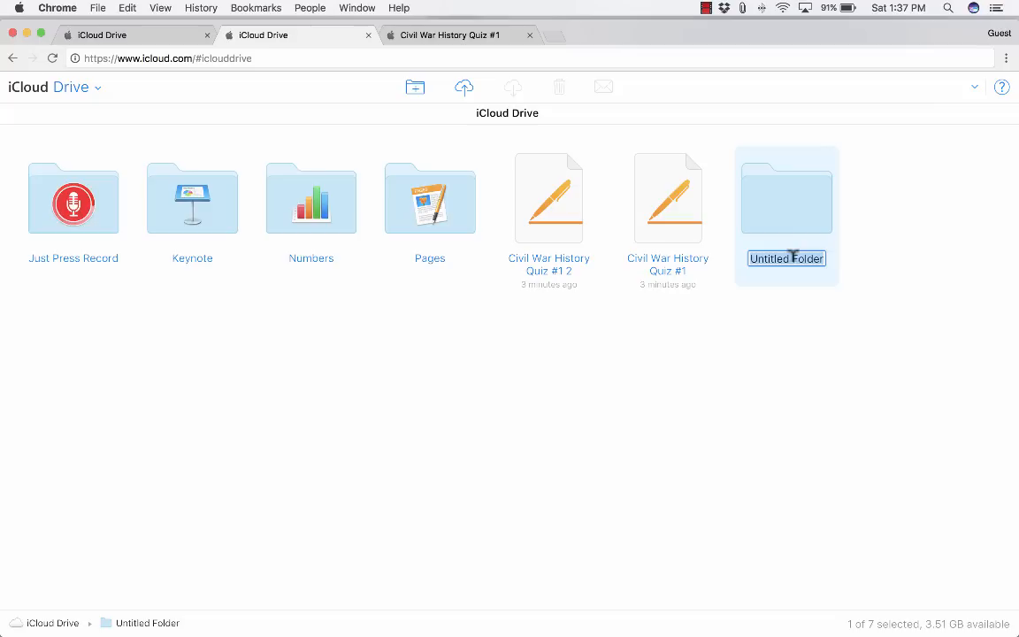
text(History)
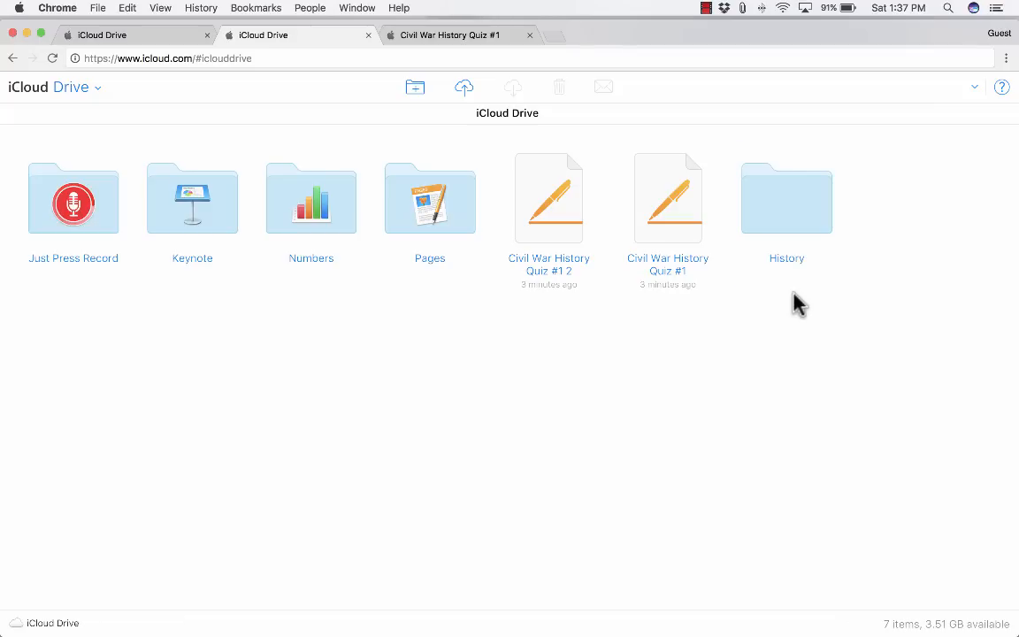
mouse_move(415, 87)
text(Language Arts)
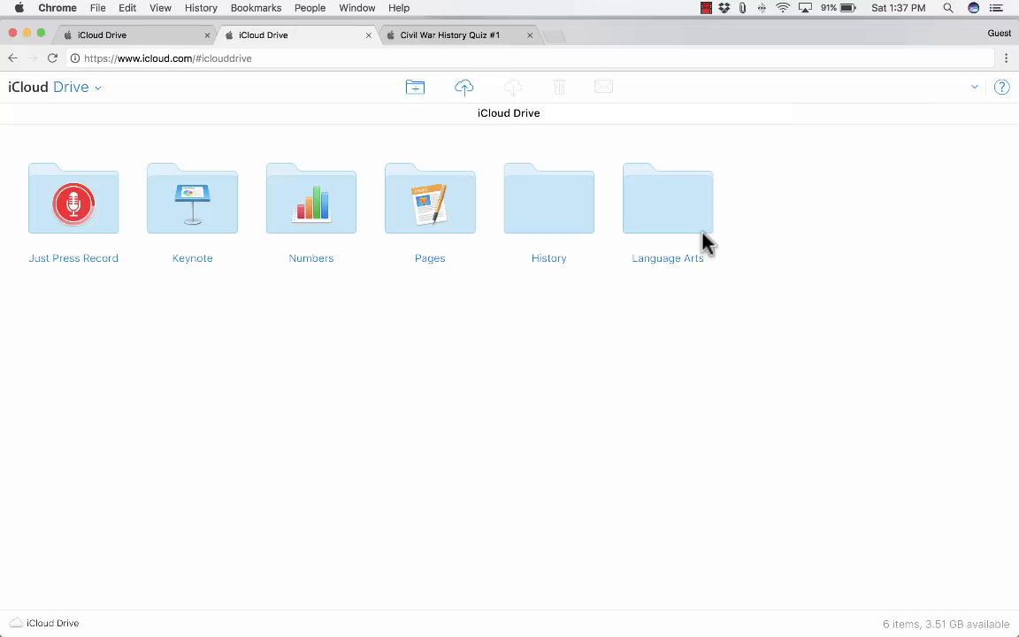
mouse_move(644, 211)
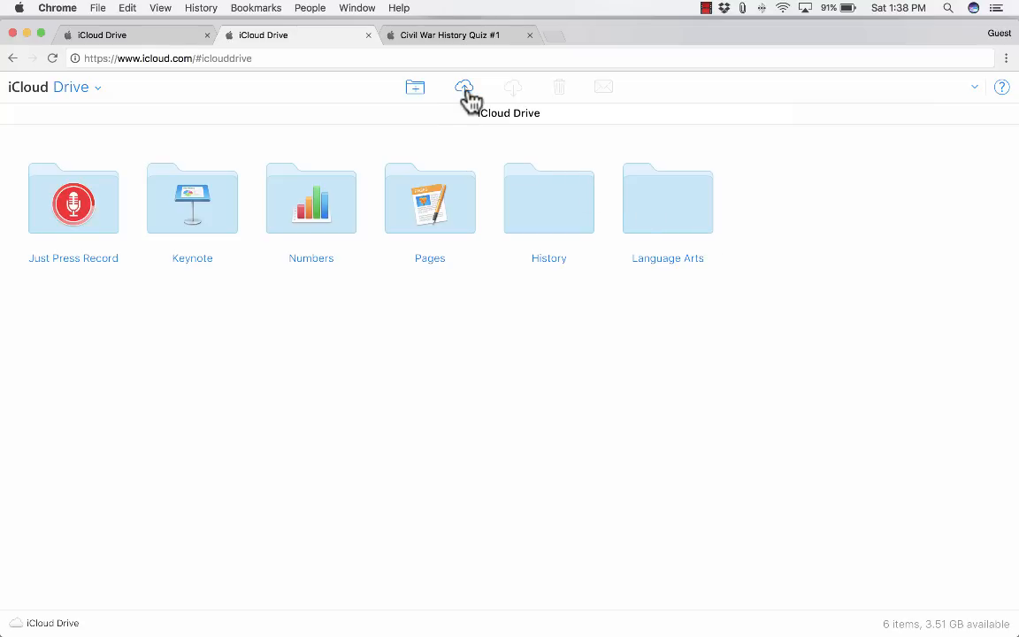
mouse_move(451, 203)
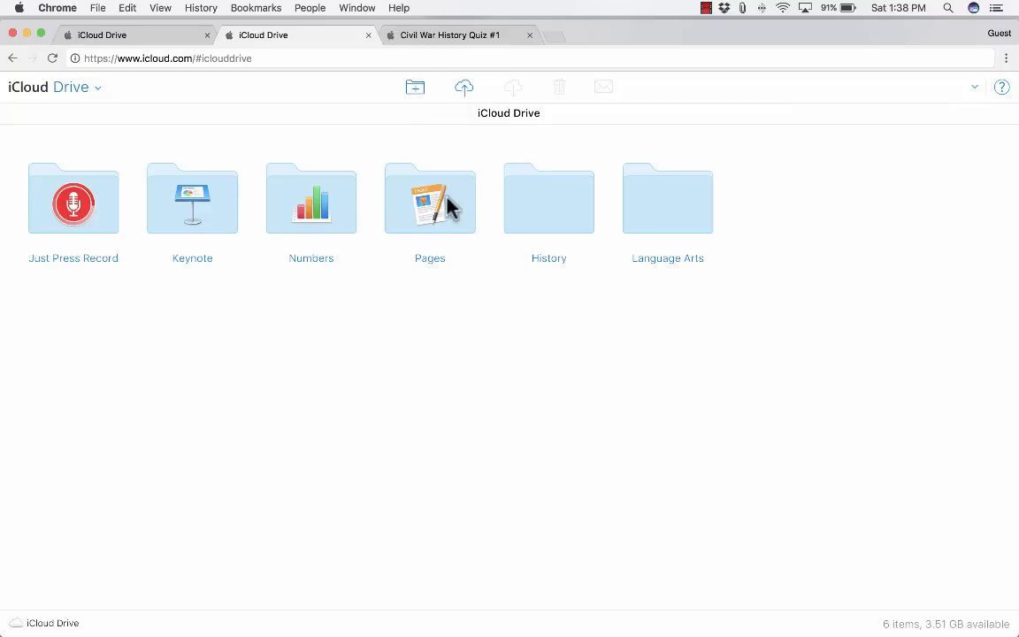
click(310, 200)
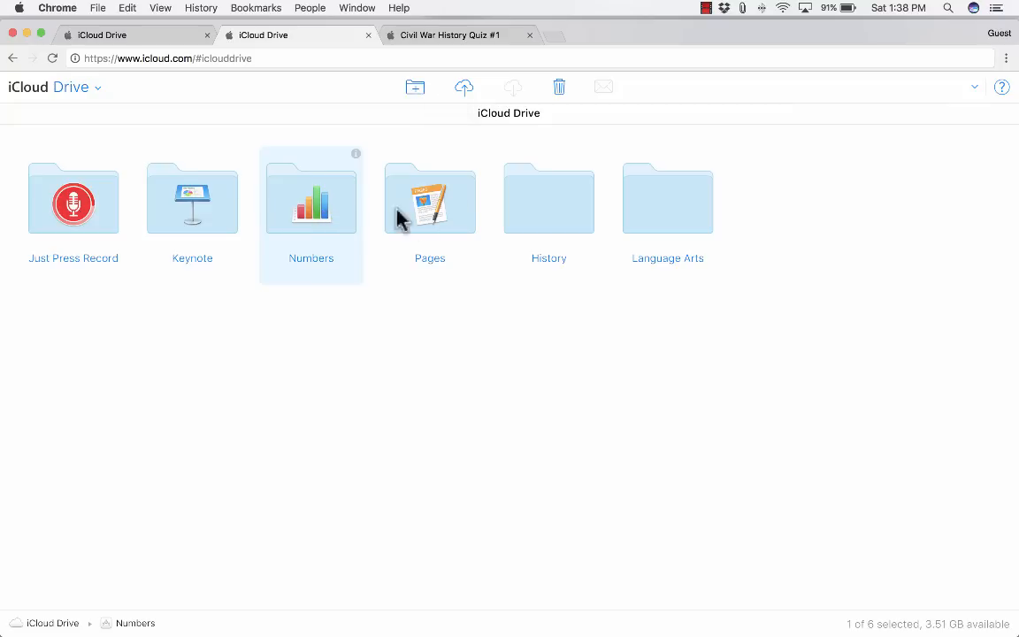
double_click(548, 199)
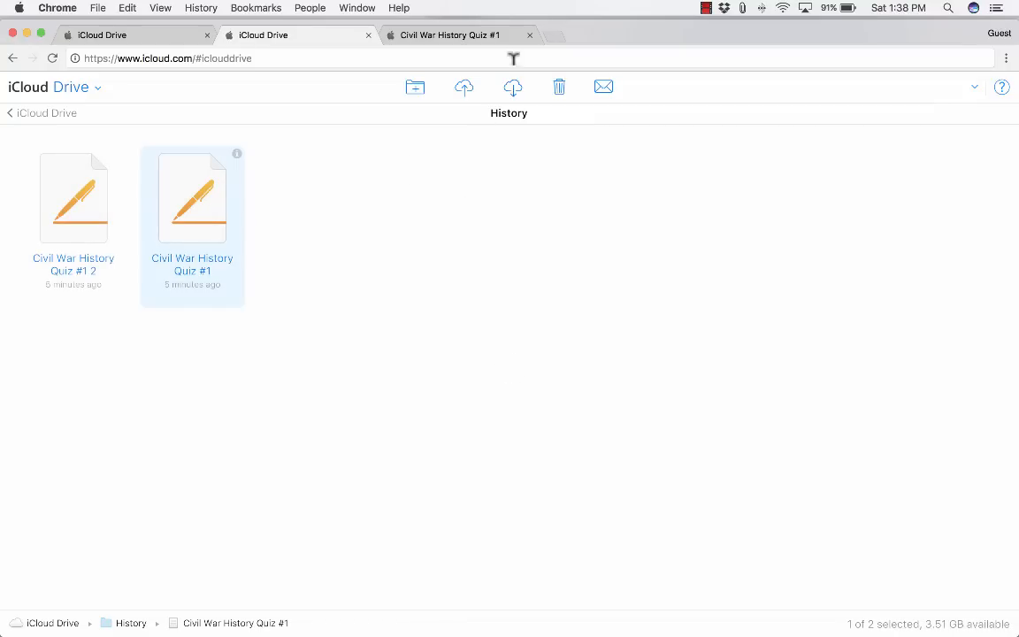
mouse_move(513, 88)
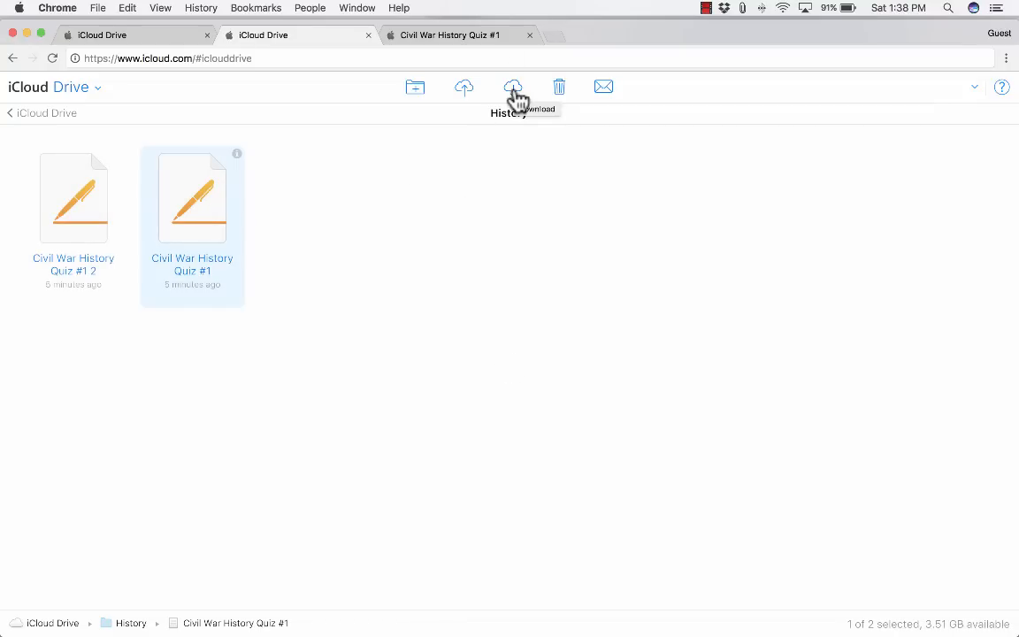
mouse_move(559, 87)
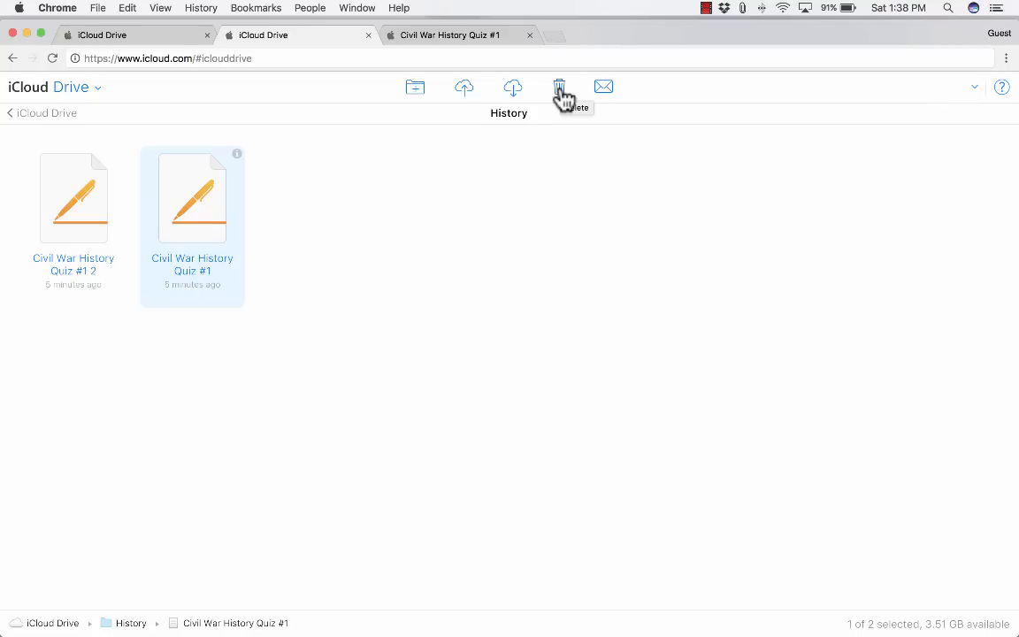
mouse_move(604, 86)
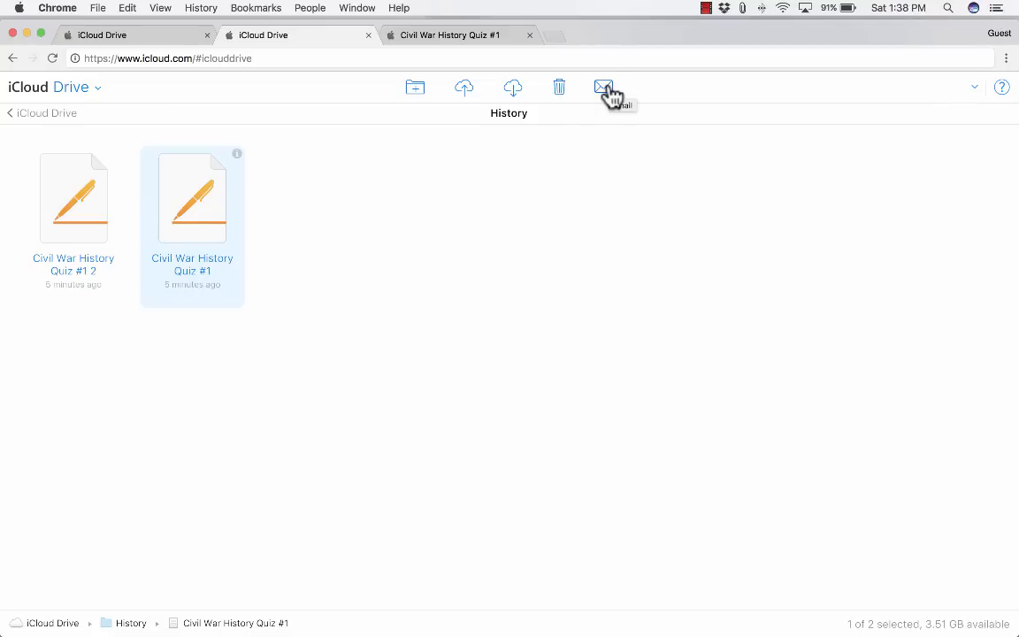
mouse_move(352, 155)
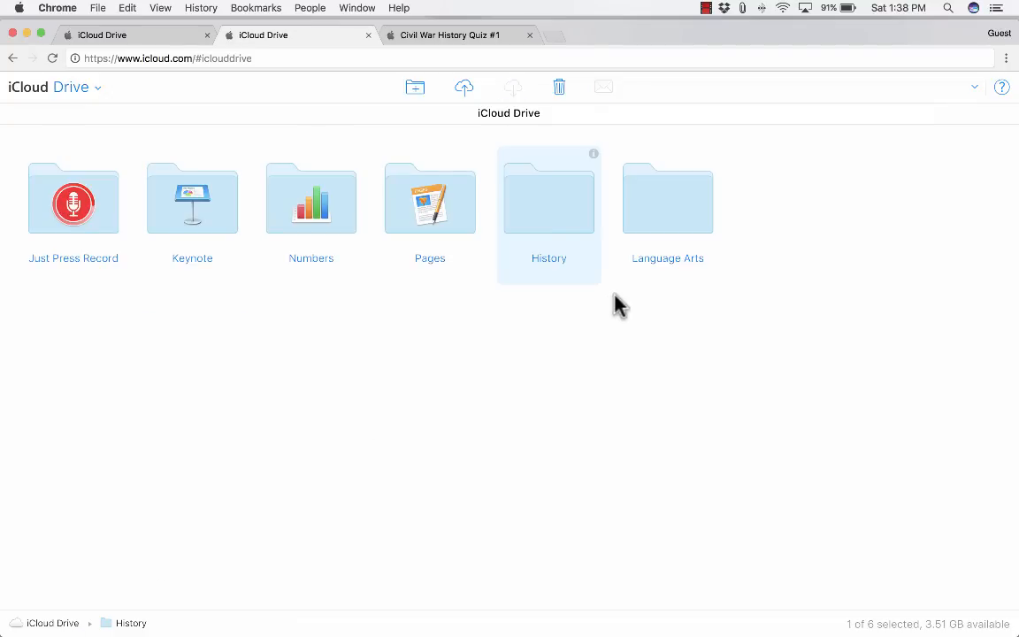
mouse_move(639, 299)
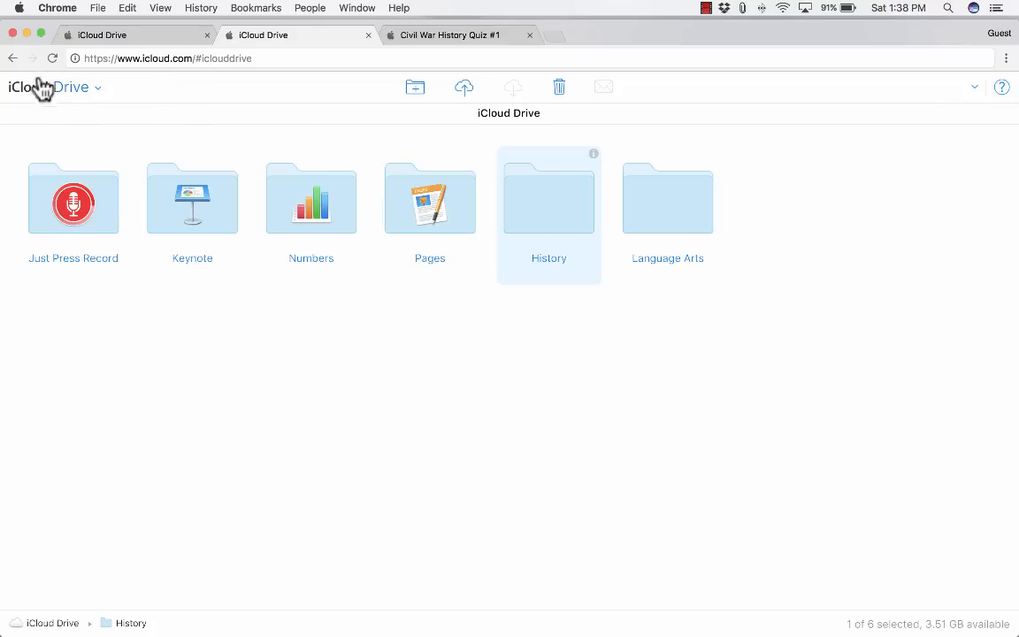
click(55, 87)
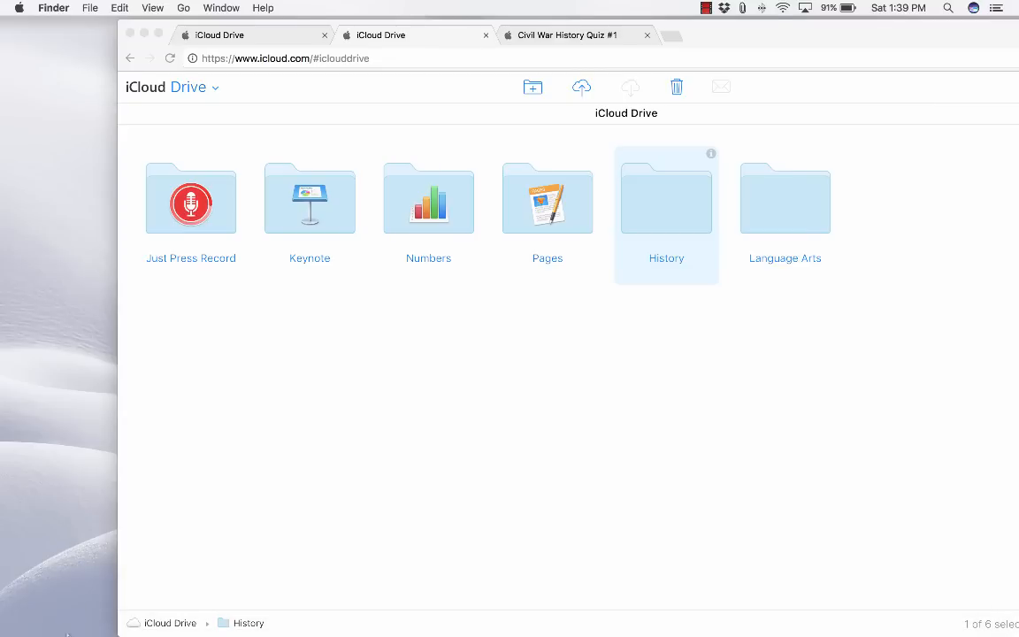
mouse_move(46, 613)
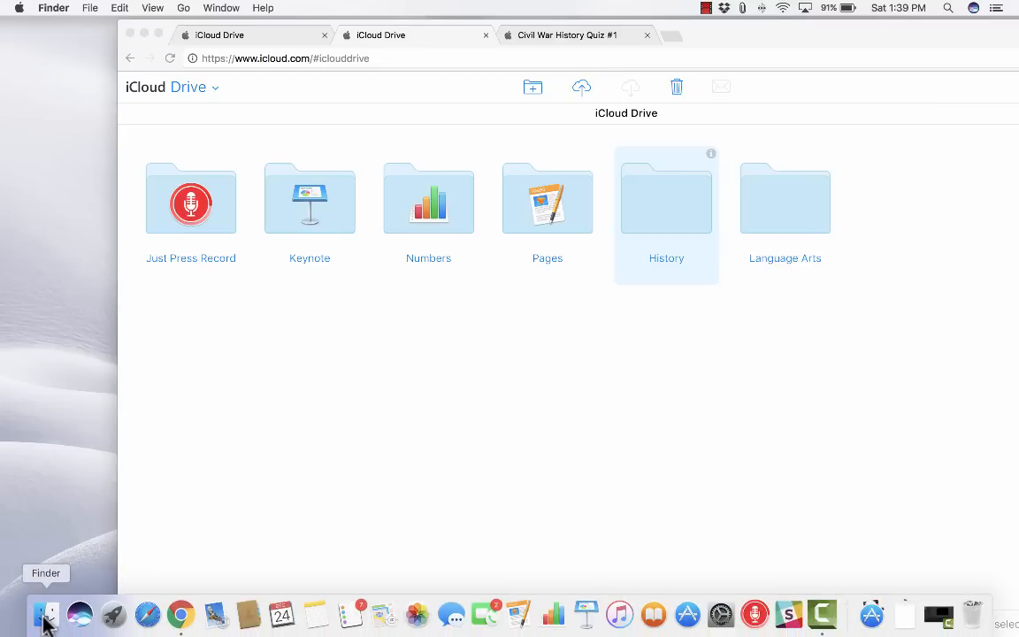
Open a Finder window on iCloud Drive showing Numbers, Keynote, Pages and Just Press Record.
click(45, 613)
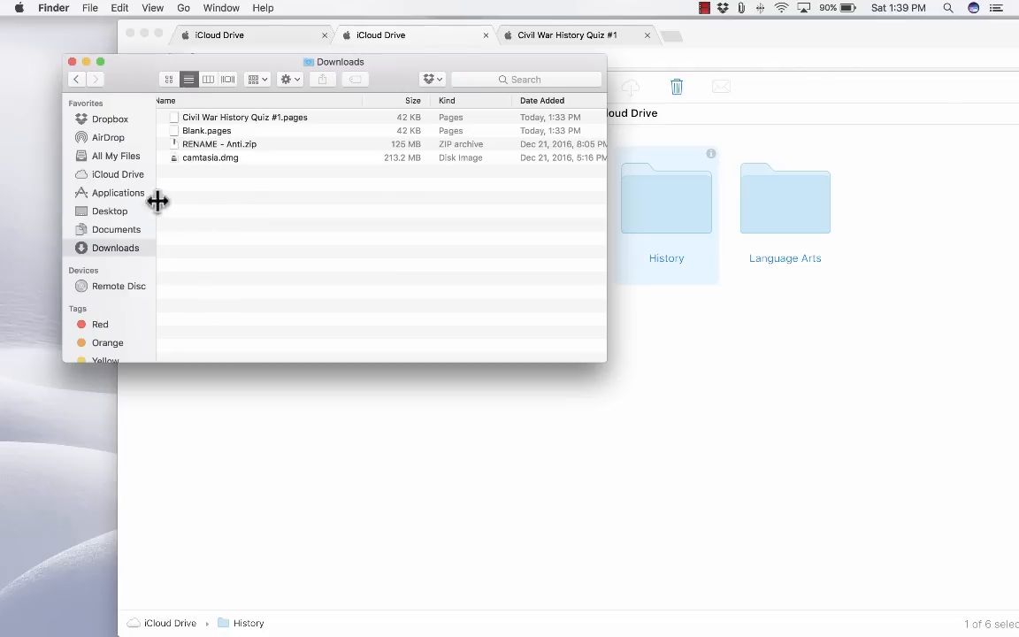
click(118, 174)
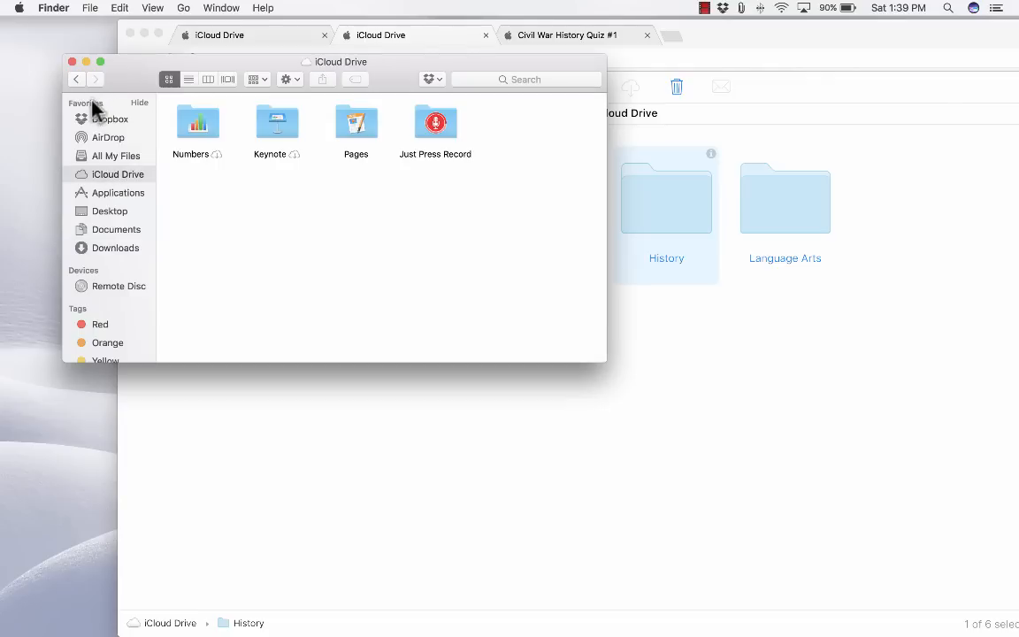
mouse_move(120, 183)
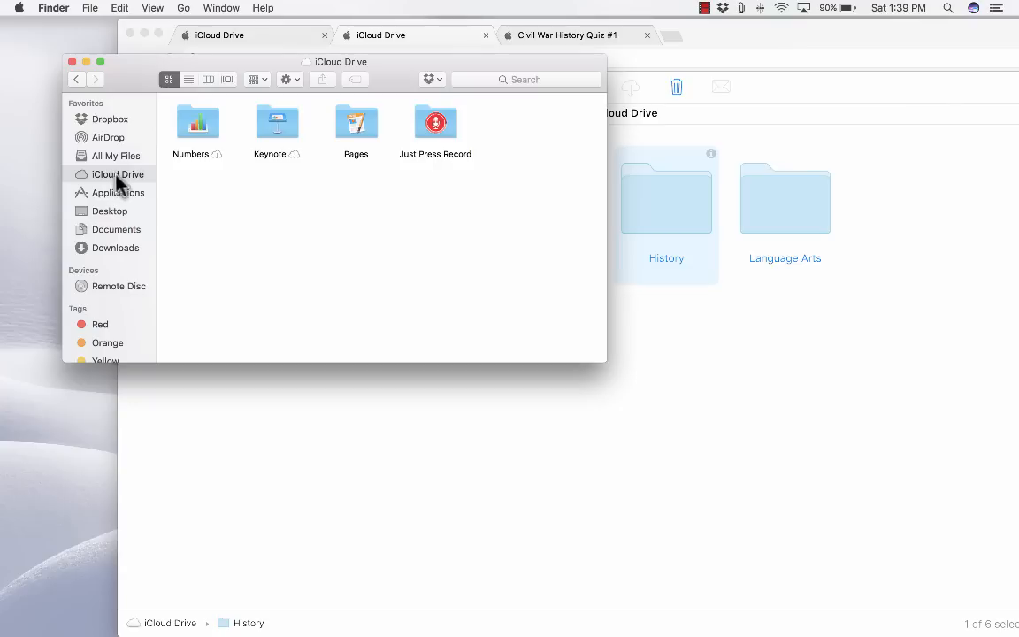
mouse_move(315, 218)
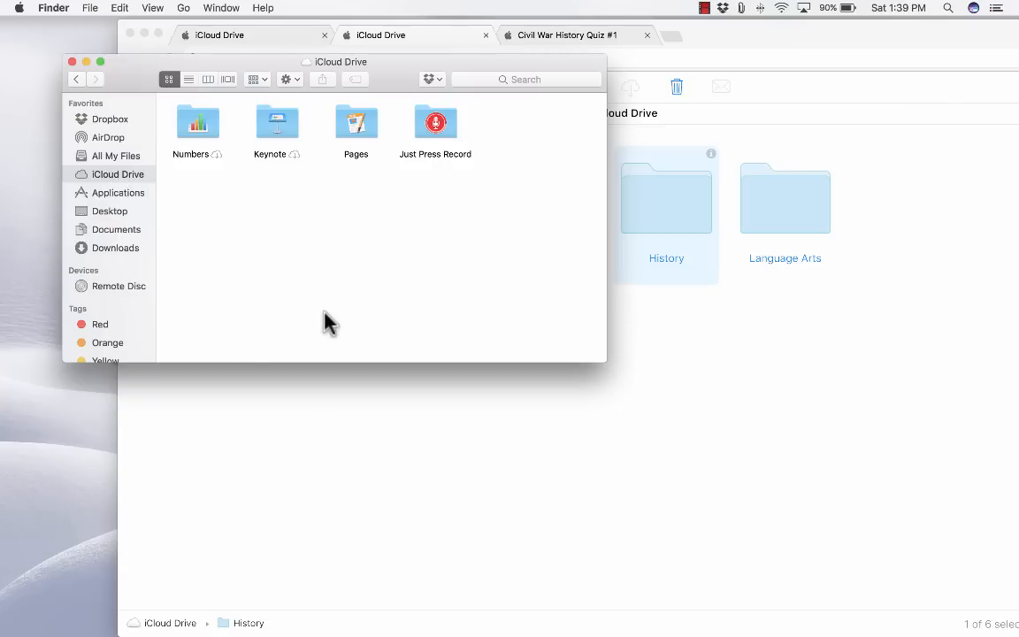
mouse_move(49, 615)
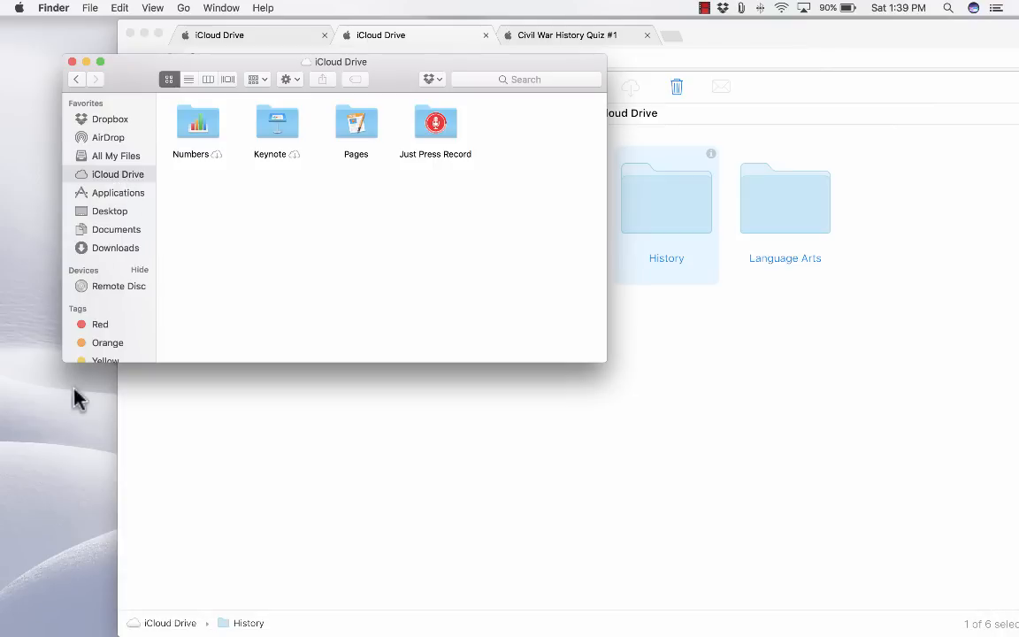
mouse_move(296, 221)
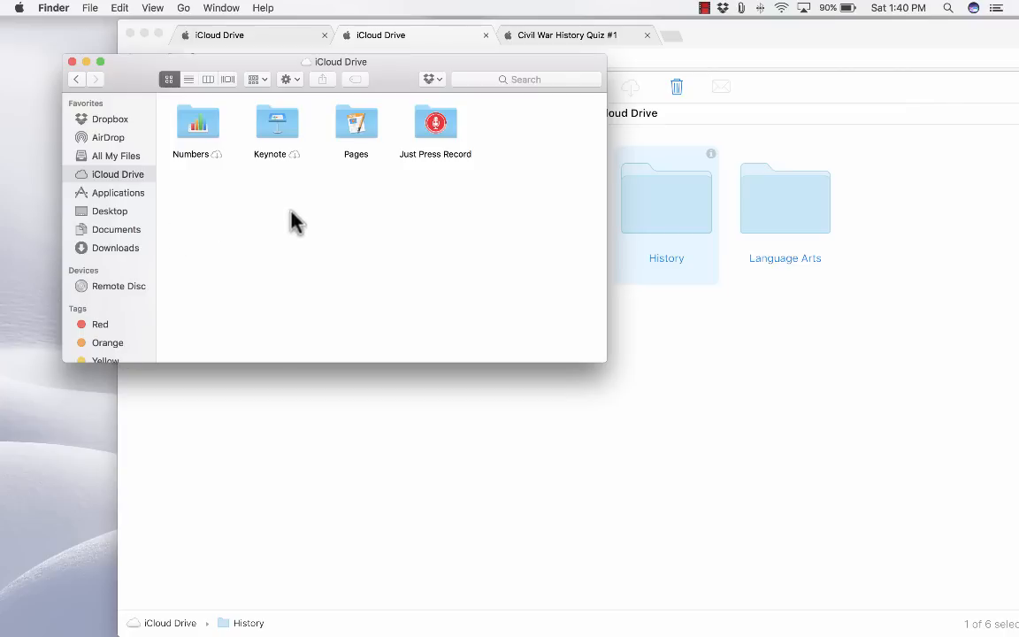
mouse_move(752, 376)
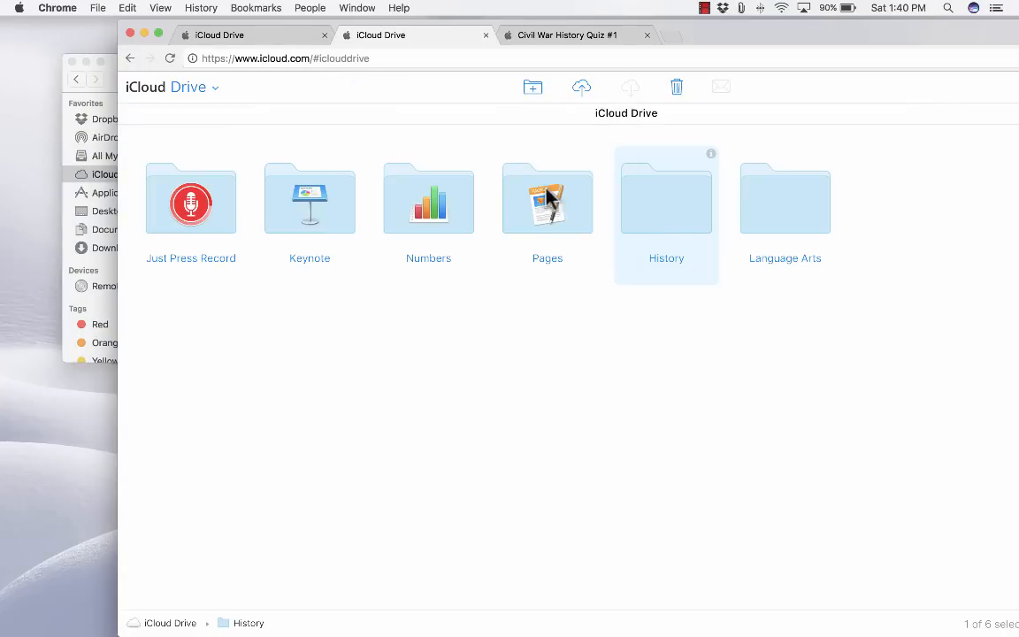
mouse_move(194, 122)
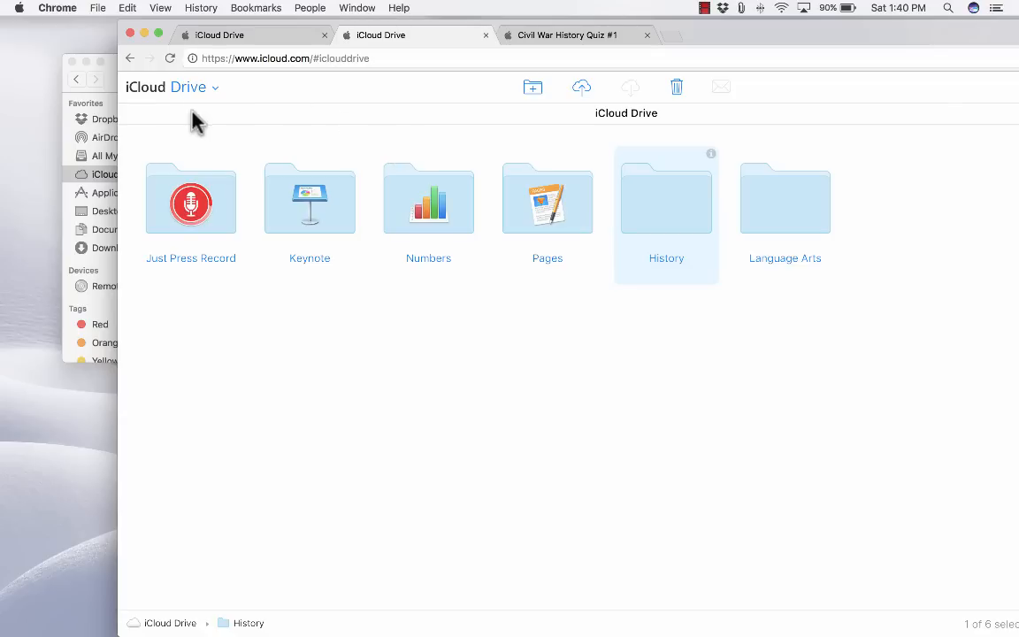
mouse_move(318, 226)
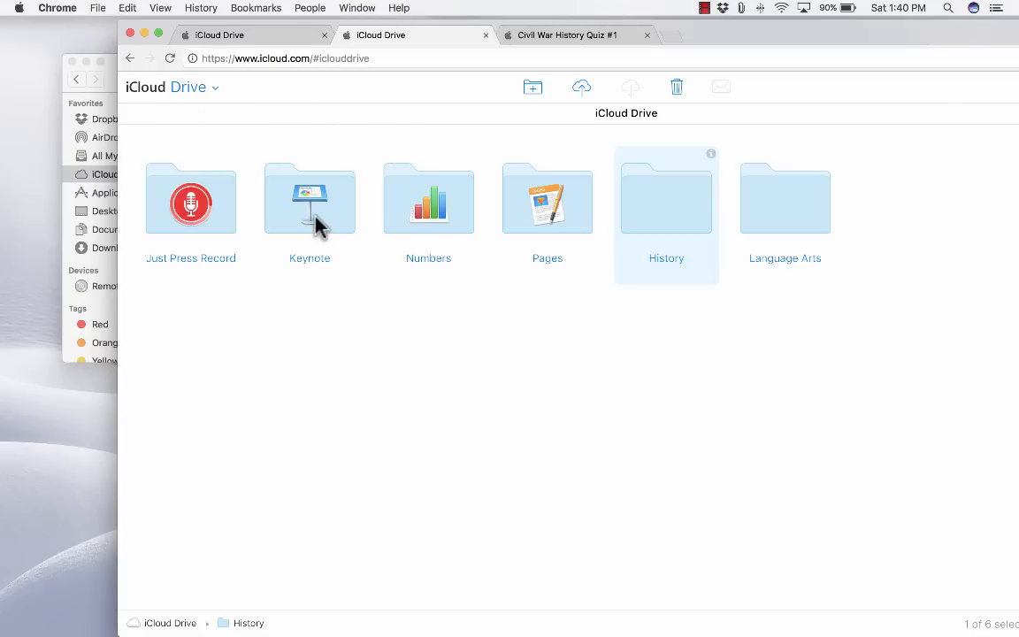
mouse_move(313, 219)
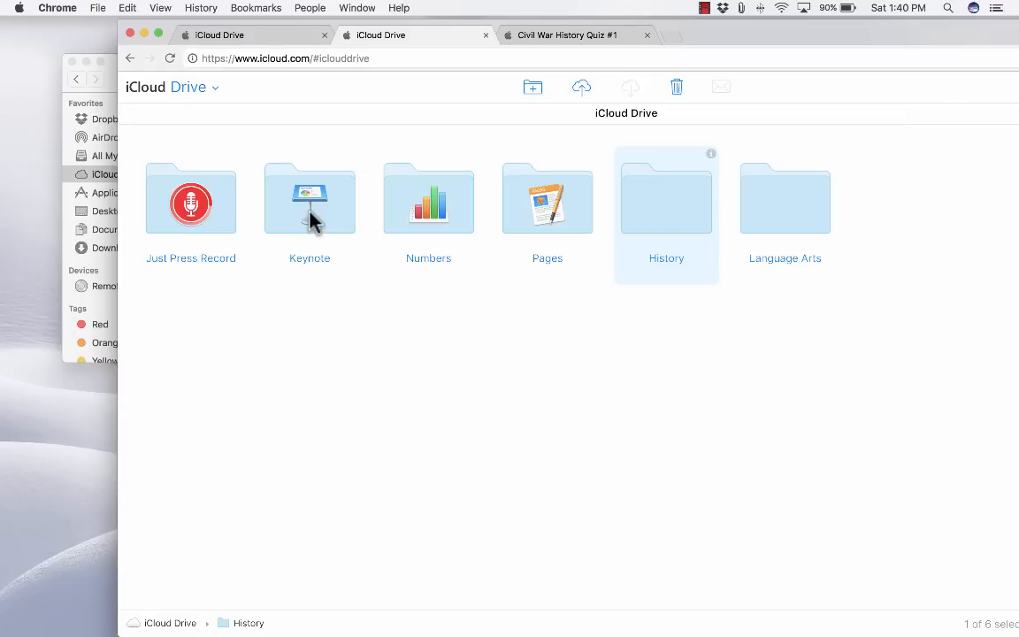
Select the Numbers and Pages folders, then switch to the Notes app.
click(428, 199)
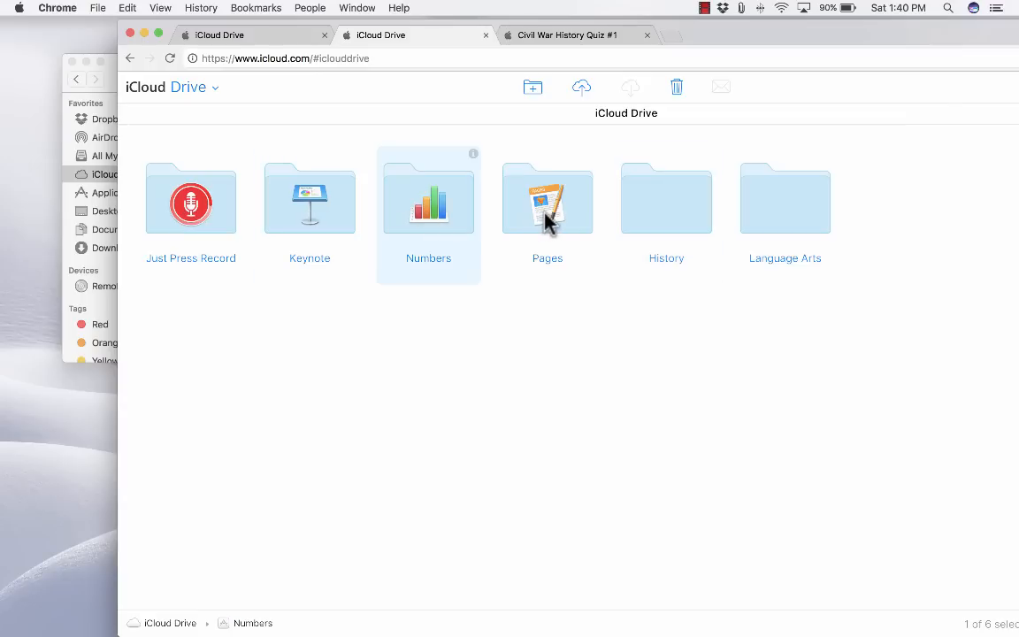
click(547, 199)
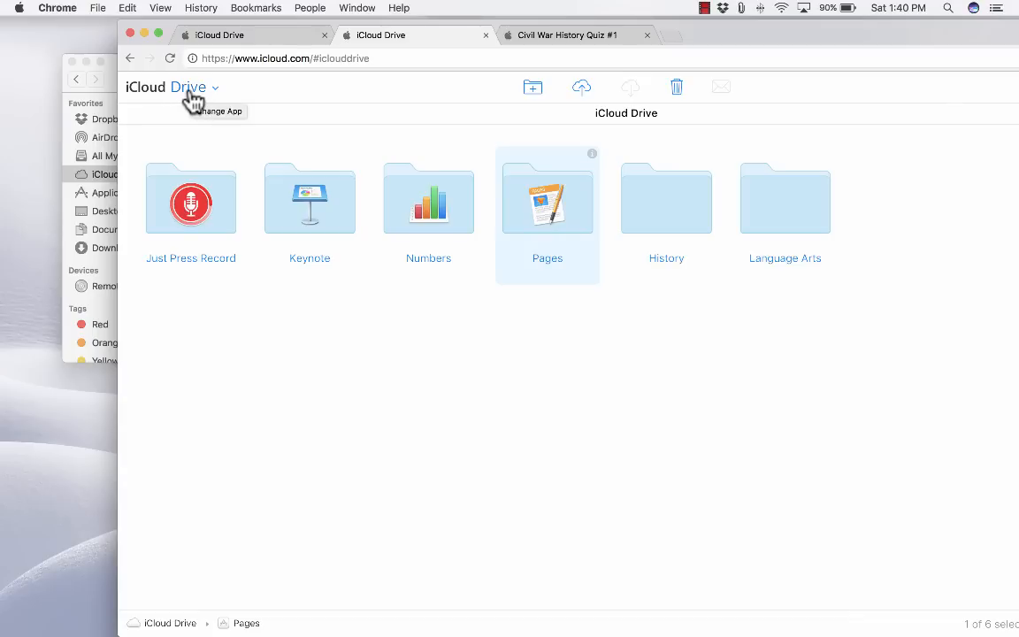
click(188, 87)
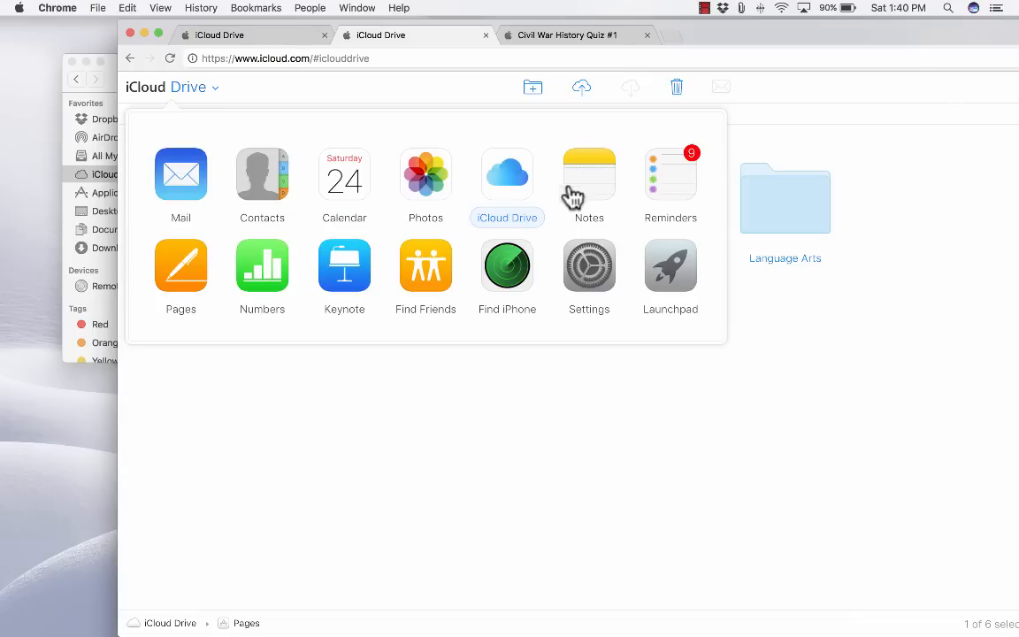
click(589, 174)
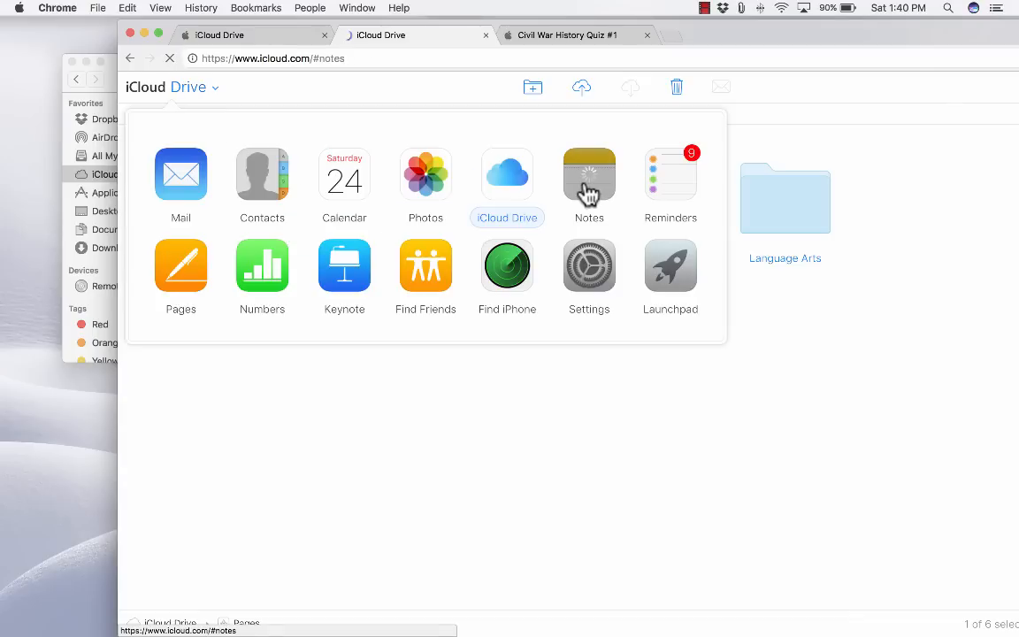
click(589, 172)
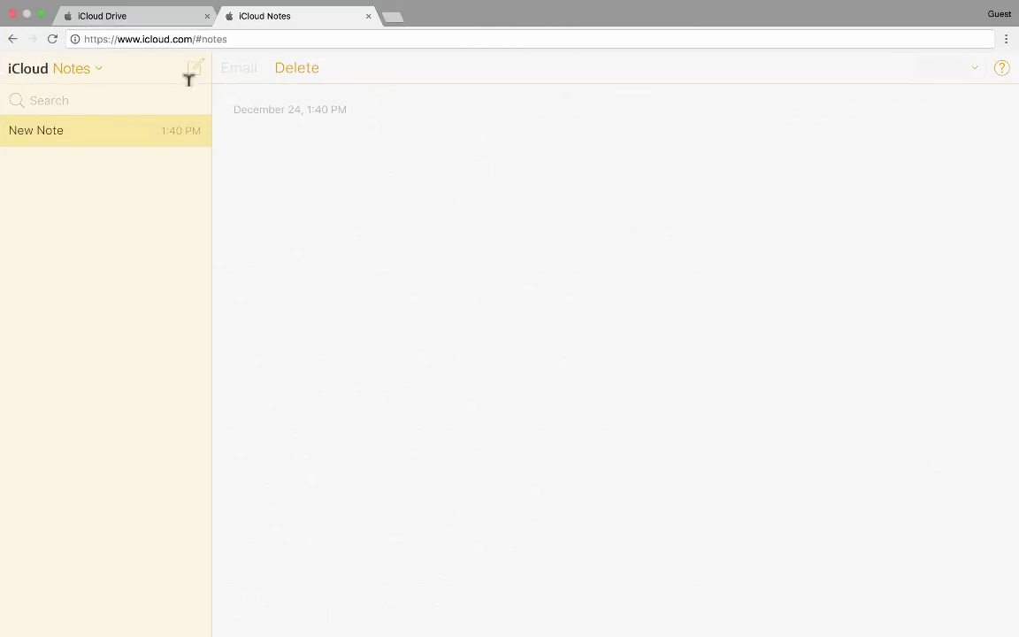
mouse_move(179, 71)
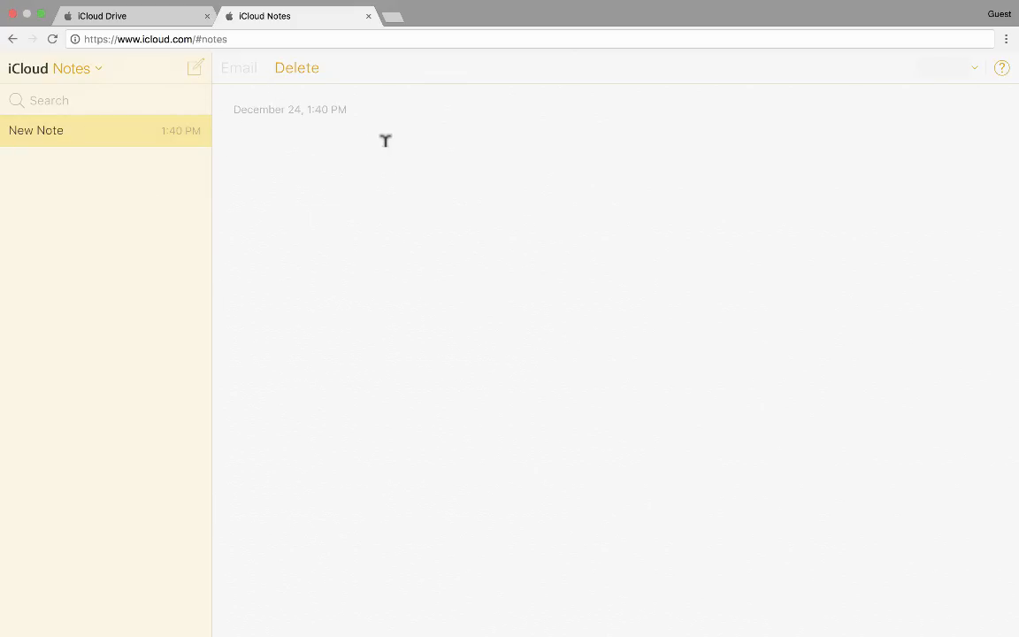
Type and erase test text in a new note, then close the Notes tab.
text(flkajlkfjkalsjlfkjaslkdjflkjaslkfj)
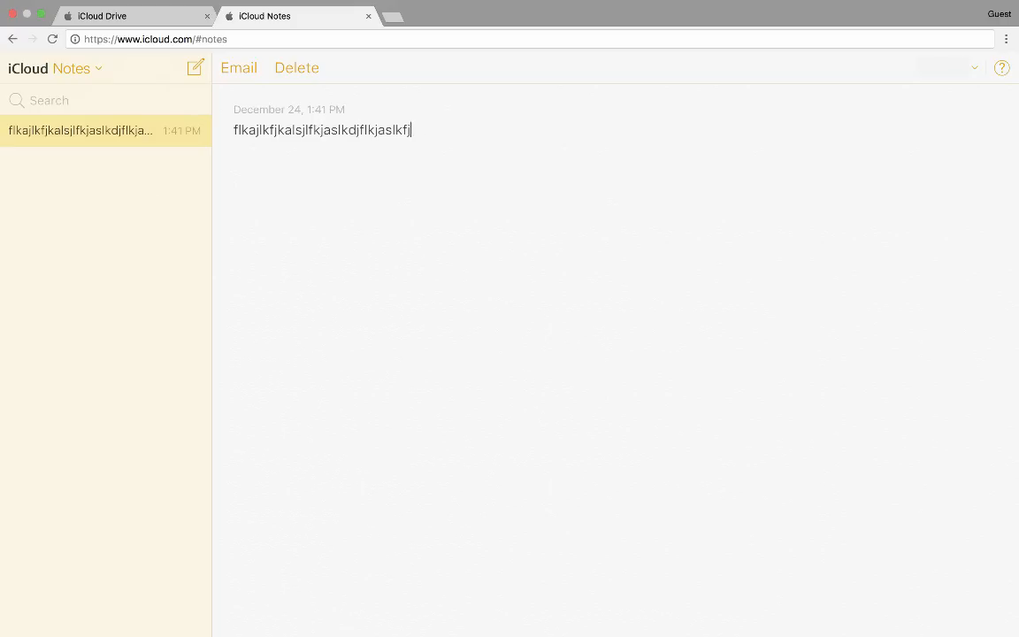
text(kajl)
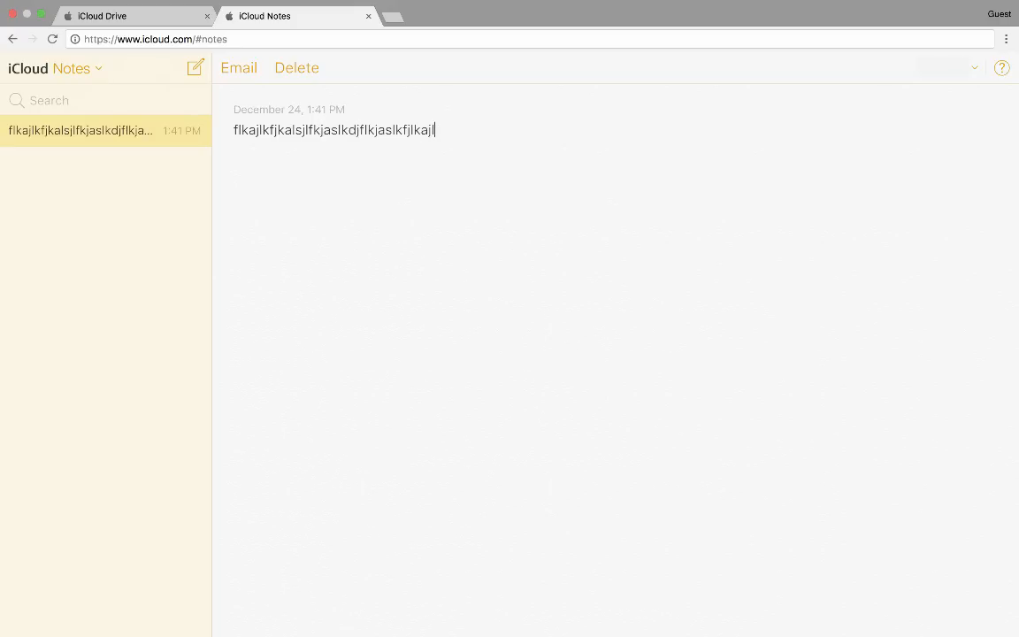
key(backspace)
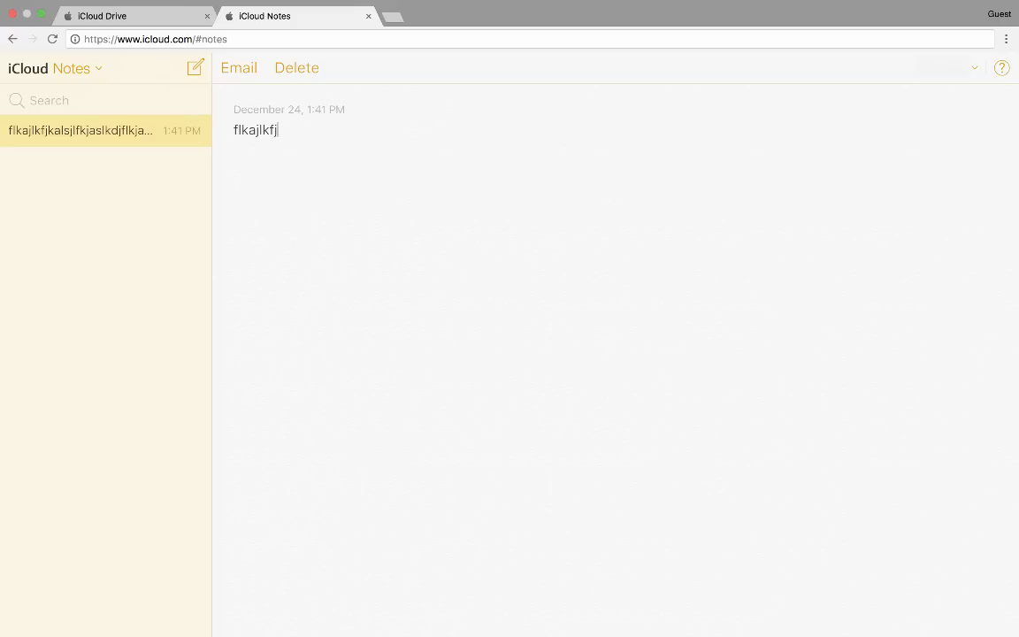
key(Backspace)
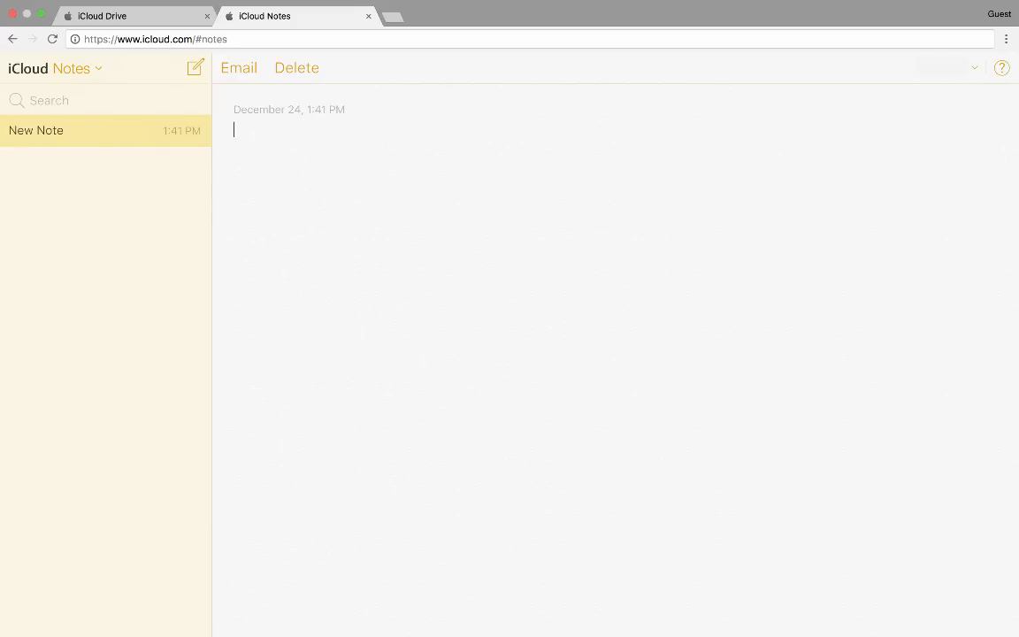
mouse_move(254, 59)
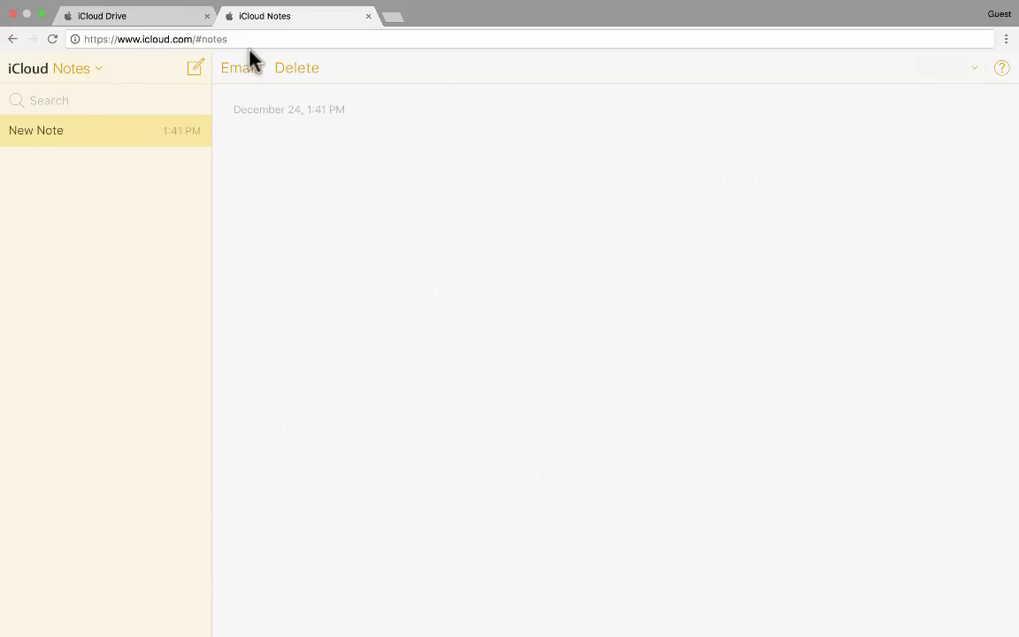
mouse_move(382, 36)
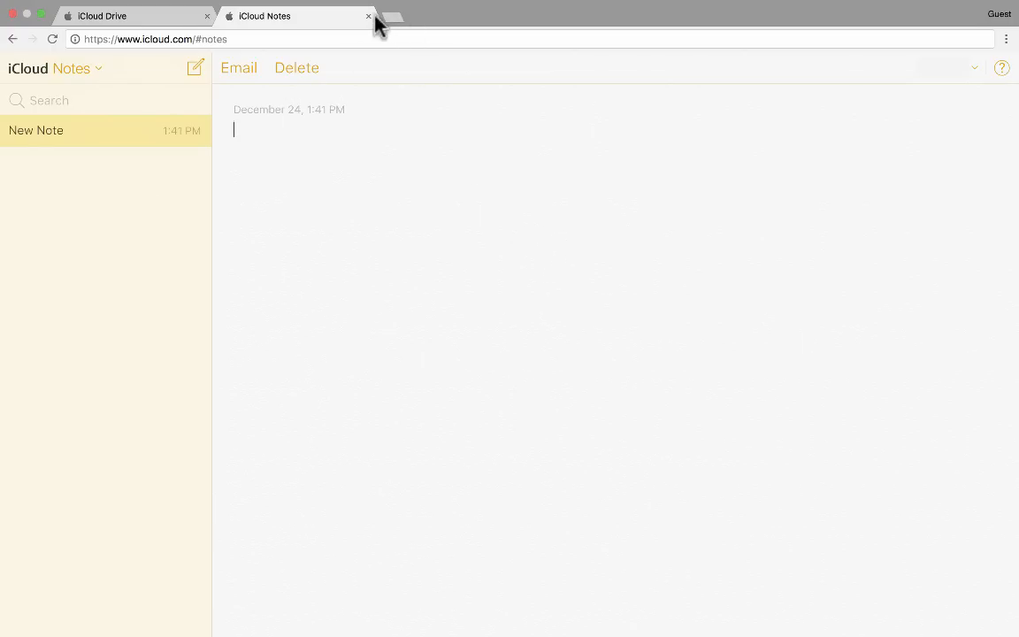
mouse_move(369, 16)
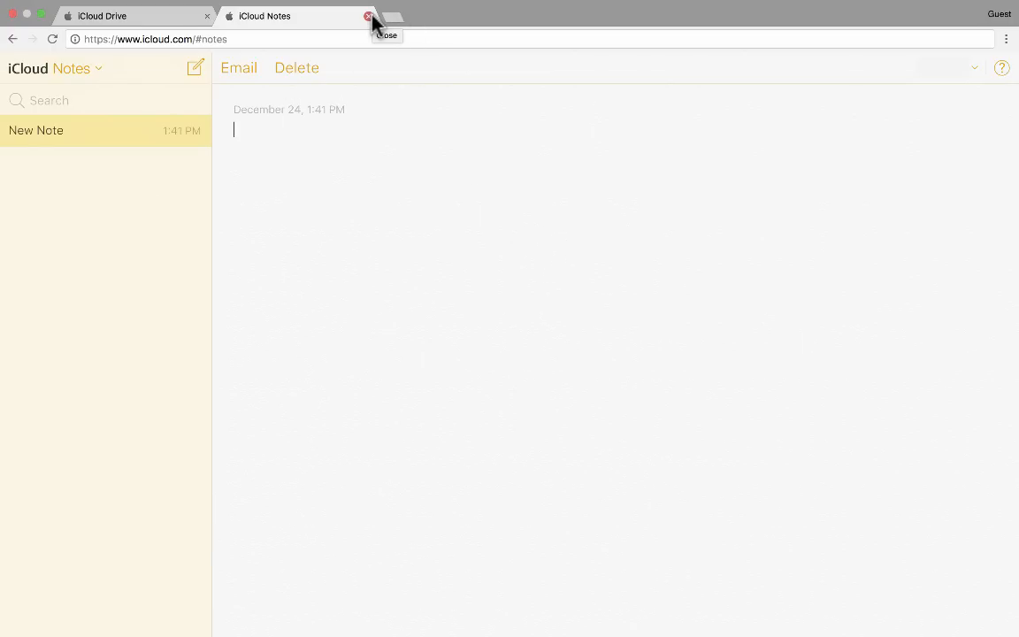
click(369, 16)
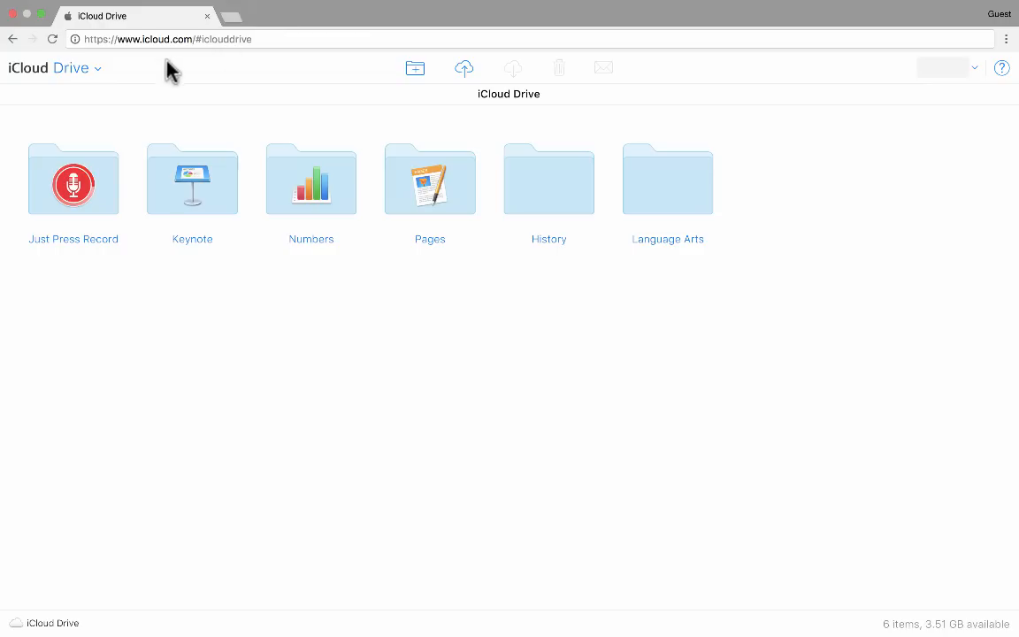
Switch to Reminders and browse the Reminders, Church, Entourage and Work lists.
click(71, 67)
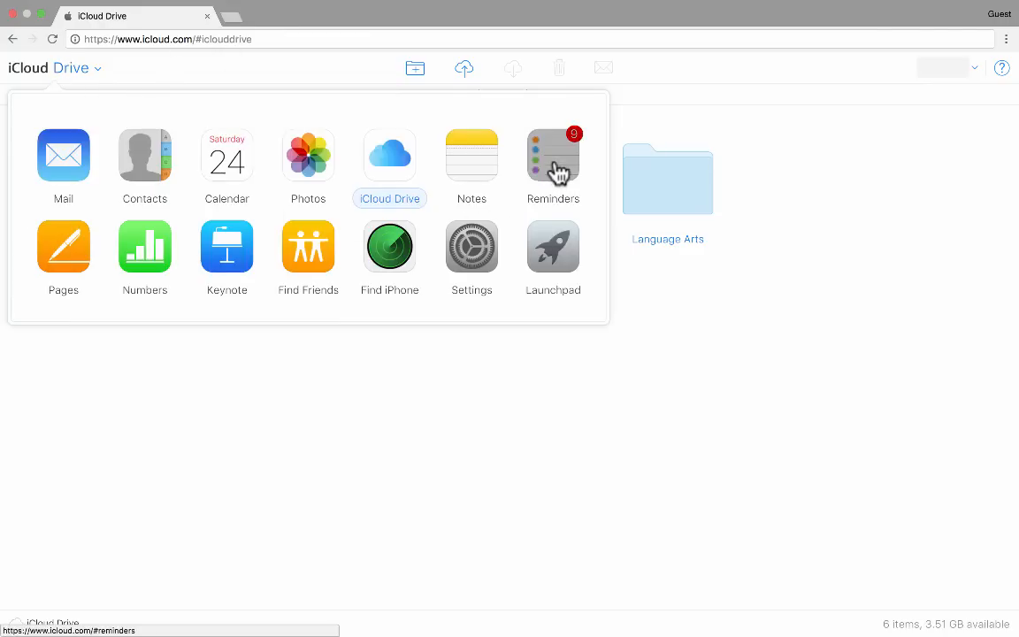
click(552, 156)
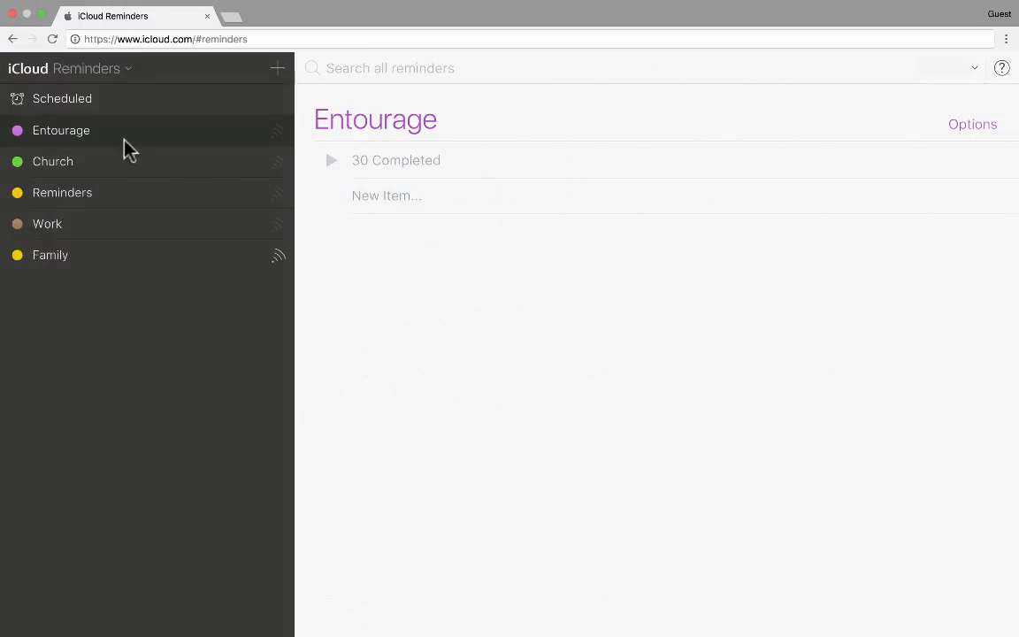
click(62, 192)
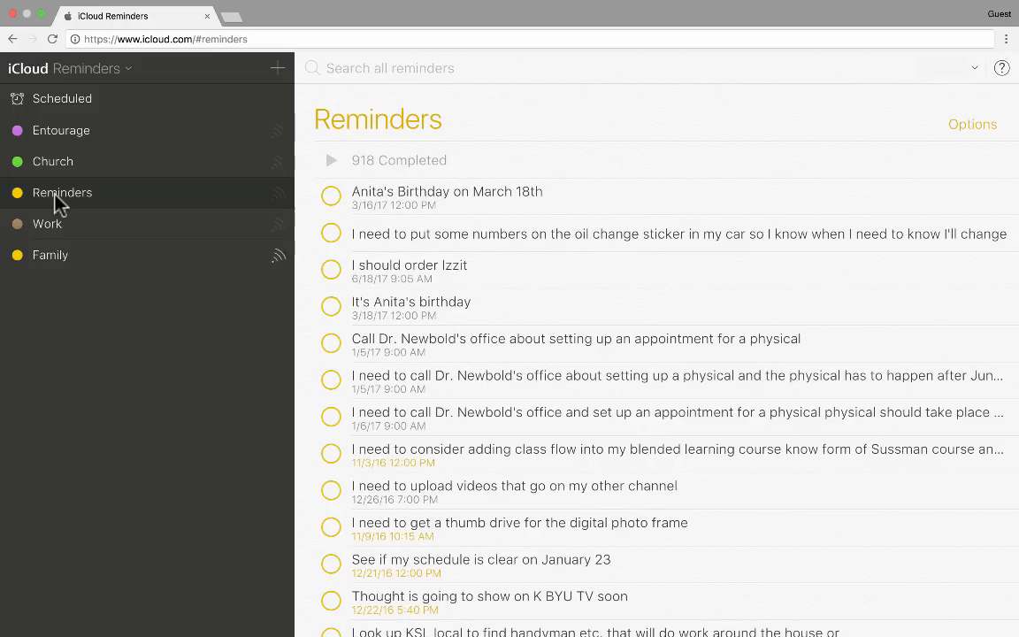
click(52, 161)
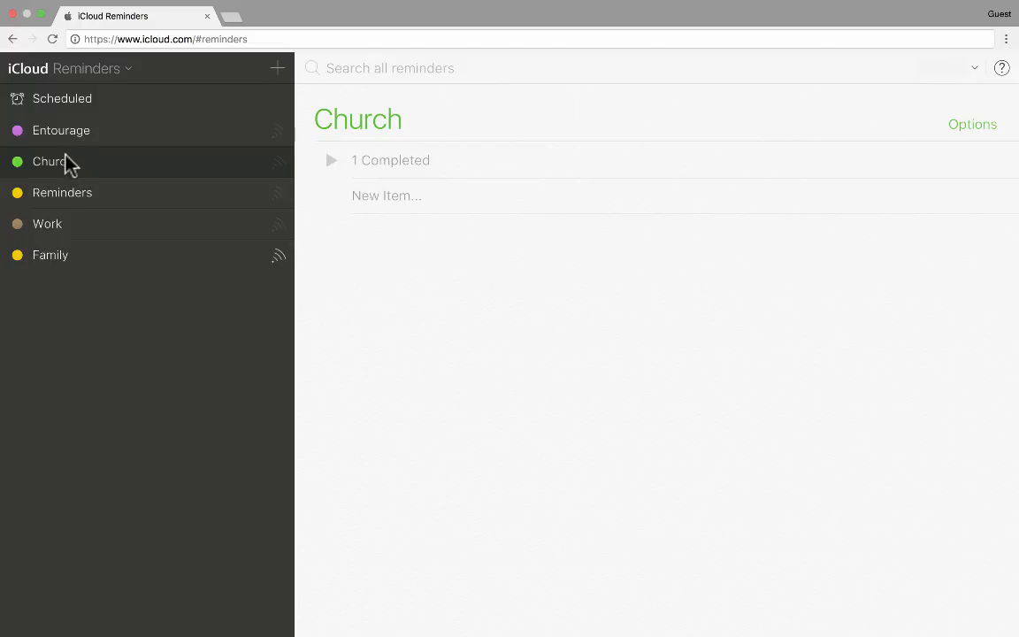
click(61, 130)
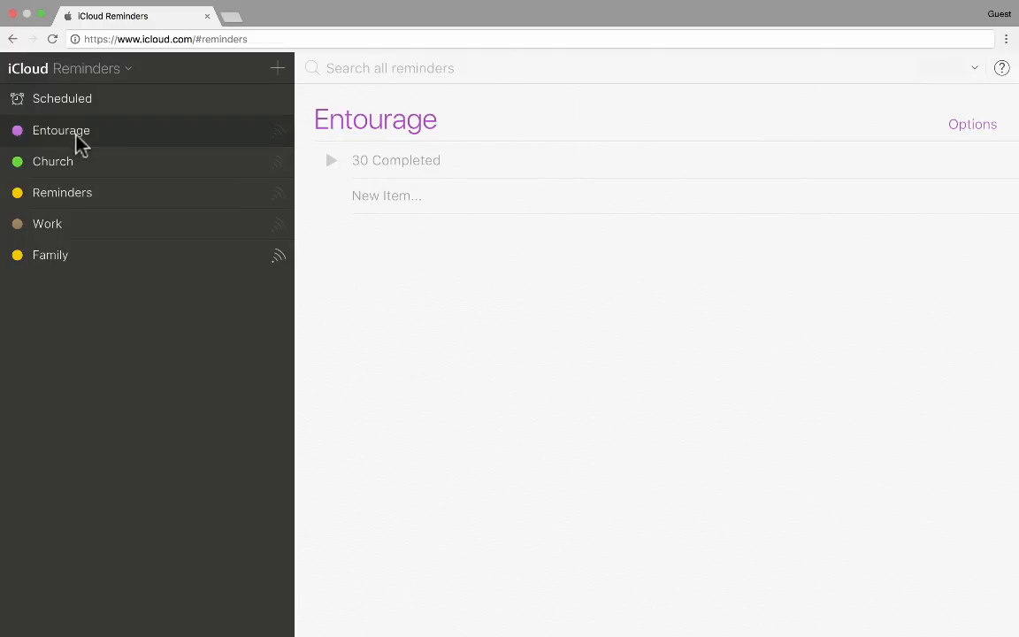
mouse_move(589, 290)
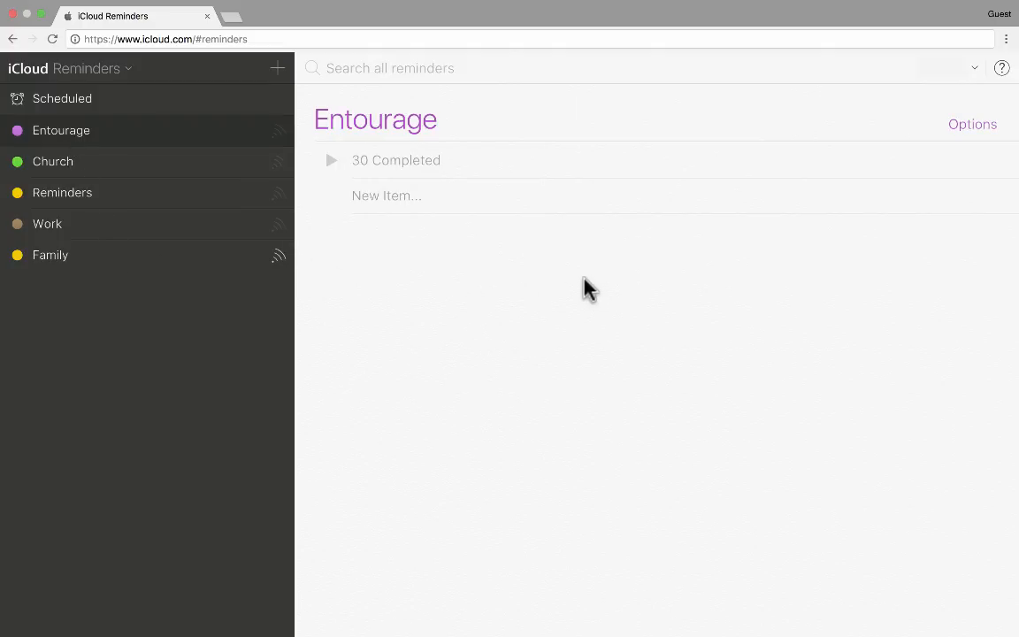
click(47, 224)
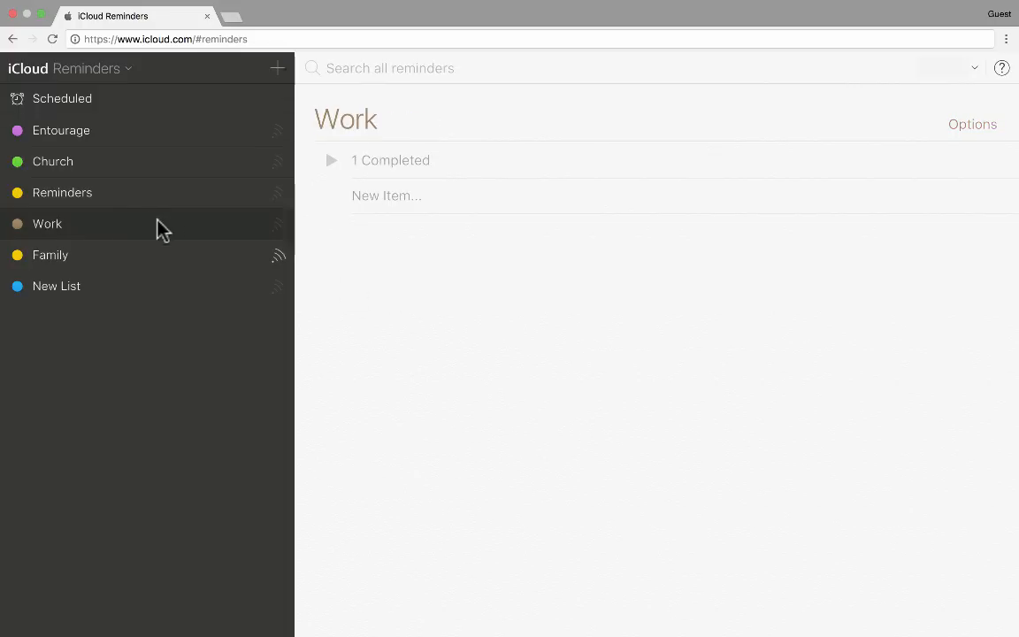
mouse_move(80, 241)
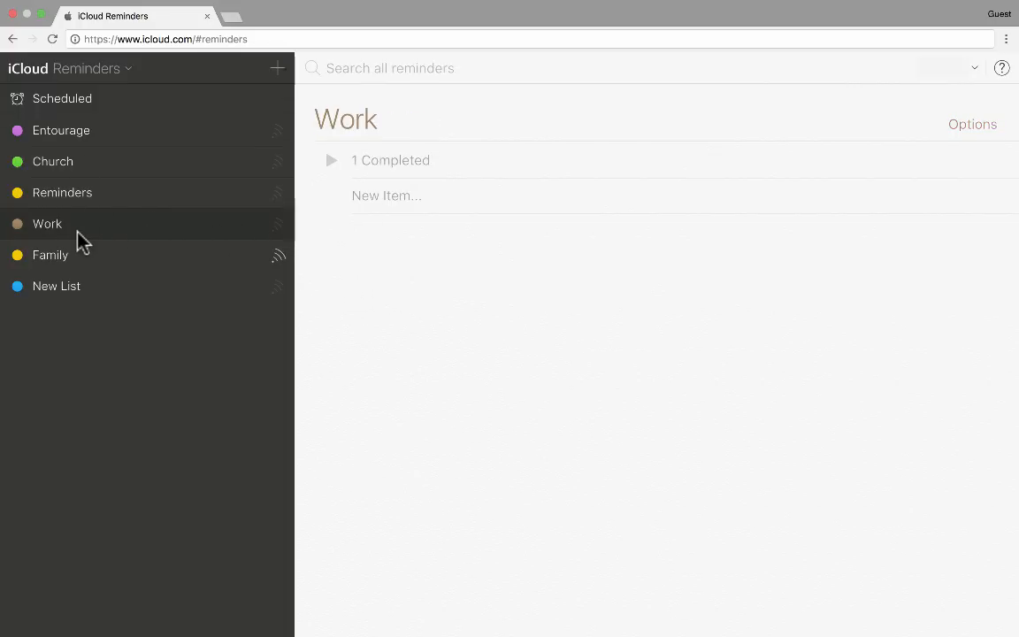
mouse_move(395, 212)
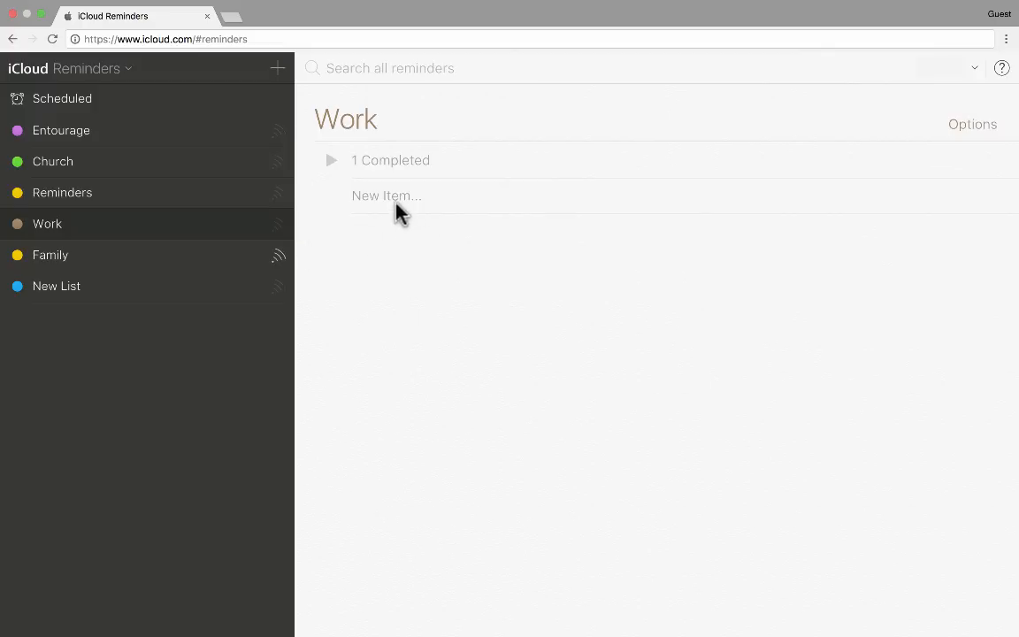
Add a test reminder to the Work list and turn on its 12/24/2016 day alert.
click(386, 195)
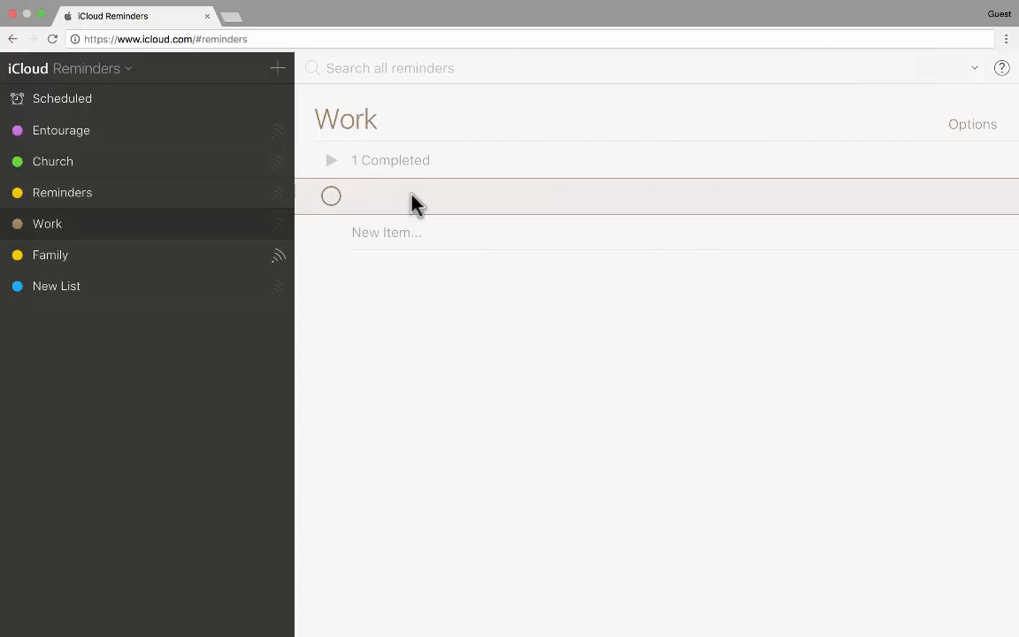
text(asdfasasfasjkdfka)
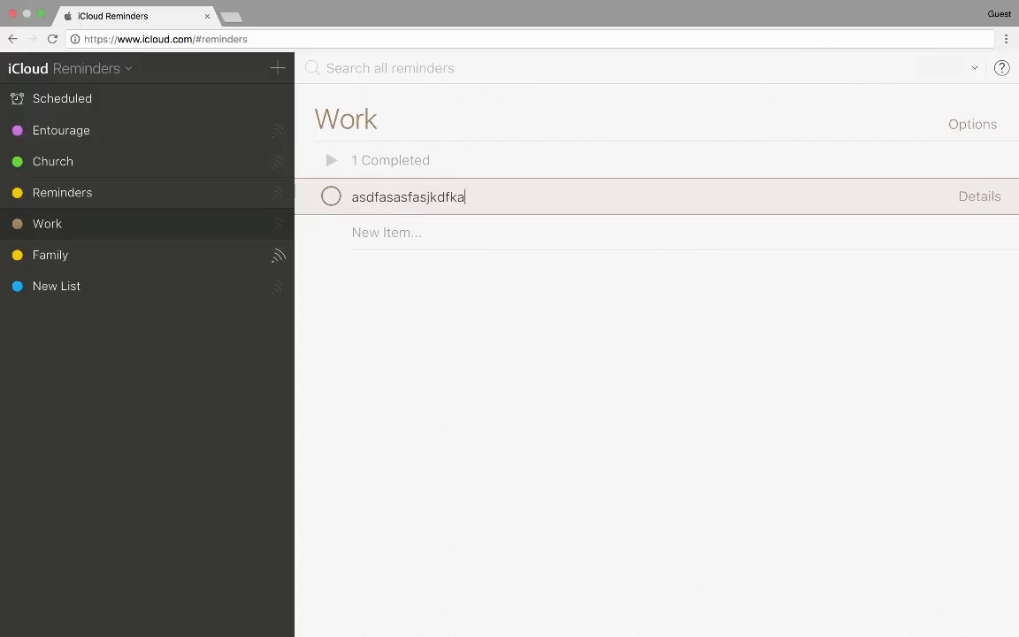
click(980, 195)
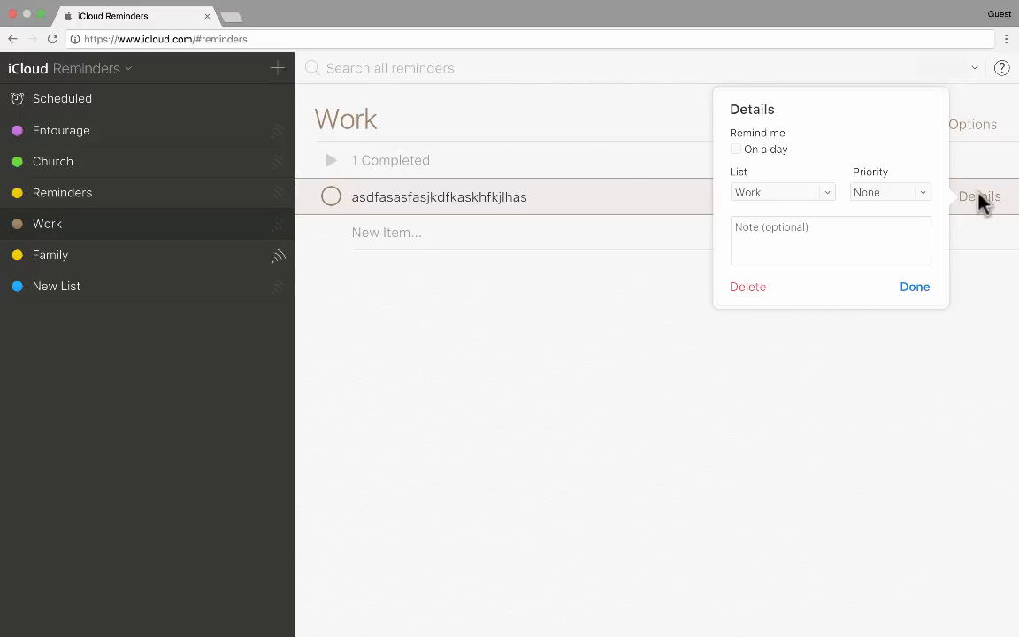
click(735, 149)
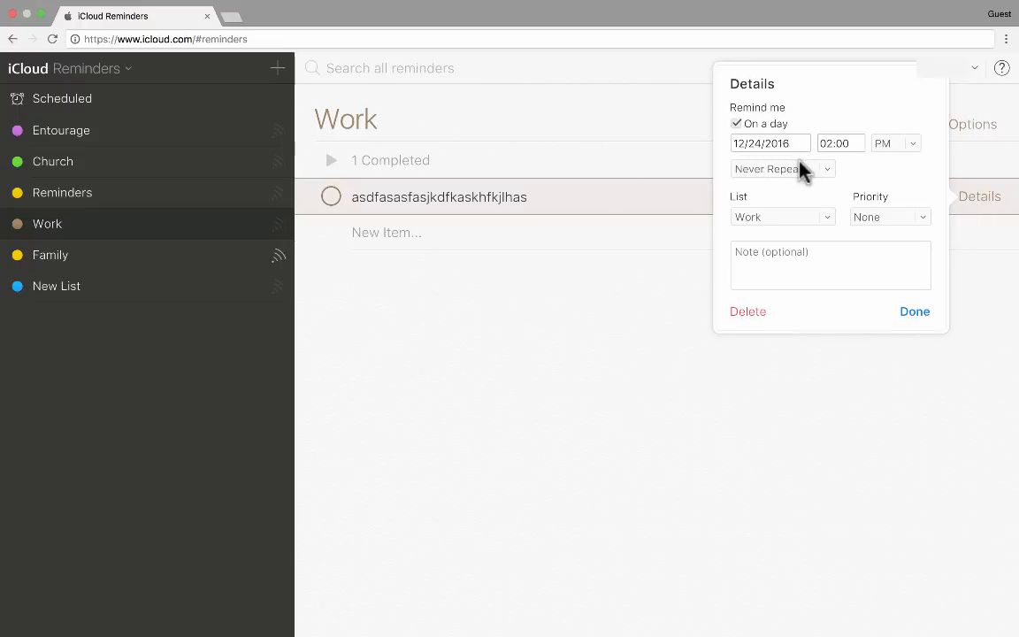
mouse_move(887, 230)
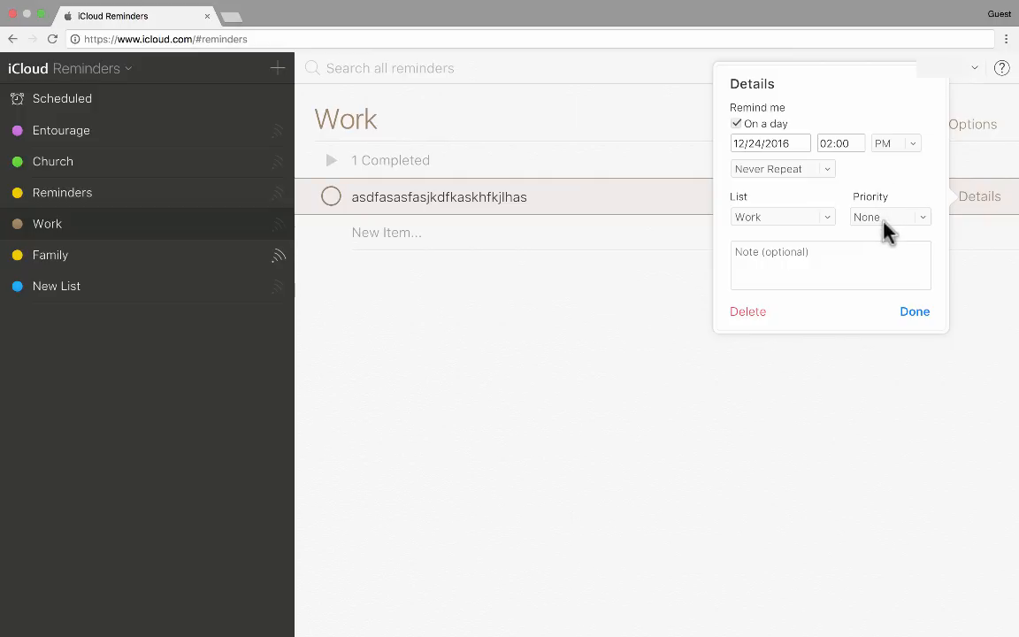
mouse_move(814, 328)
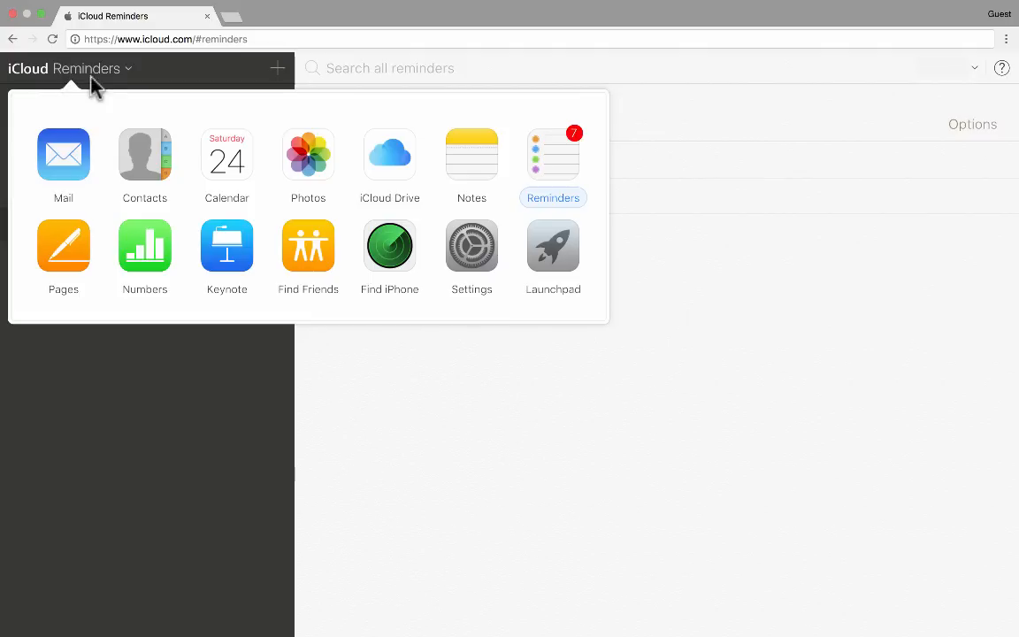
mouse_move(113, 81)
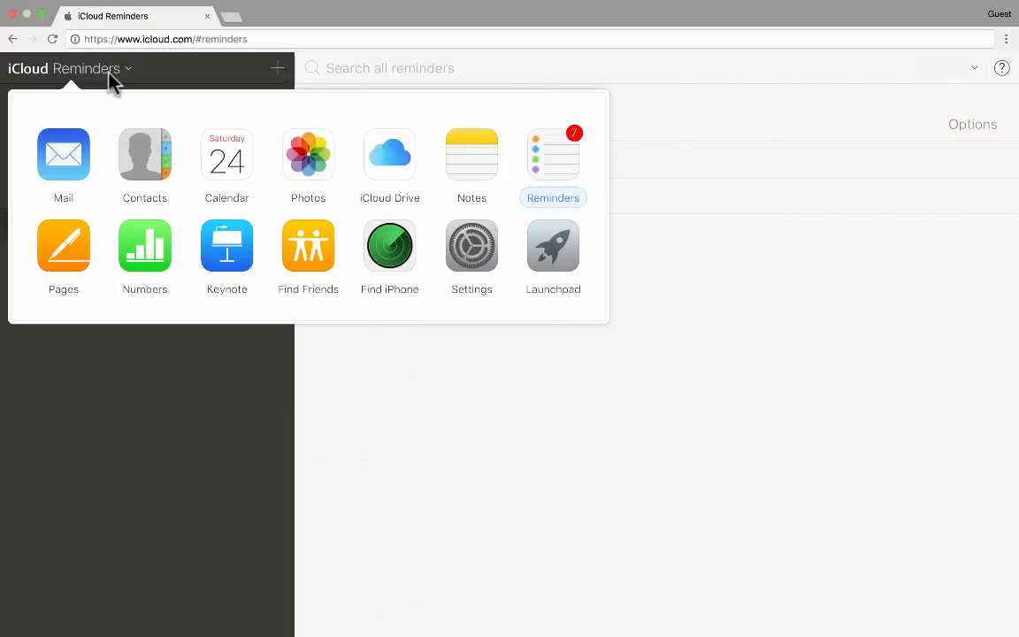
mouse_move(144, 257)
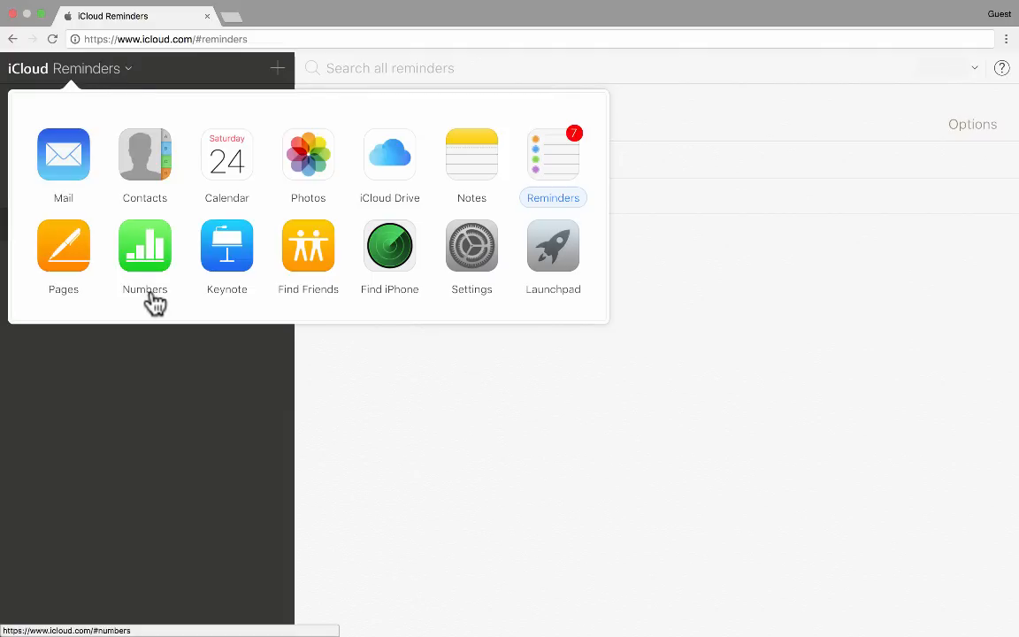
mouse_move(63, 257)
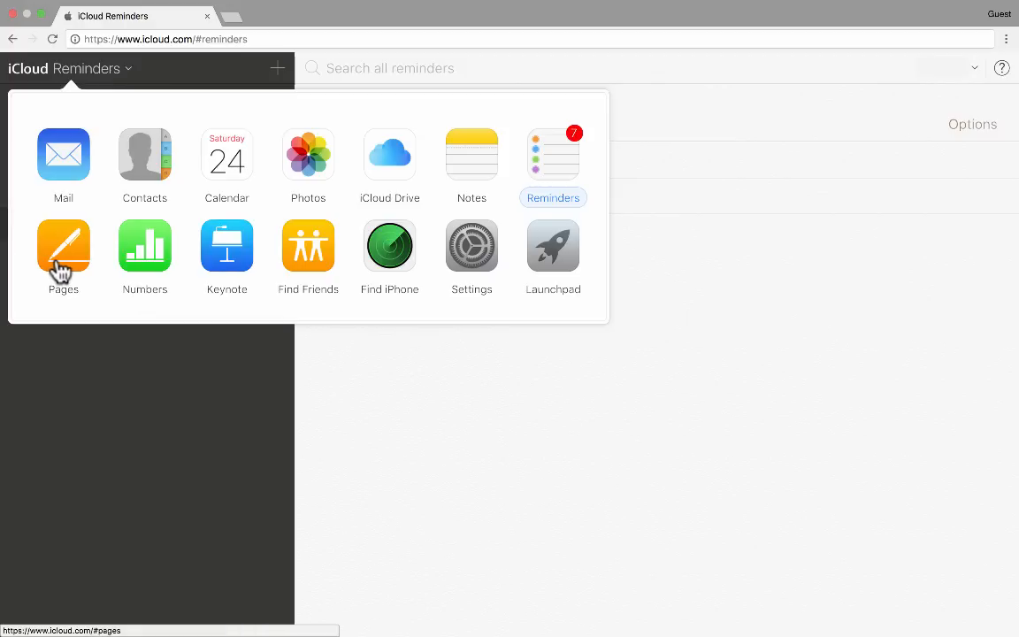
mouse_move(65, 265)
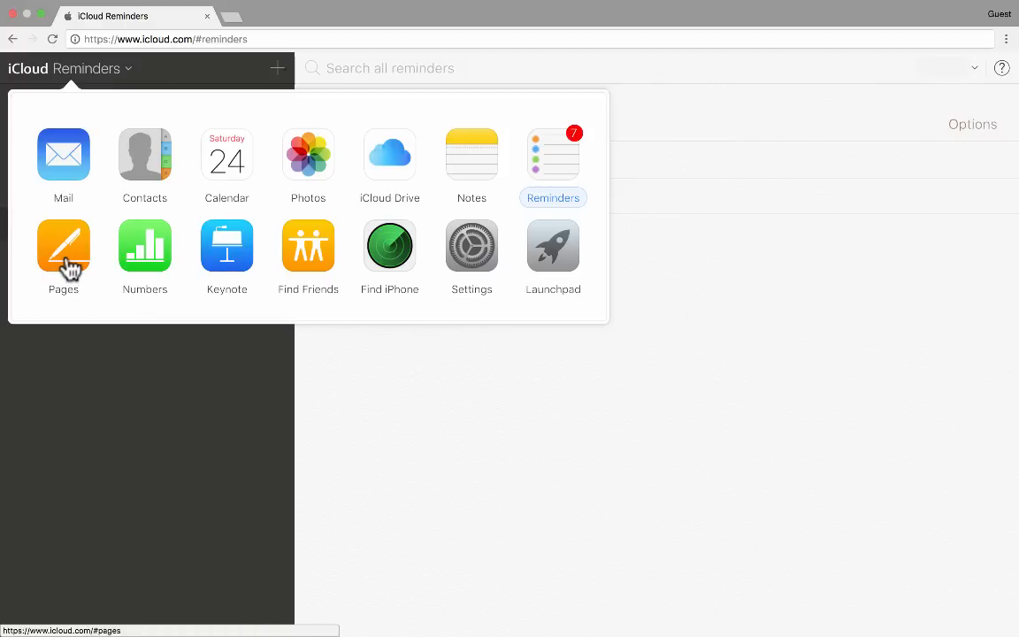
Switch to Pages from the app grid to list Civil War History Quiz #1.
click(62, 246)
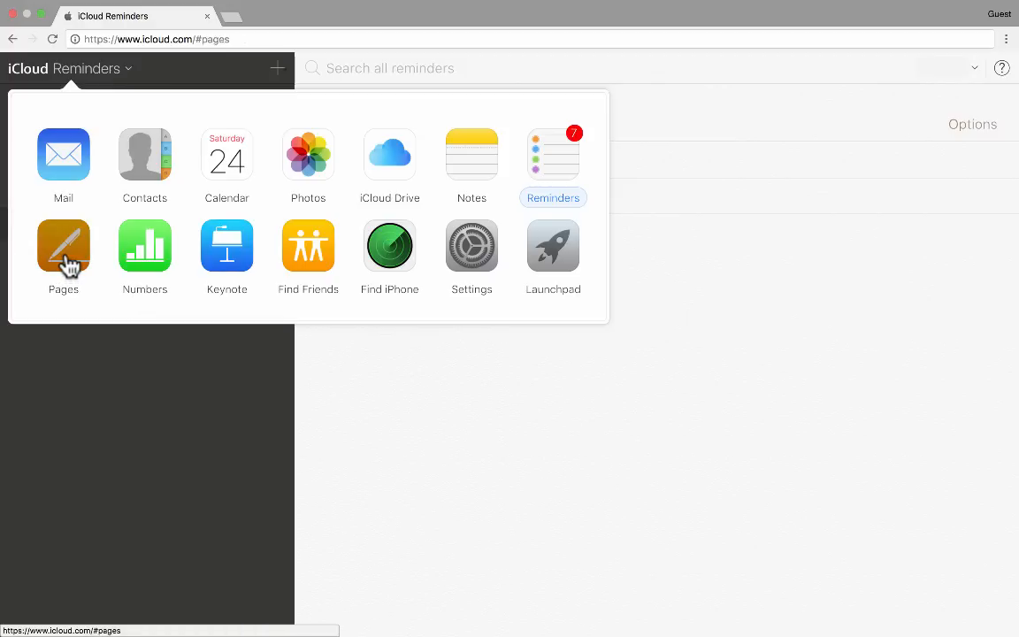
click(63, 247)
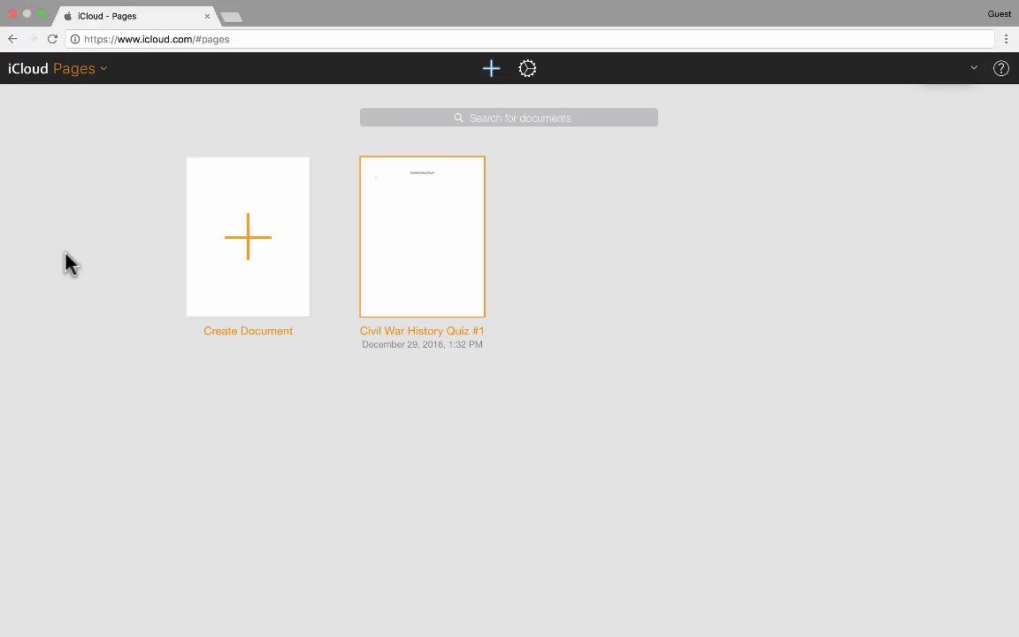
mouse_move(336, 276)
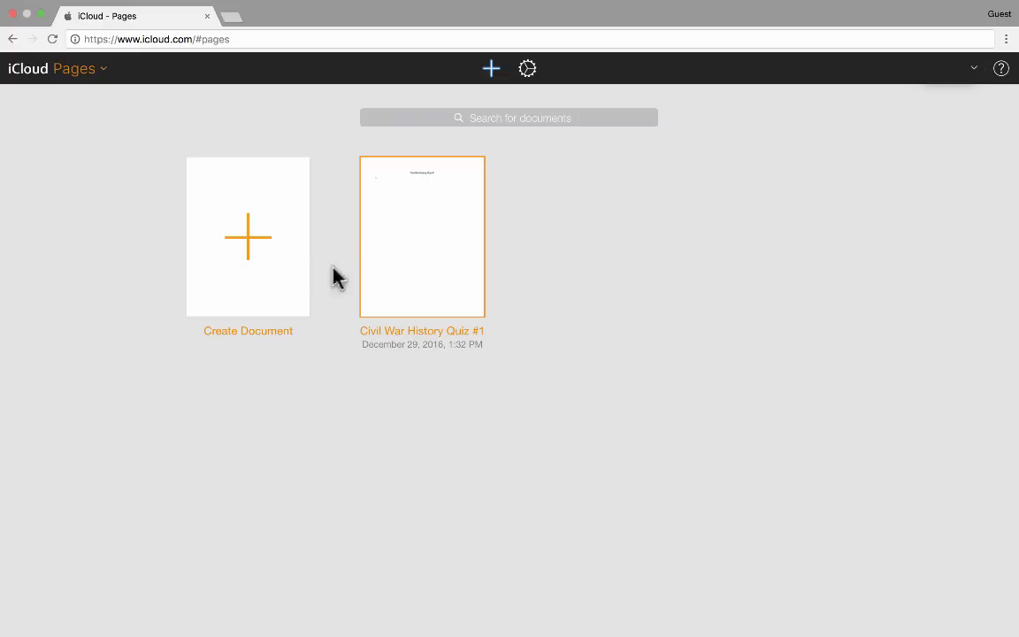
mouse_move(254, 248)
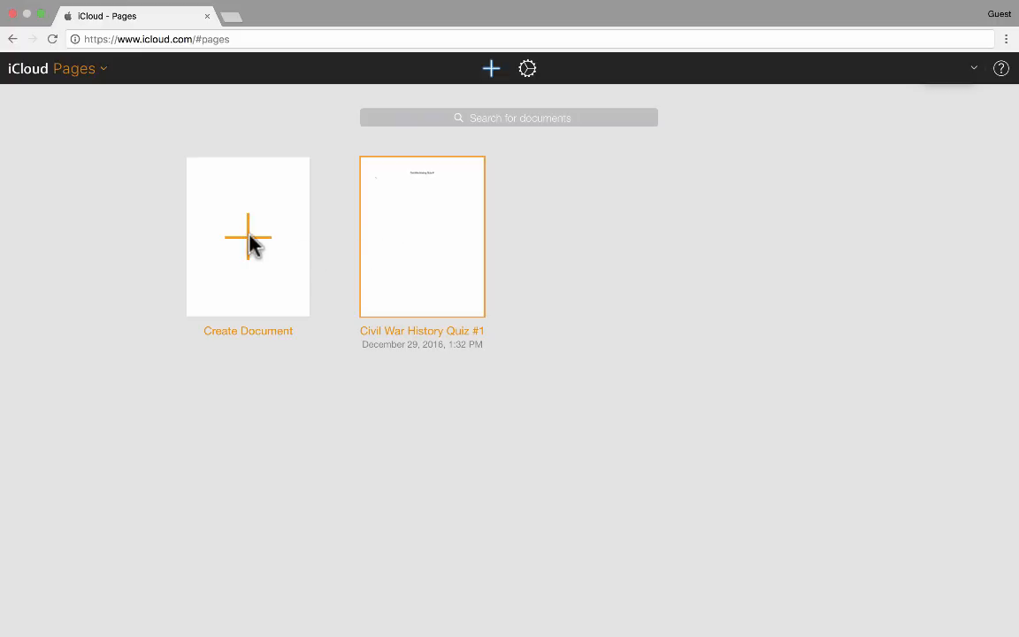
Start a new Pages document and scroll the template chooser to pick Blank.
click(247, 236)
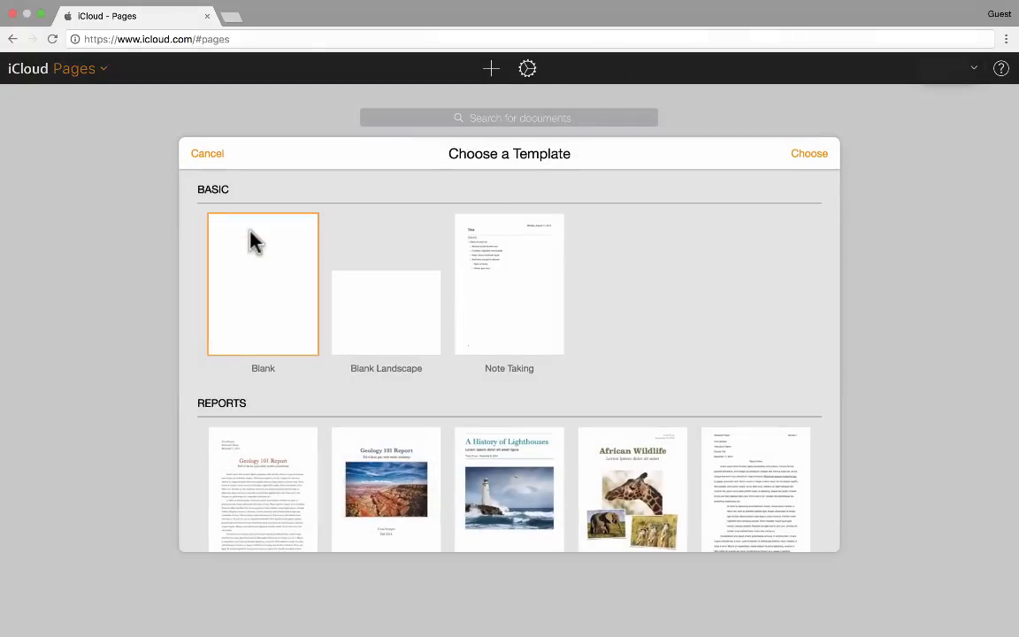
scroll(down, 3)
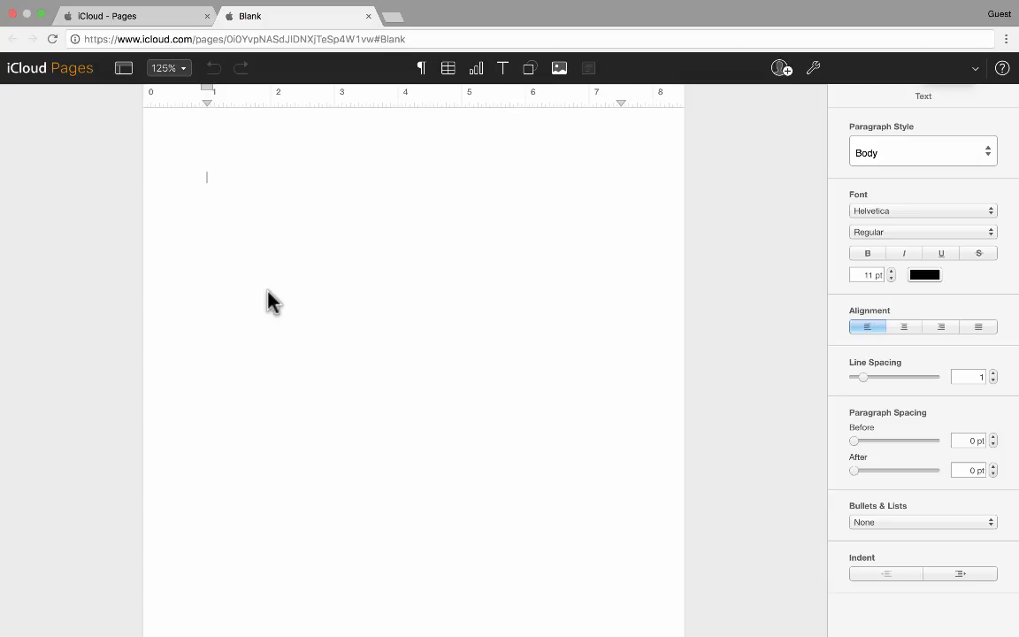
Type the placeholder text 'ljakjfkwej' into the new Blank document.
text(ljakjfkwejfiawile faw)
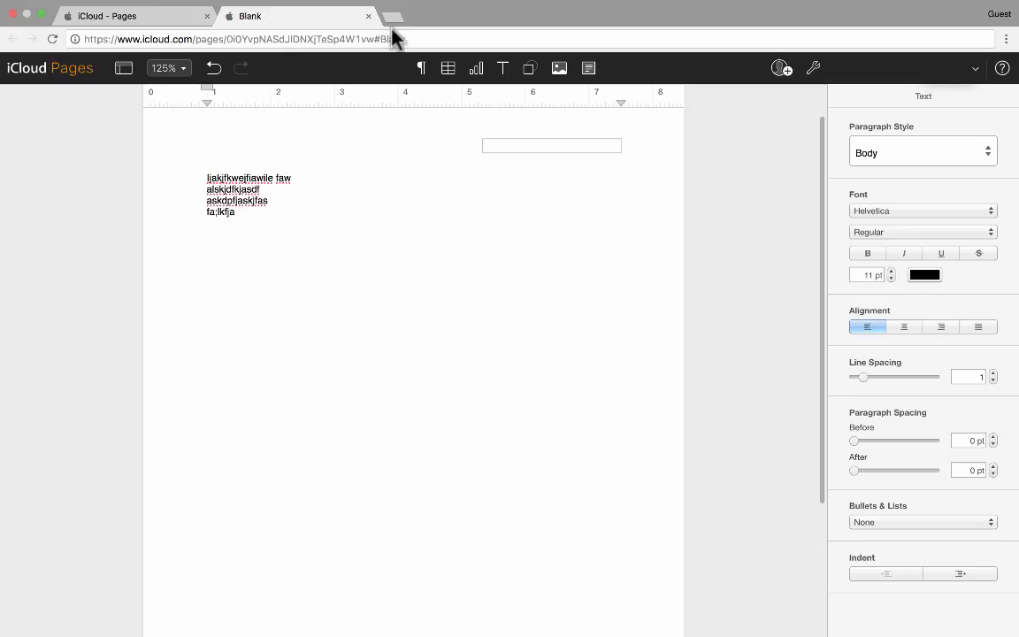
mouse_move(368, 16)
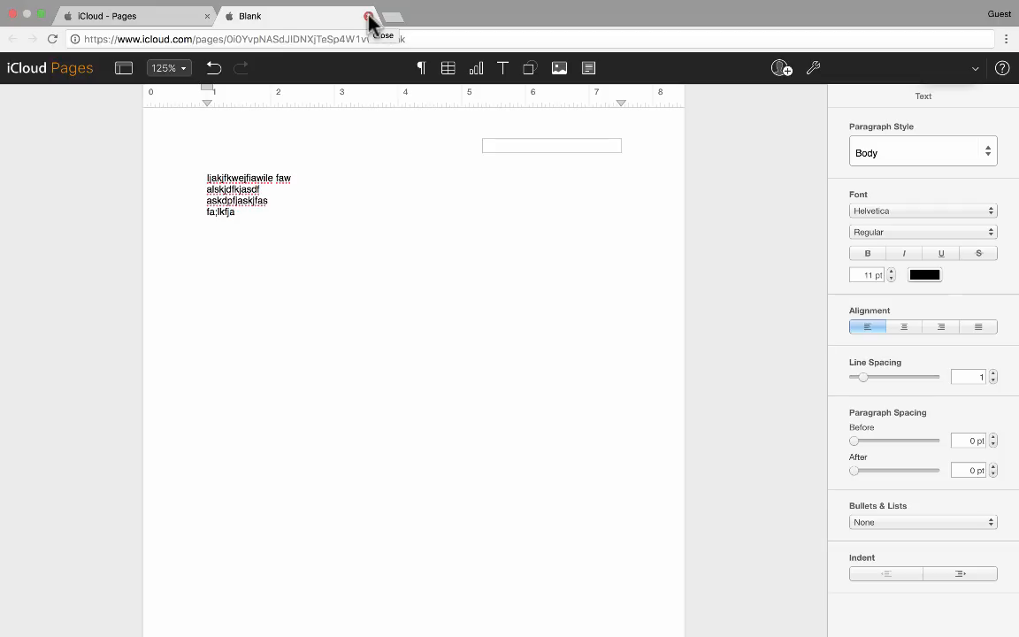
Close the Blank document's tab and bring up the iCloud app grid.
click(369, 16)
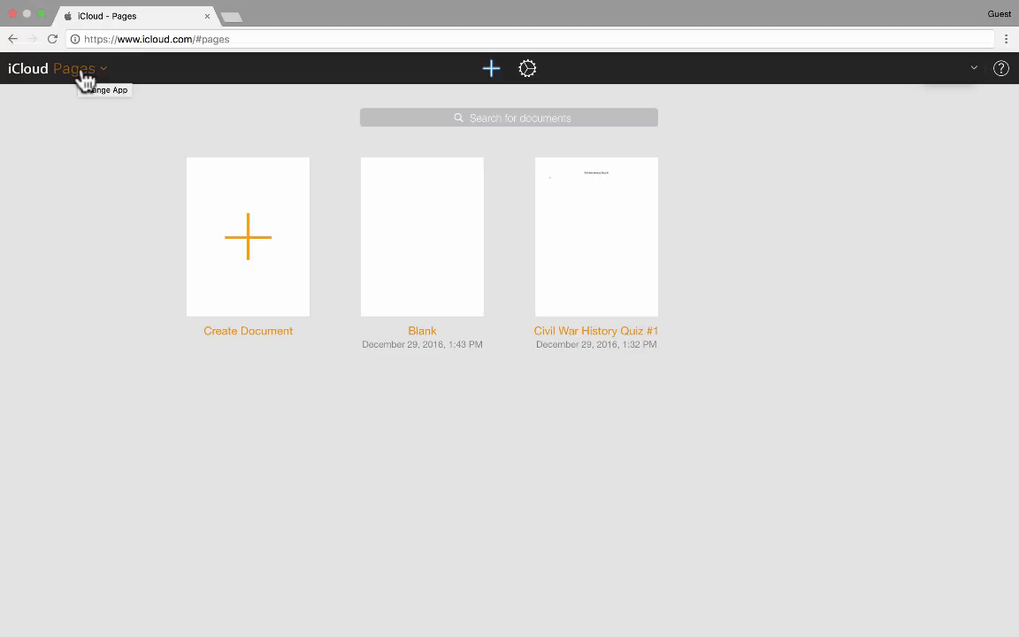
click(144, 246)
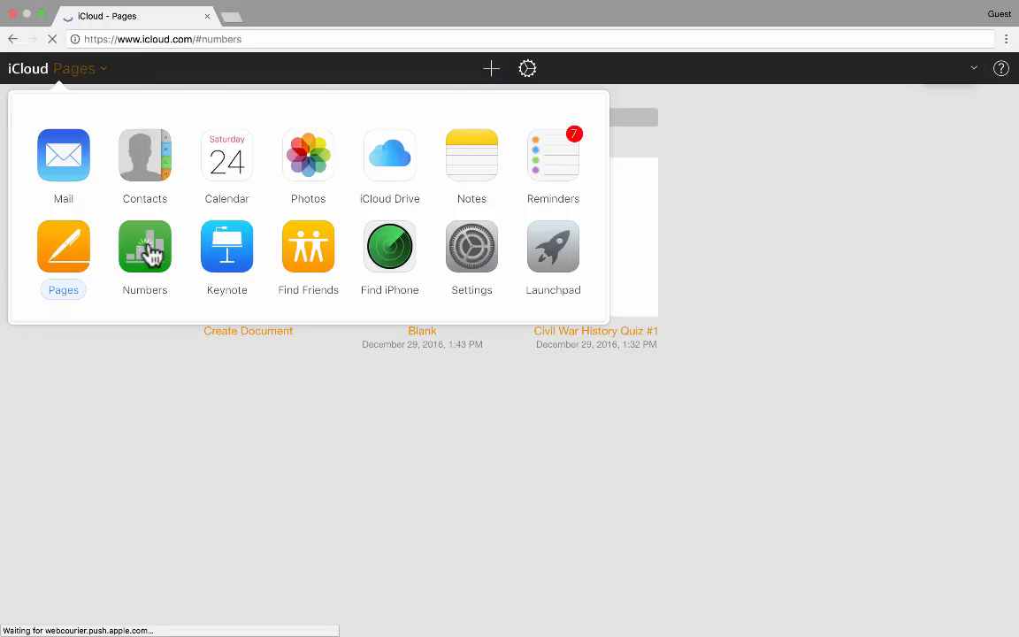
Switch through Numbers to Keynote, create Presentation 3, and return to the Keynote tab.
click(144, 246)
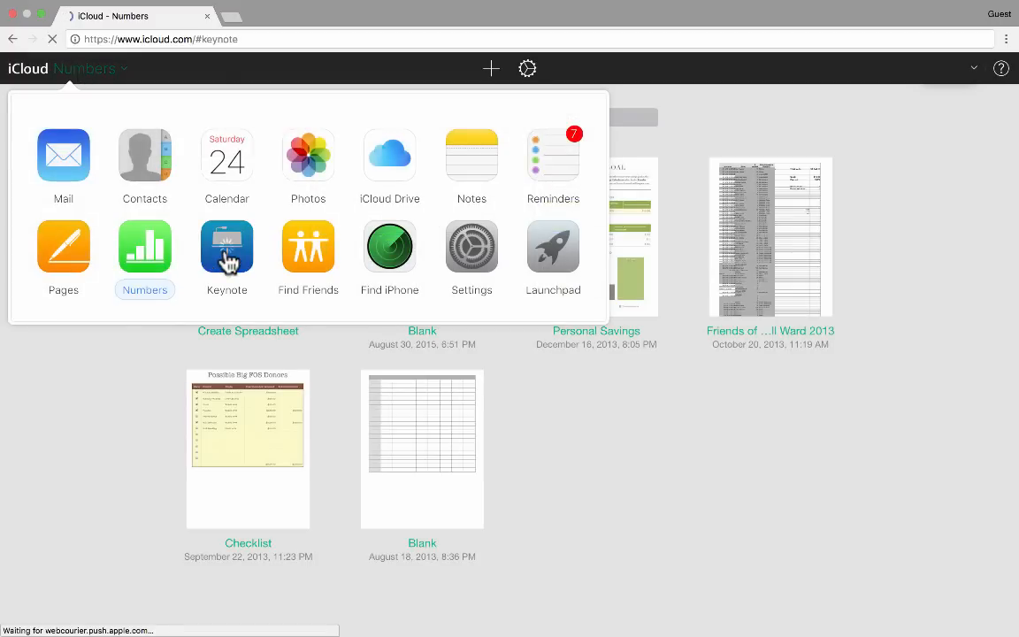
click(226, 248)
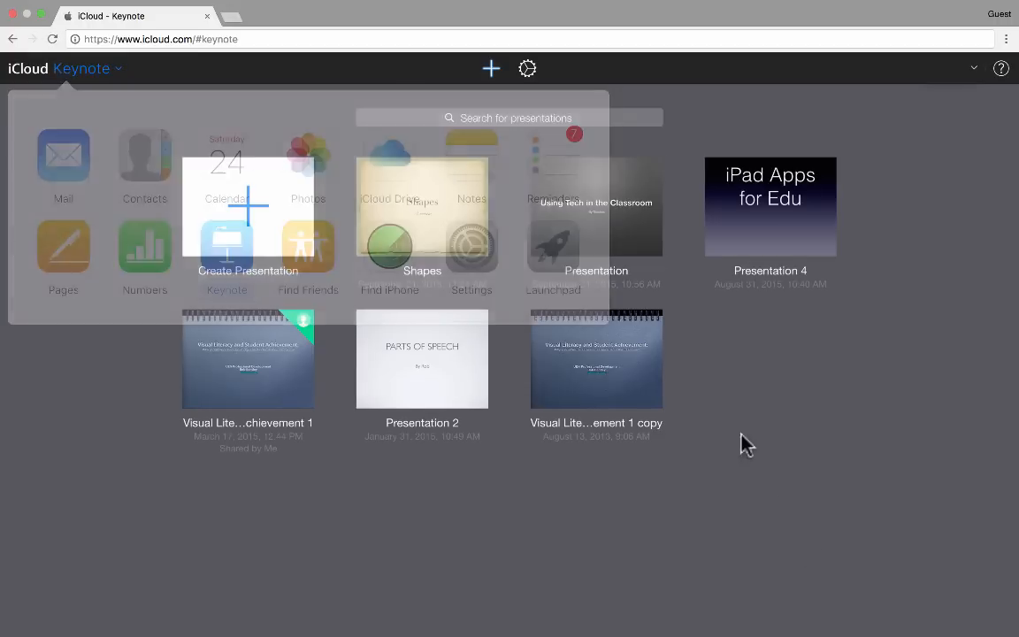
click(491, 68)
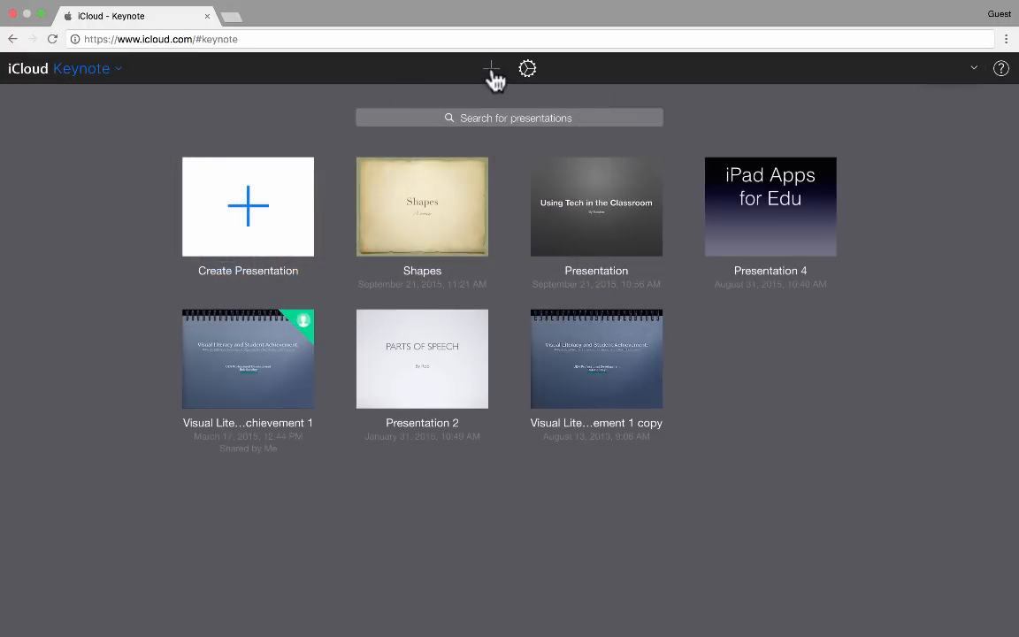
click(491, 68)
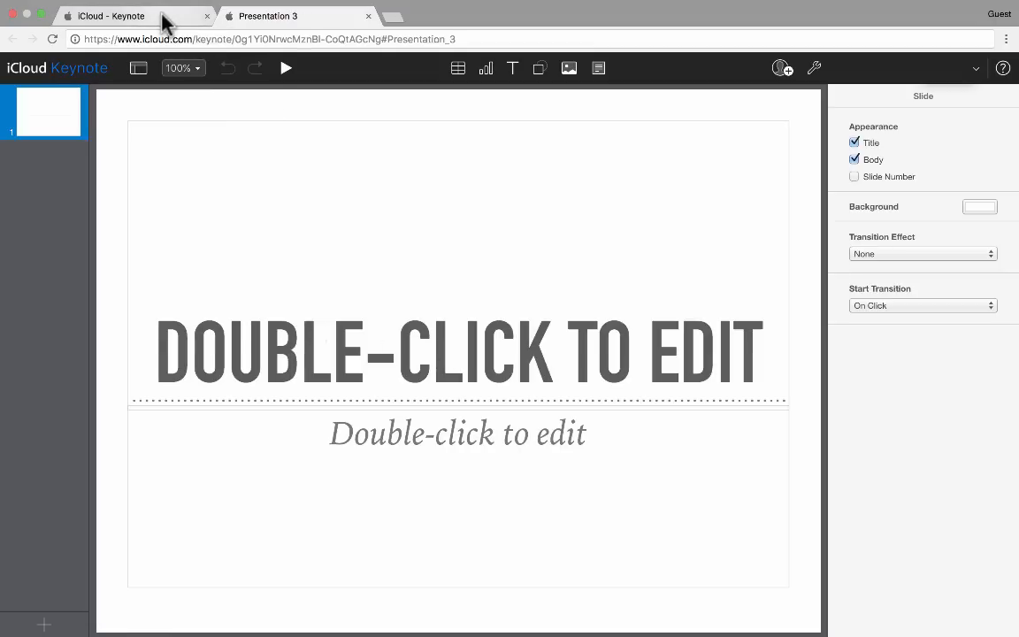
click(81, 68)
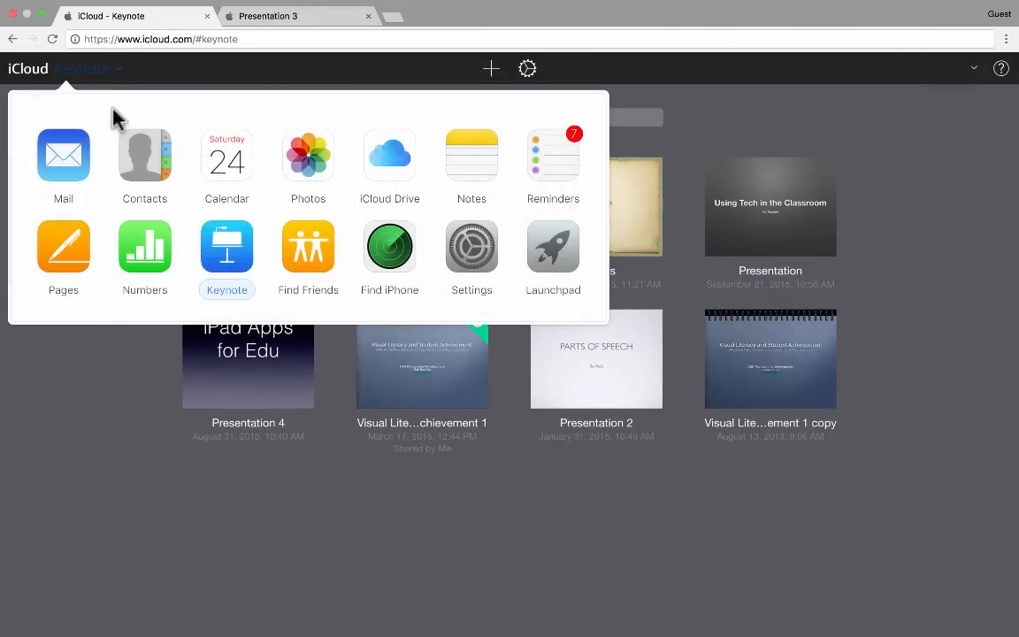
mouse_move(308, 247)
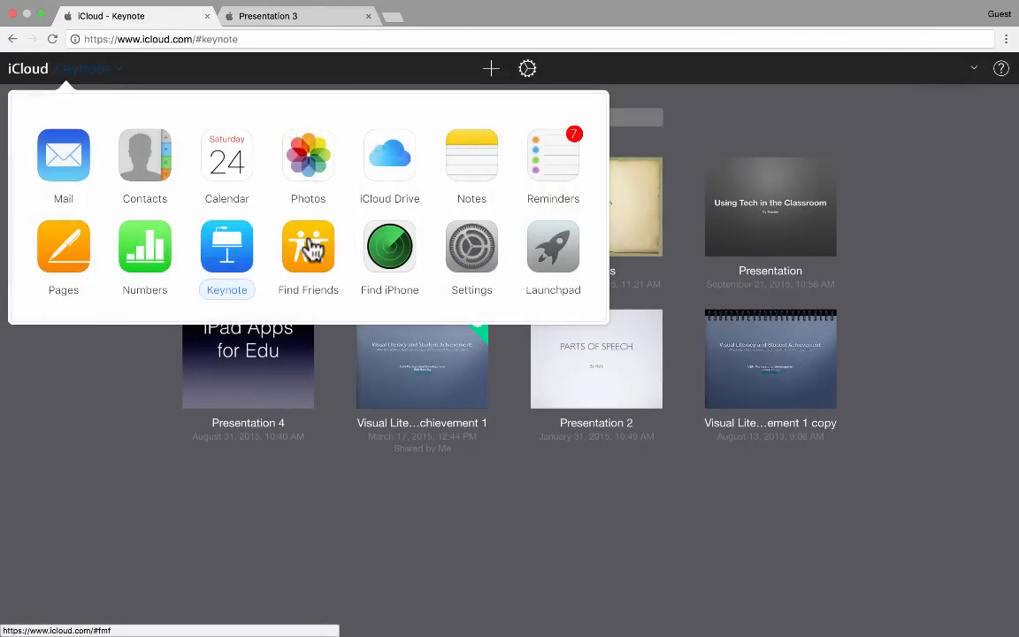
Switch to Find My Friends to show the North America map and iPad location.
click(308, 247)
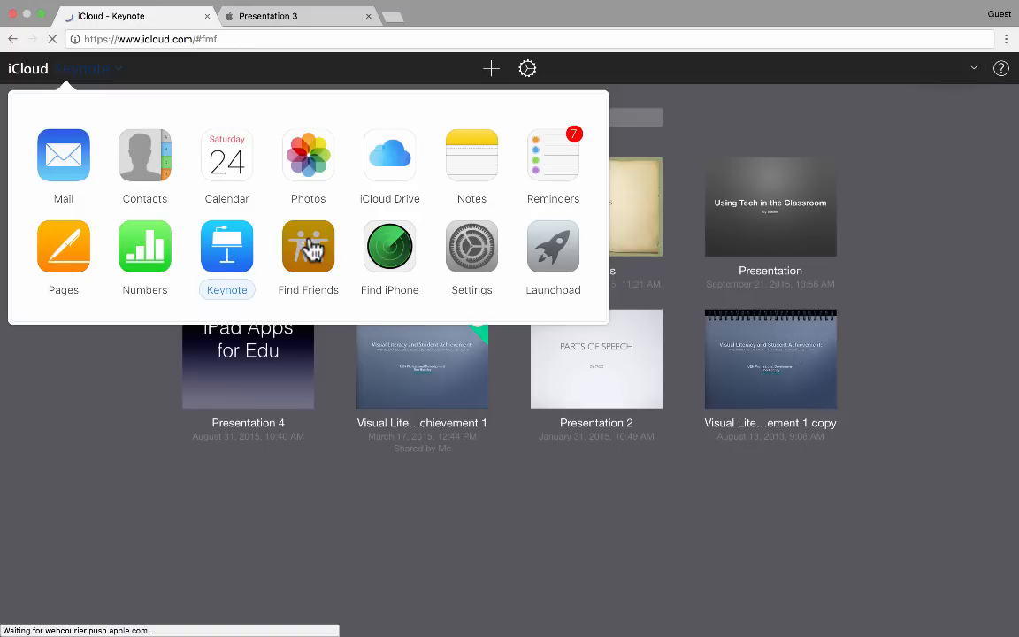
click(308, 246)
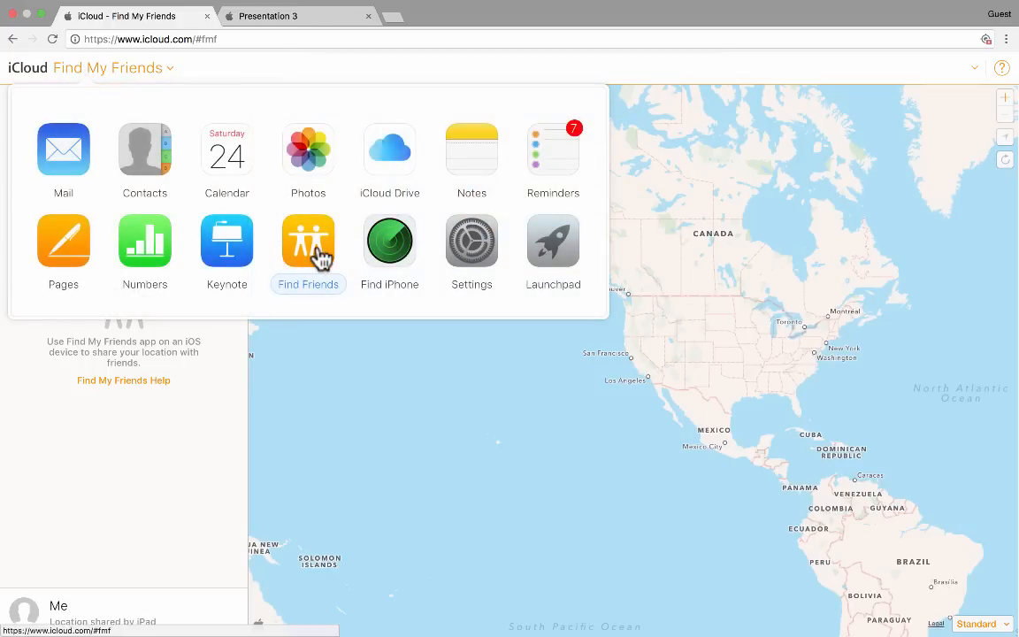
mouse_move(295, 252)
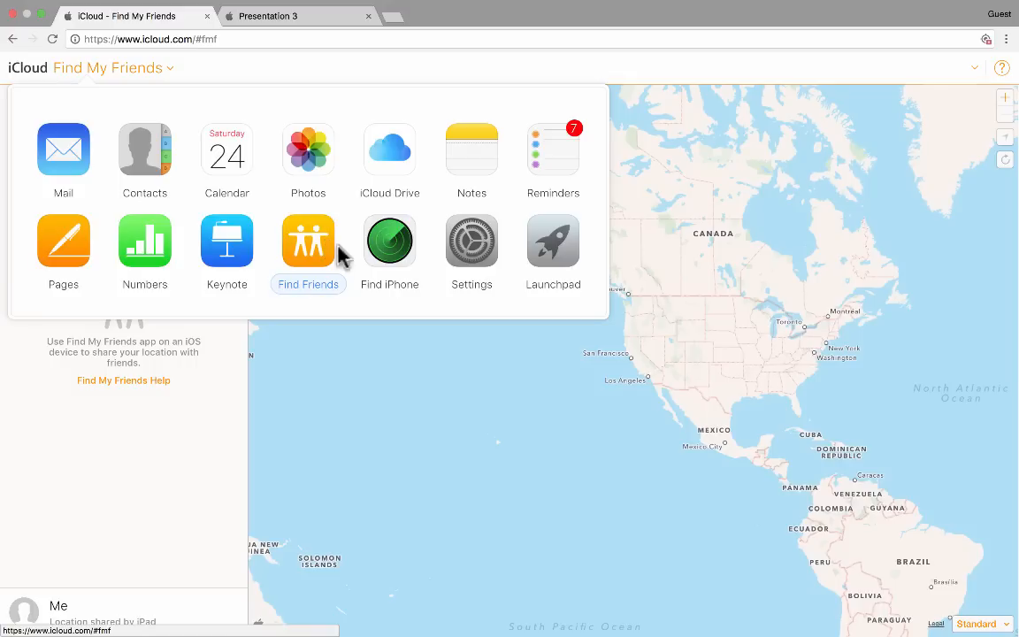
mouse_move(347, 292)
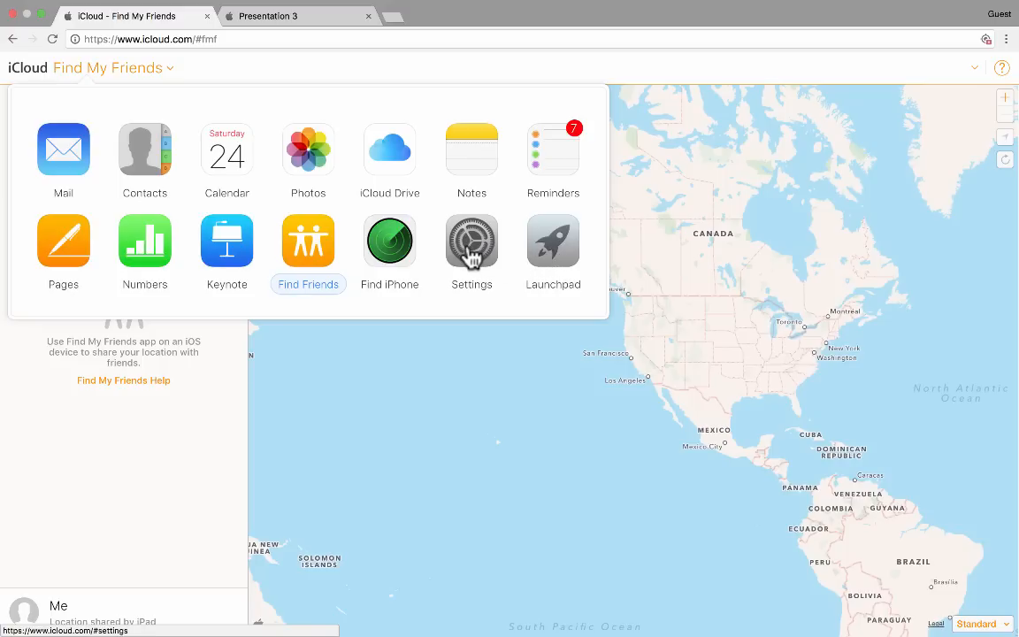
Open iCloud Settings showing the Apple ID, 5 GB storage and My Devices.
click(472, 240)
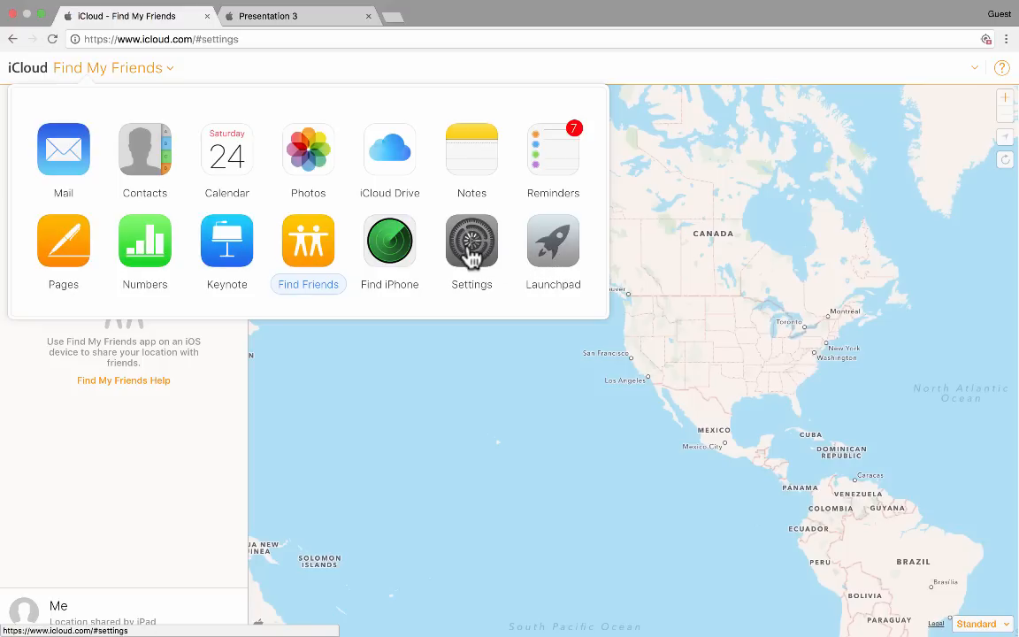
click(472, 239)
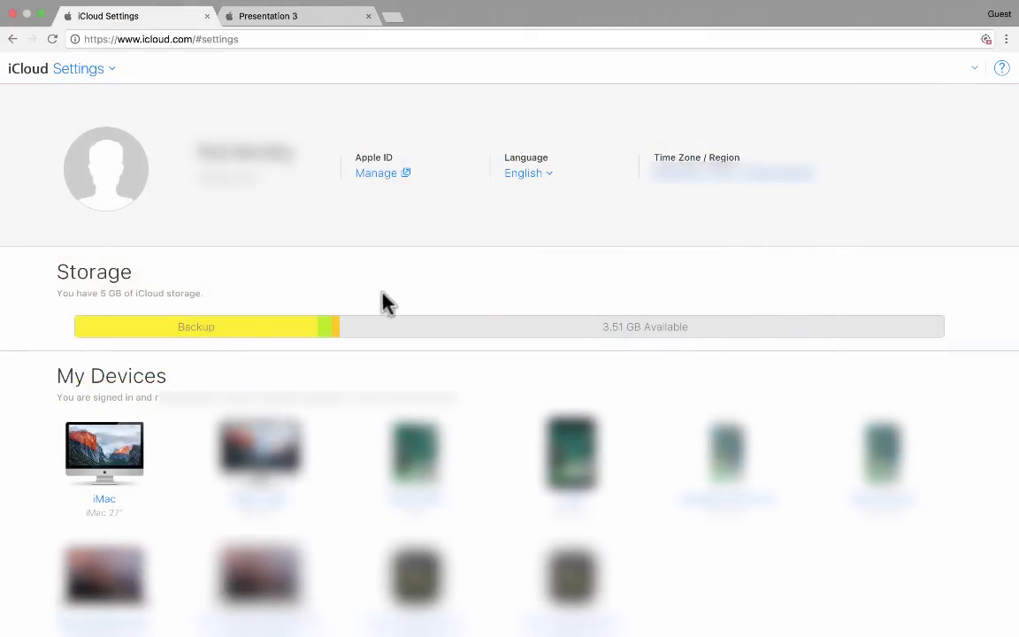
mouse_move(166, 314)
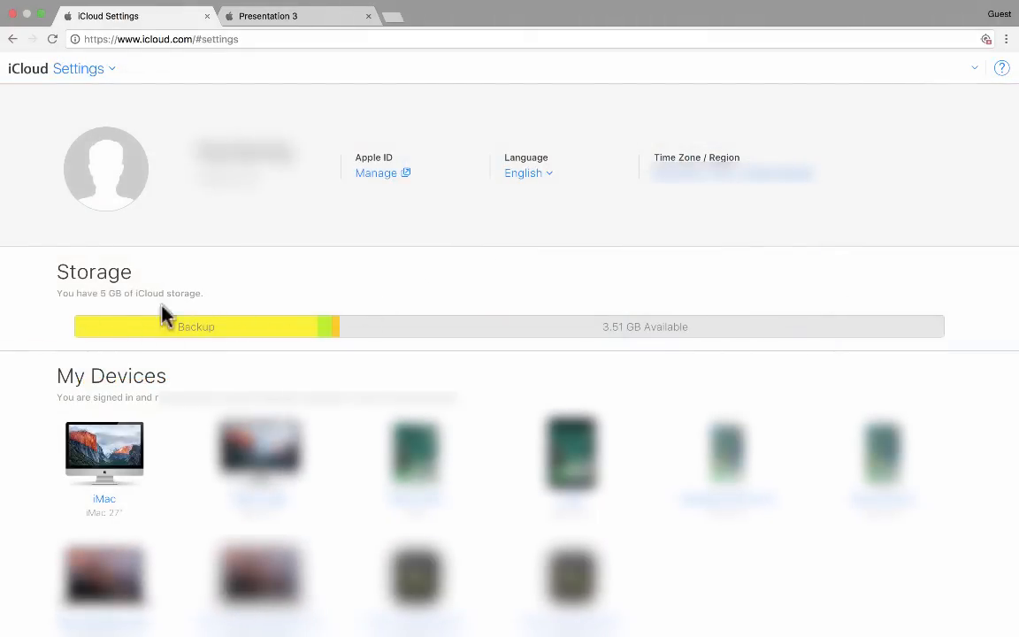
mouse_move(431, 367)
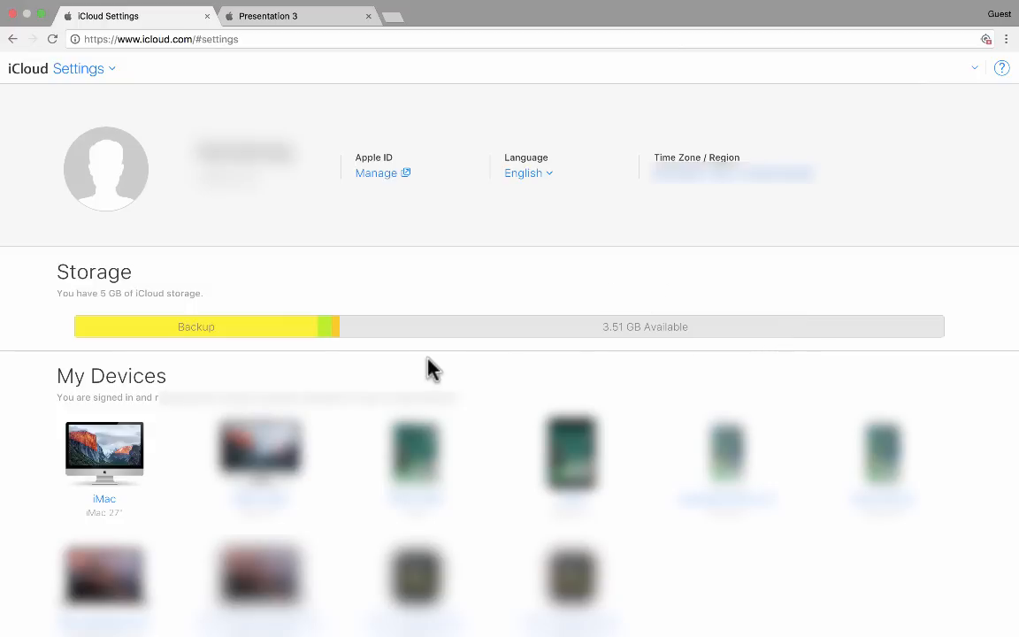
mouse_move(391, 277)
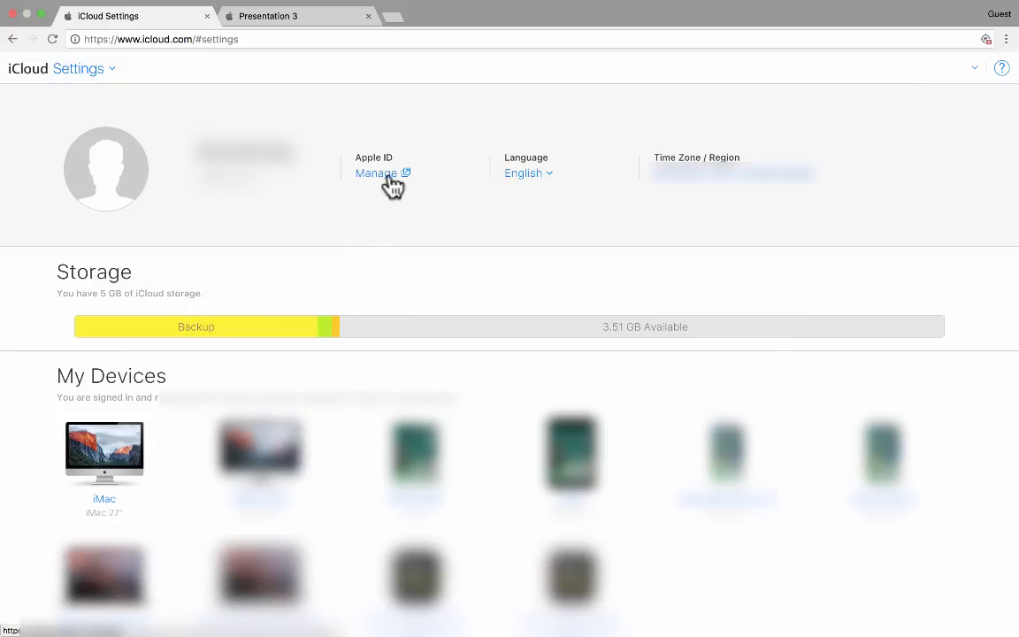
mouse_move(606, 219)
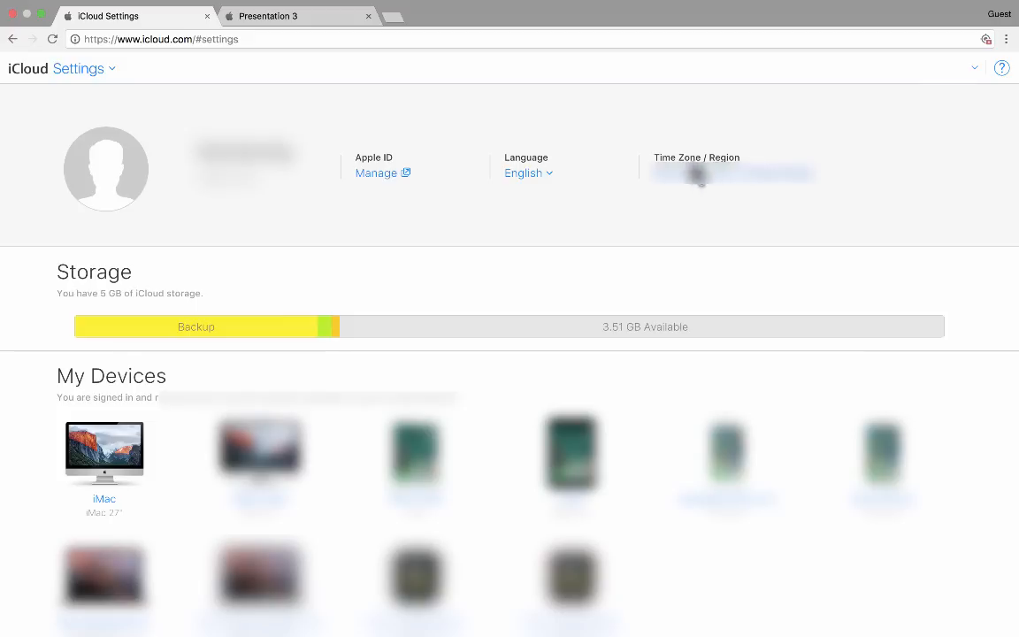
Scroll Settings down to Family Sharing, Restore Files and Sign Out Of All Browsers.
scroll(down, 3)
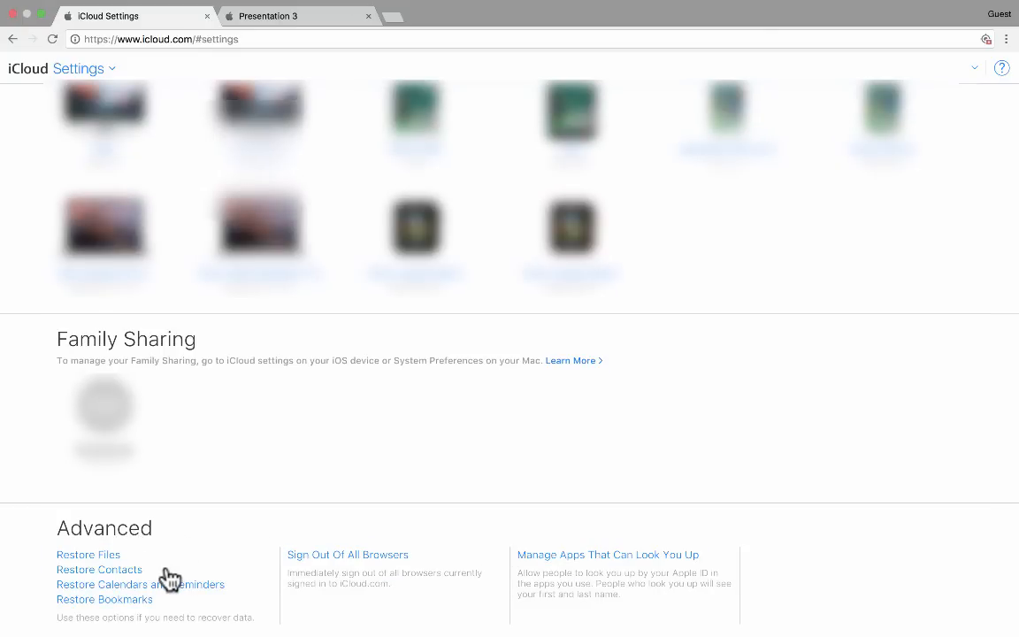
mouse_move(268, 586)
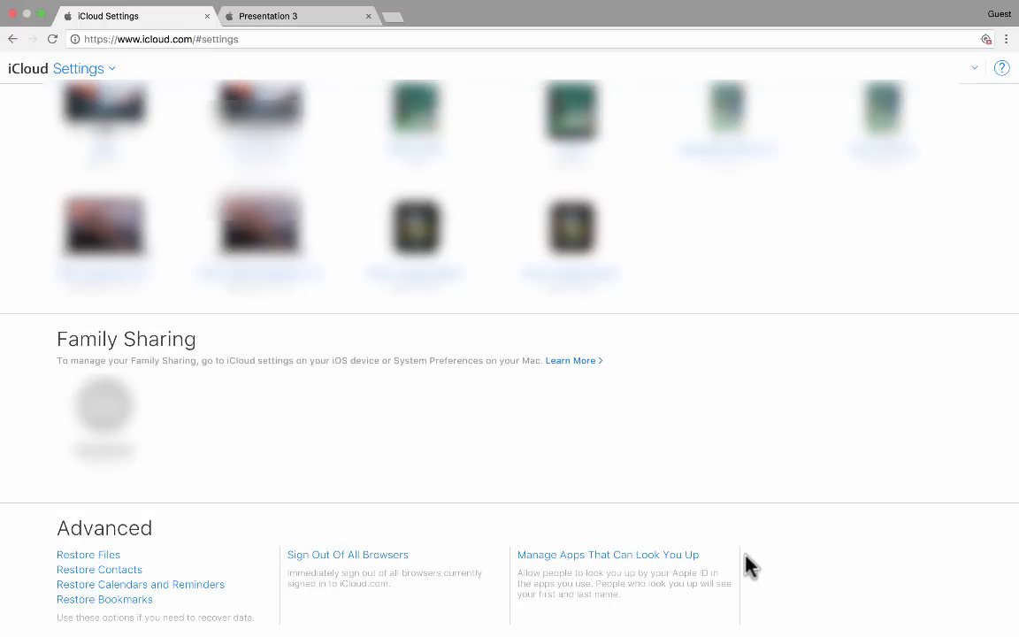
mouse_move(466, 571)
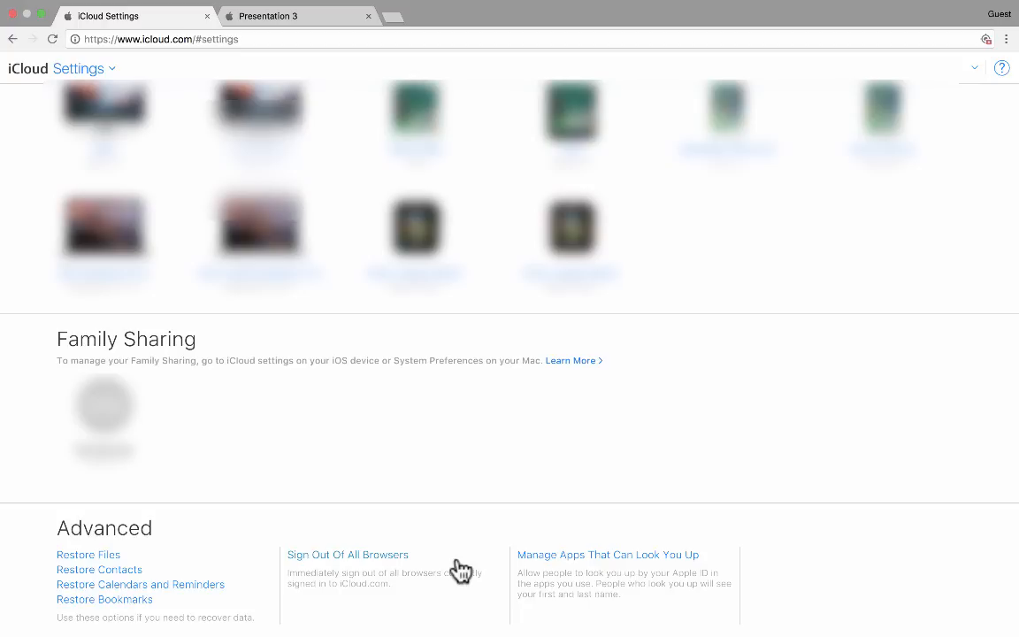
mouse_move(515, 569)
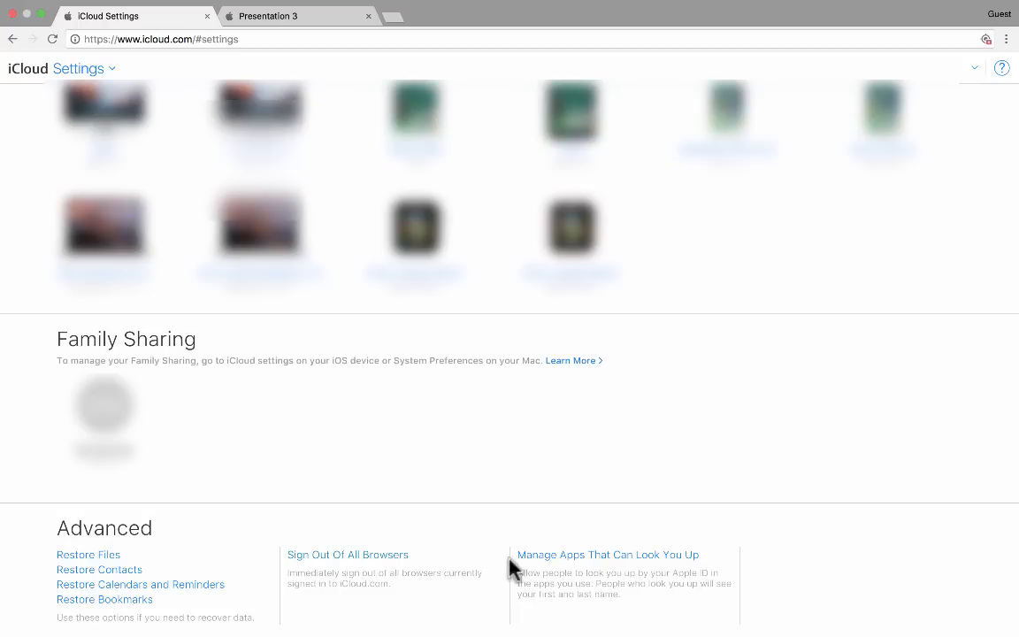
mouse_move(588, 504)
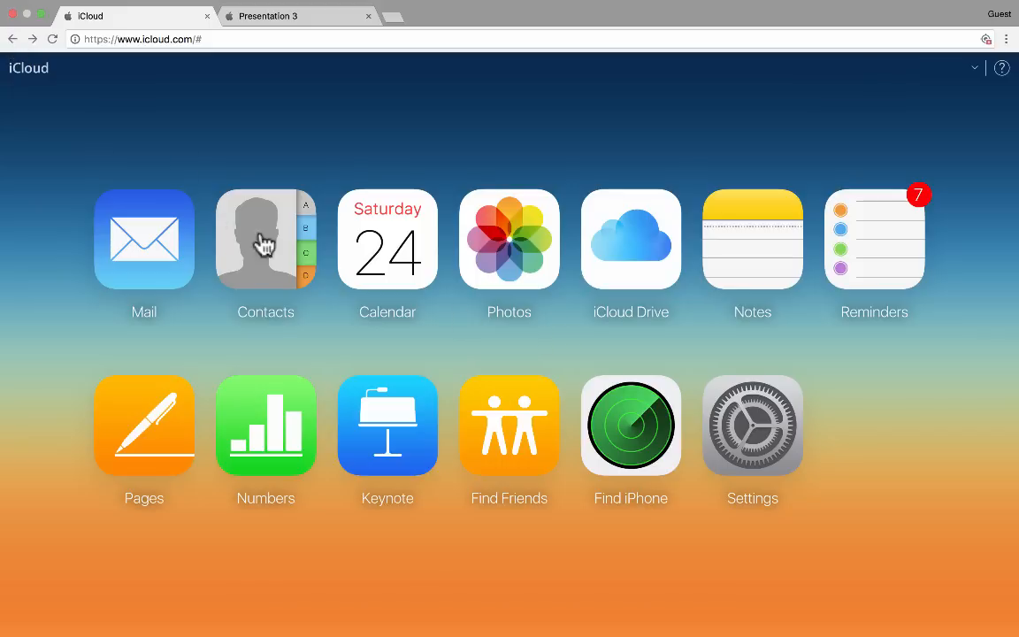
mouse_move(885, 438)
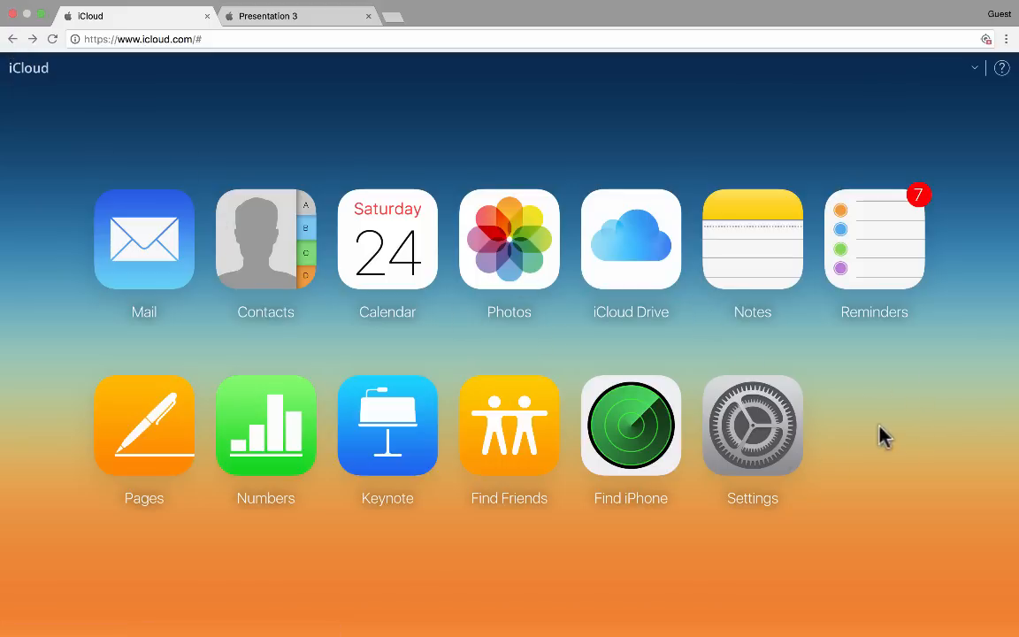
mouse_move(849, 398)
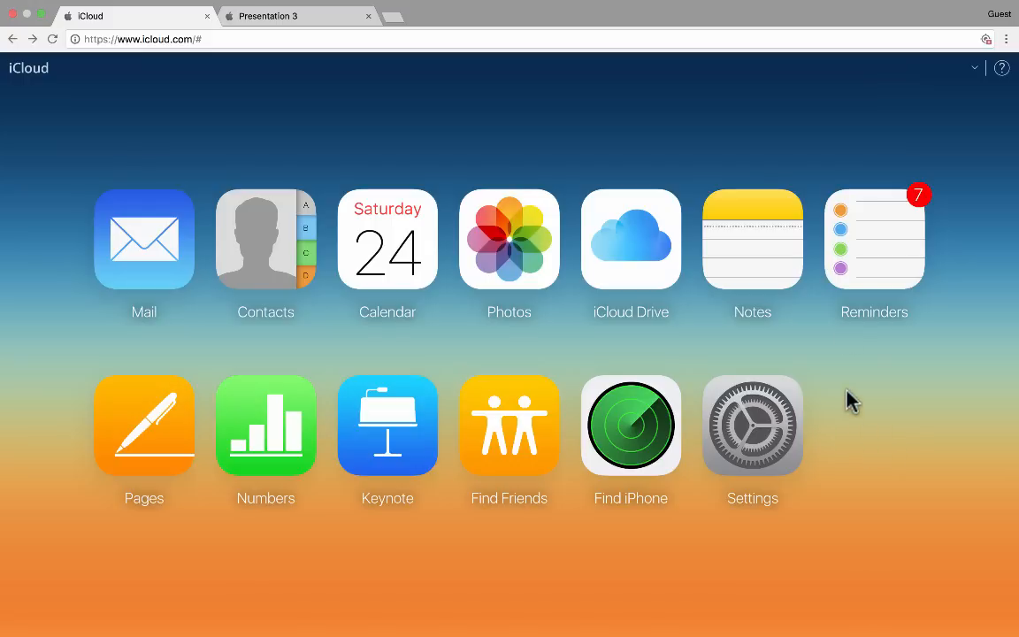
mouse_move(863, 278)
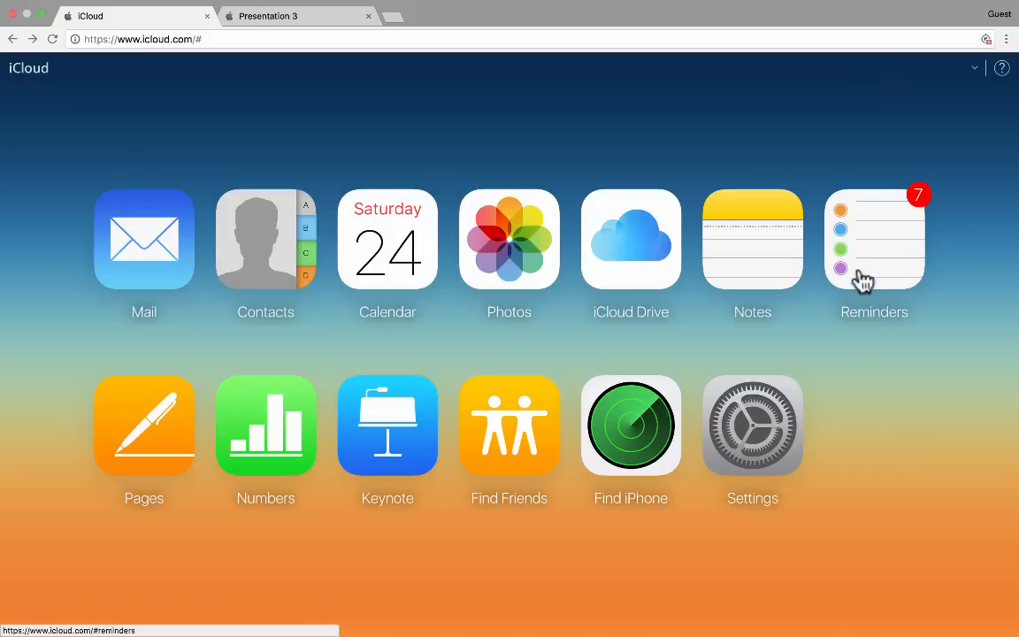
Reopen Reminders on the Work list and bring up the app grid over it.
click(874, 238)
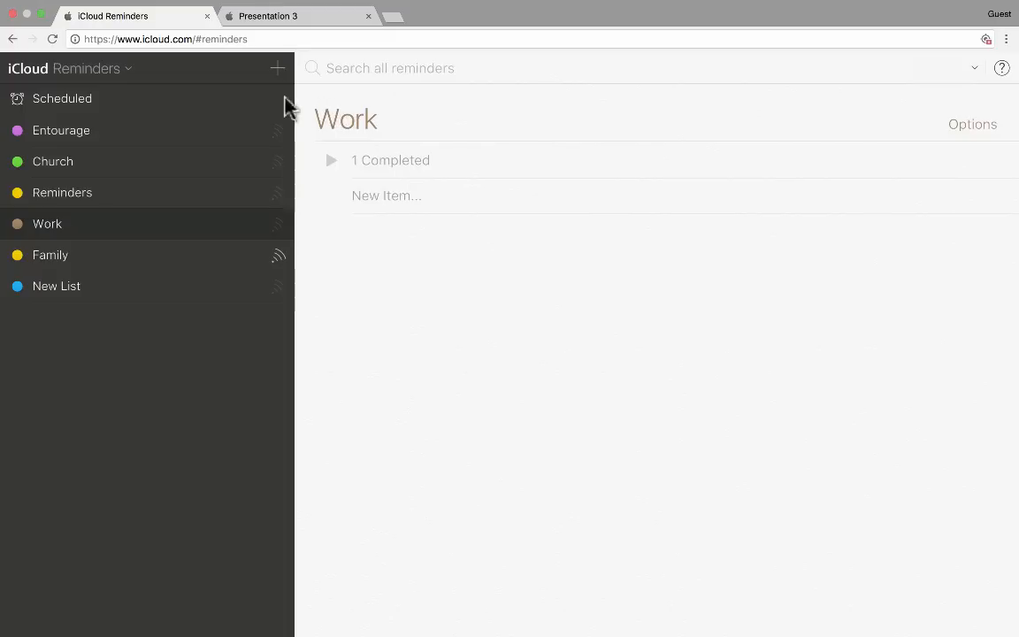
mouse_move(85, 124)
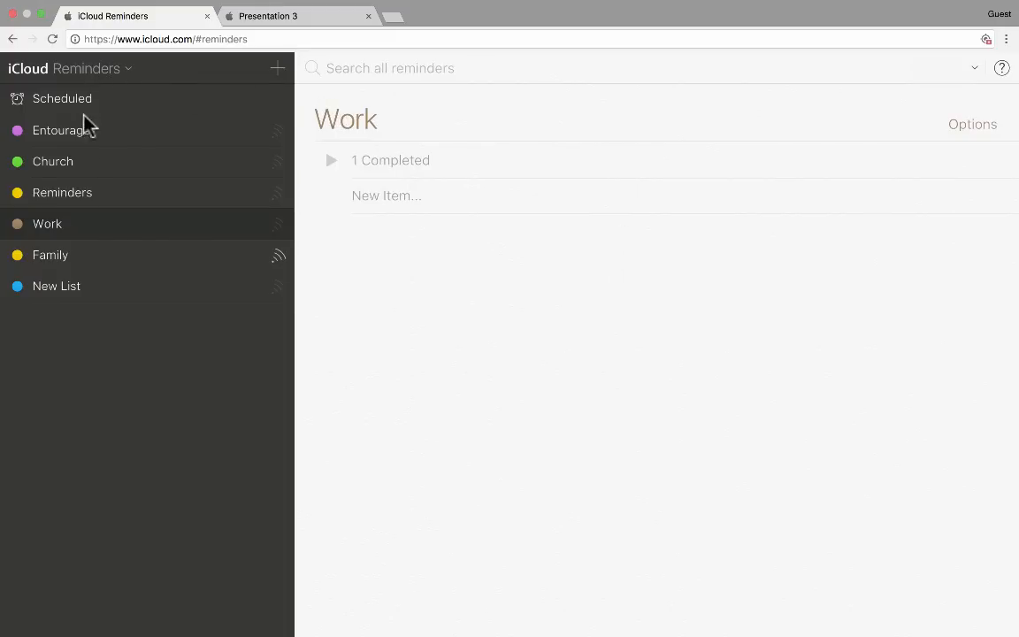
click(85, 68)
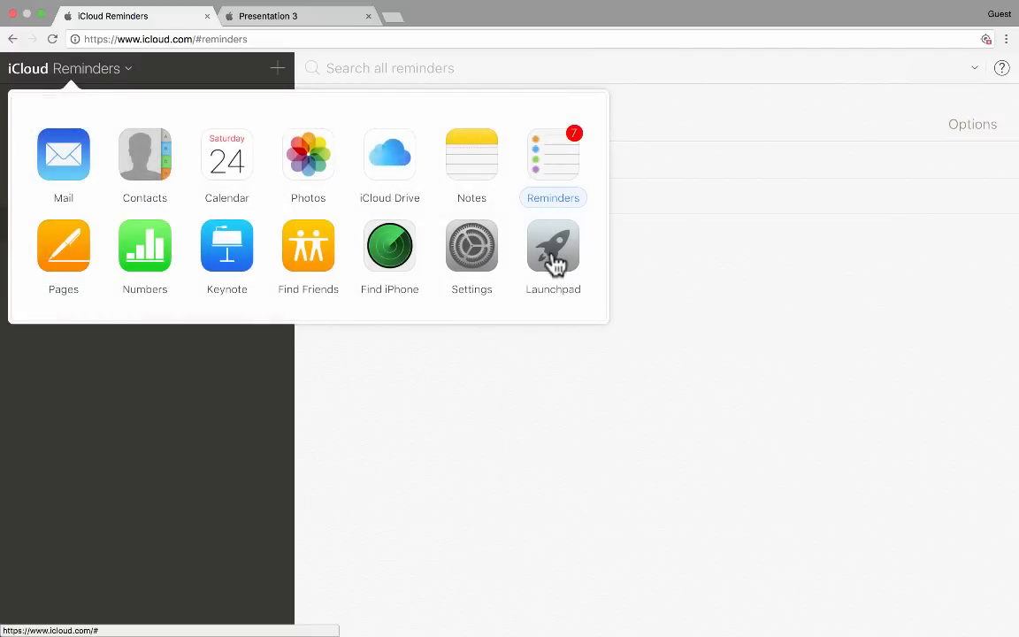
mouse_move(555, 265)
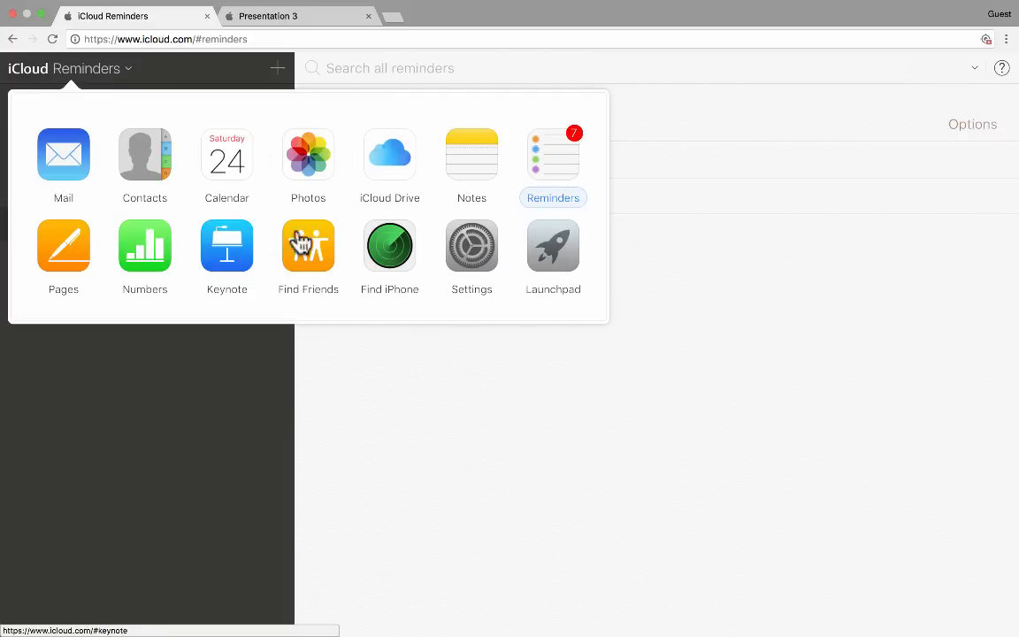
mouse_move(508, 282)
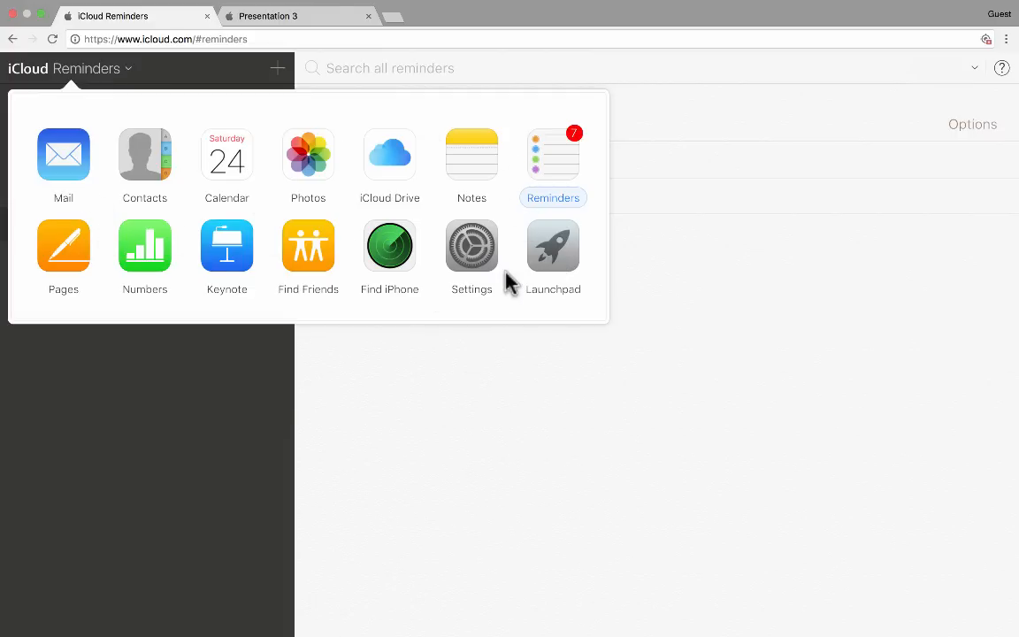
Go back to the Launchpad home screen with all iCloud app icons.
click(28, 68)
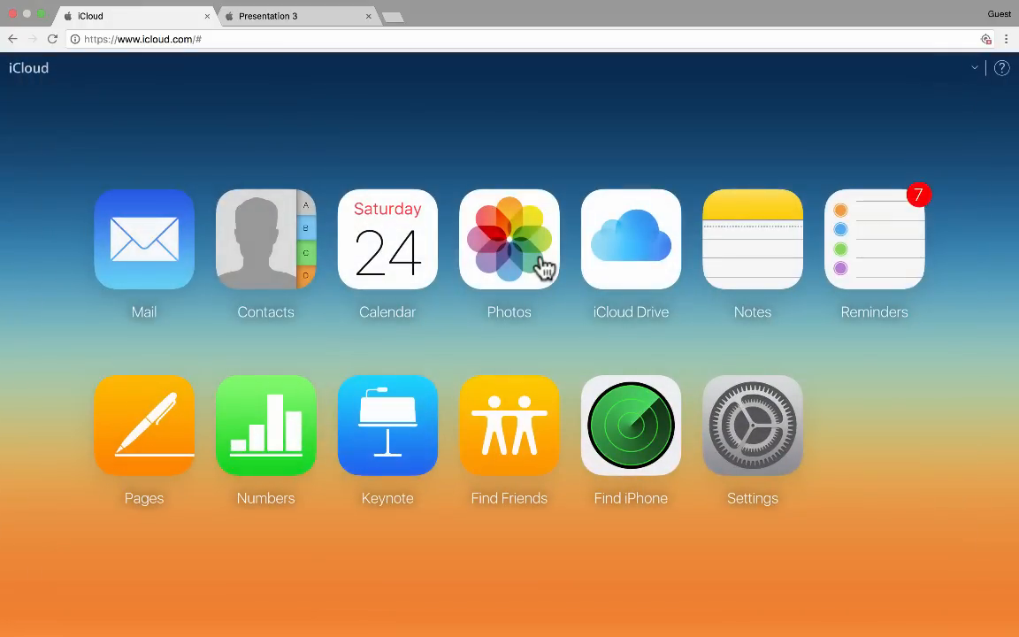
mouse_move(556, 291)
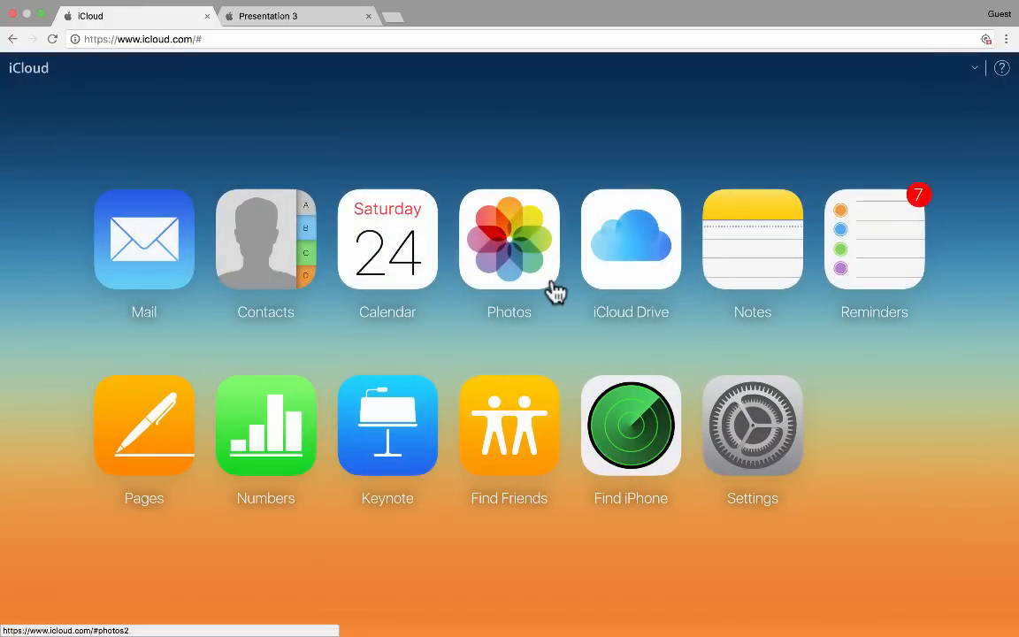
click(508, 239)
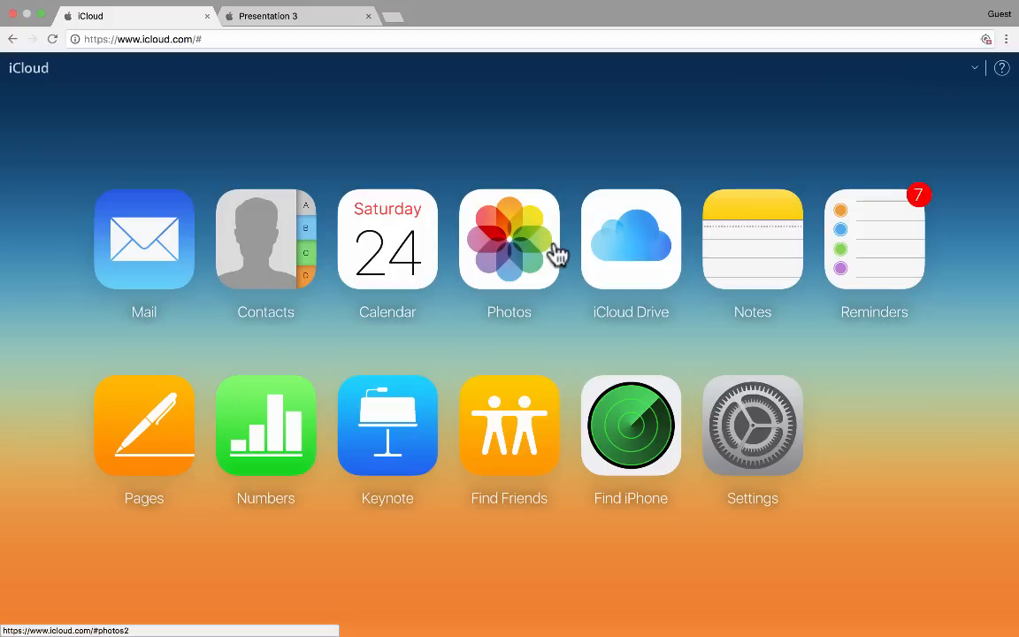
mouse_move(696, 321)
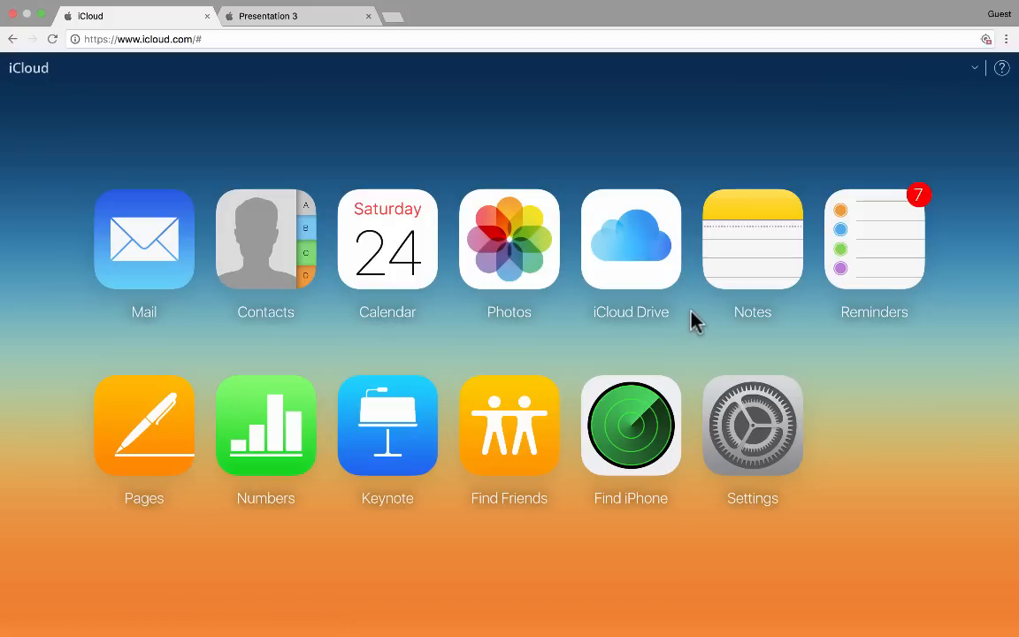
mouse_move(597, 379)
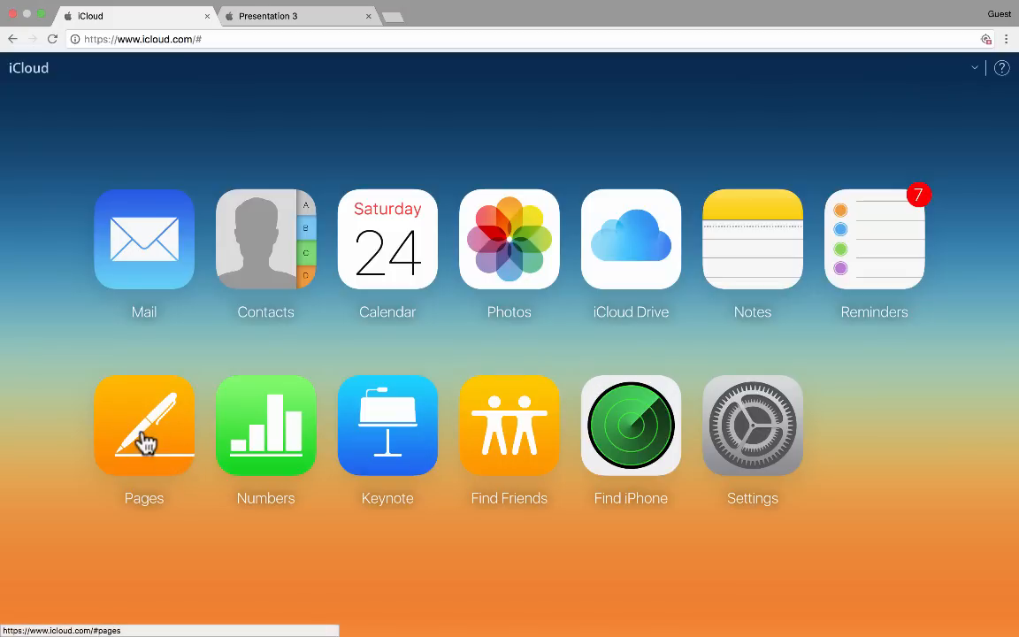
mouse_move(363, 451)
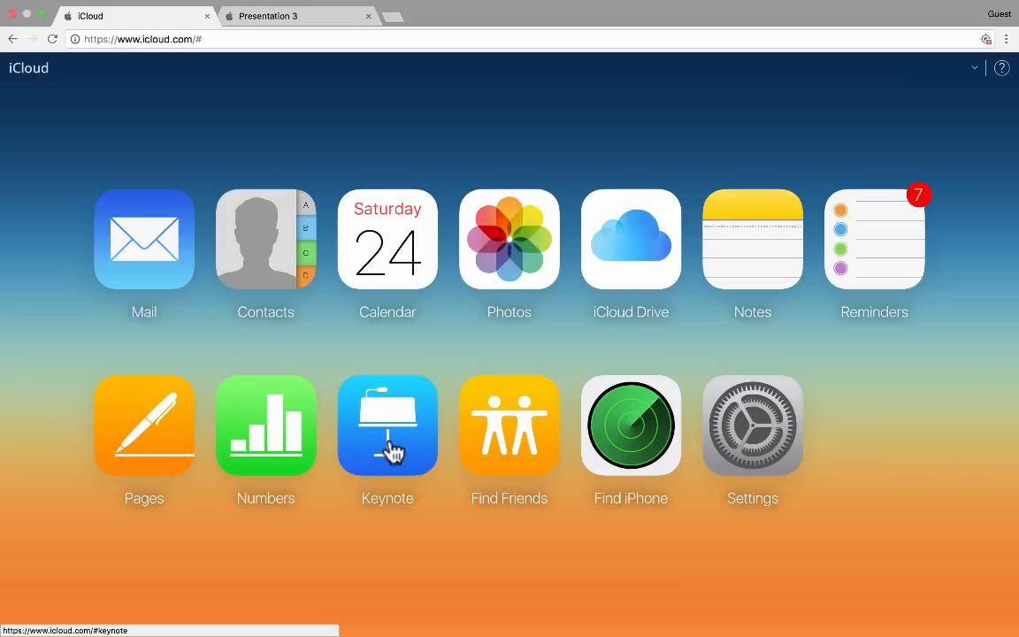
click(388, 425)
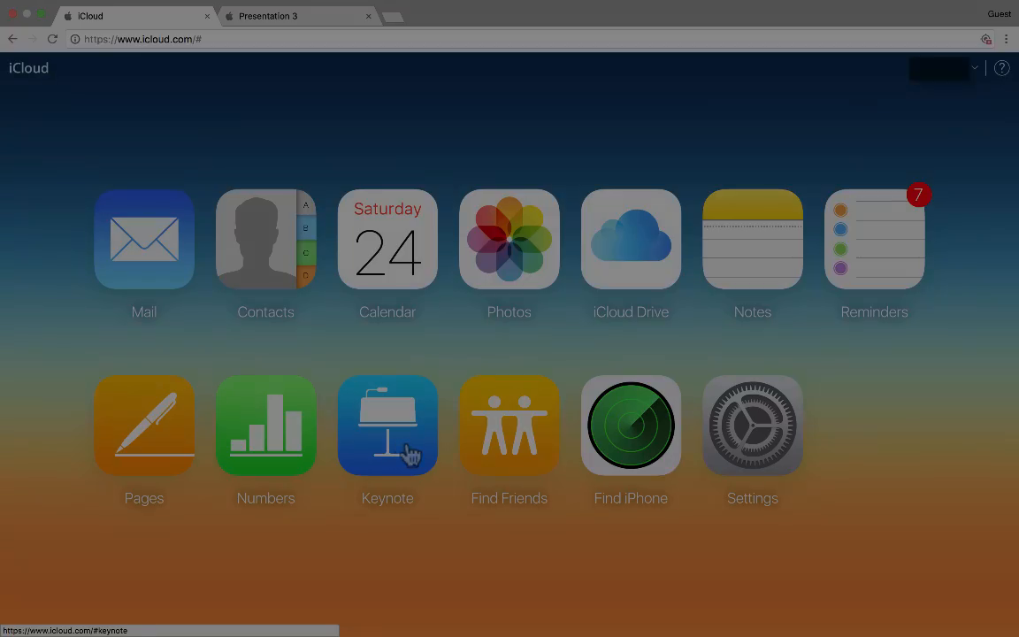